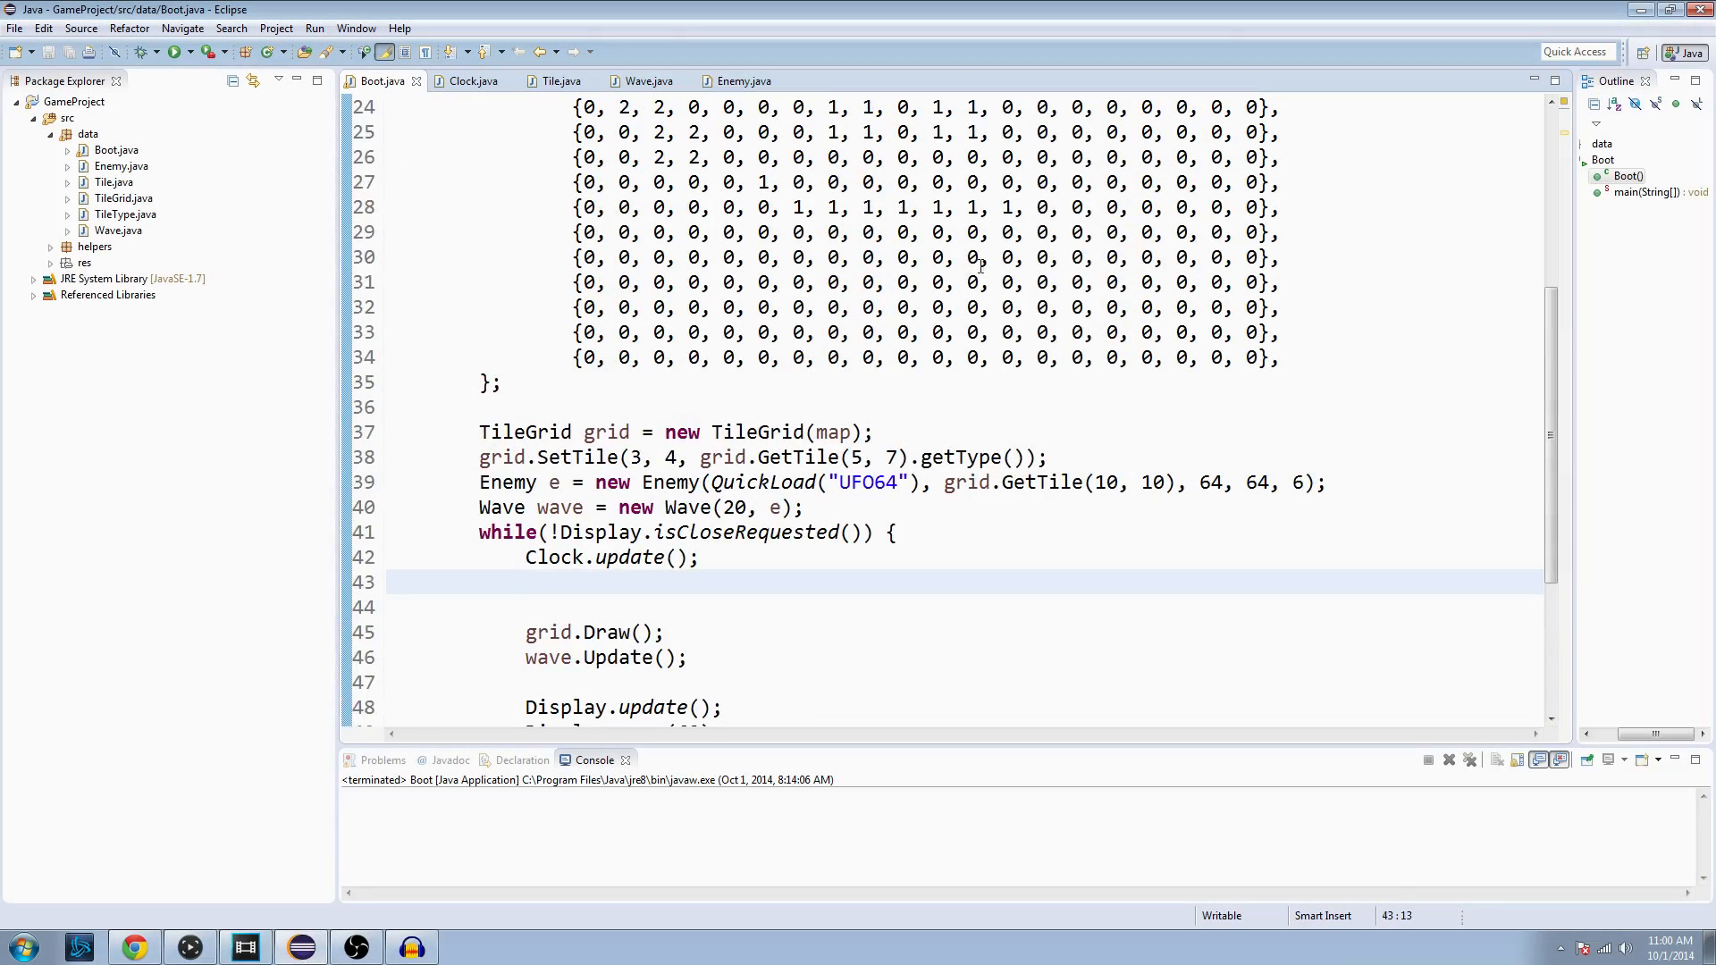
pyautogui.moveTo(333, 183)
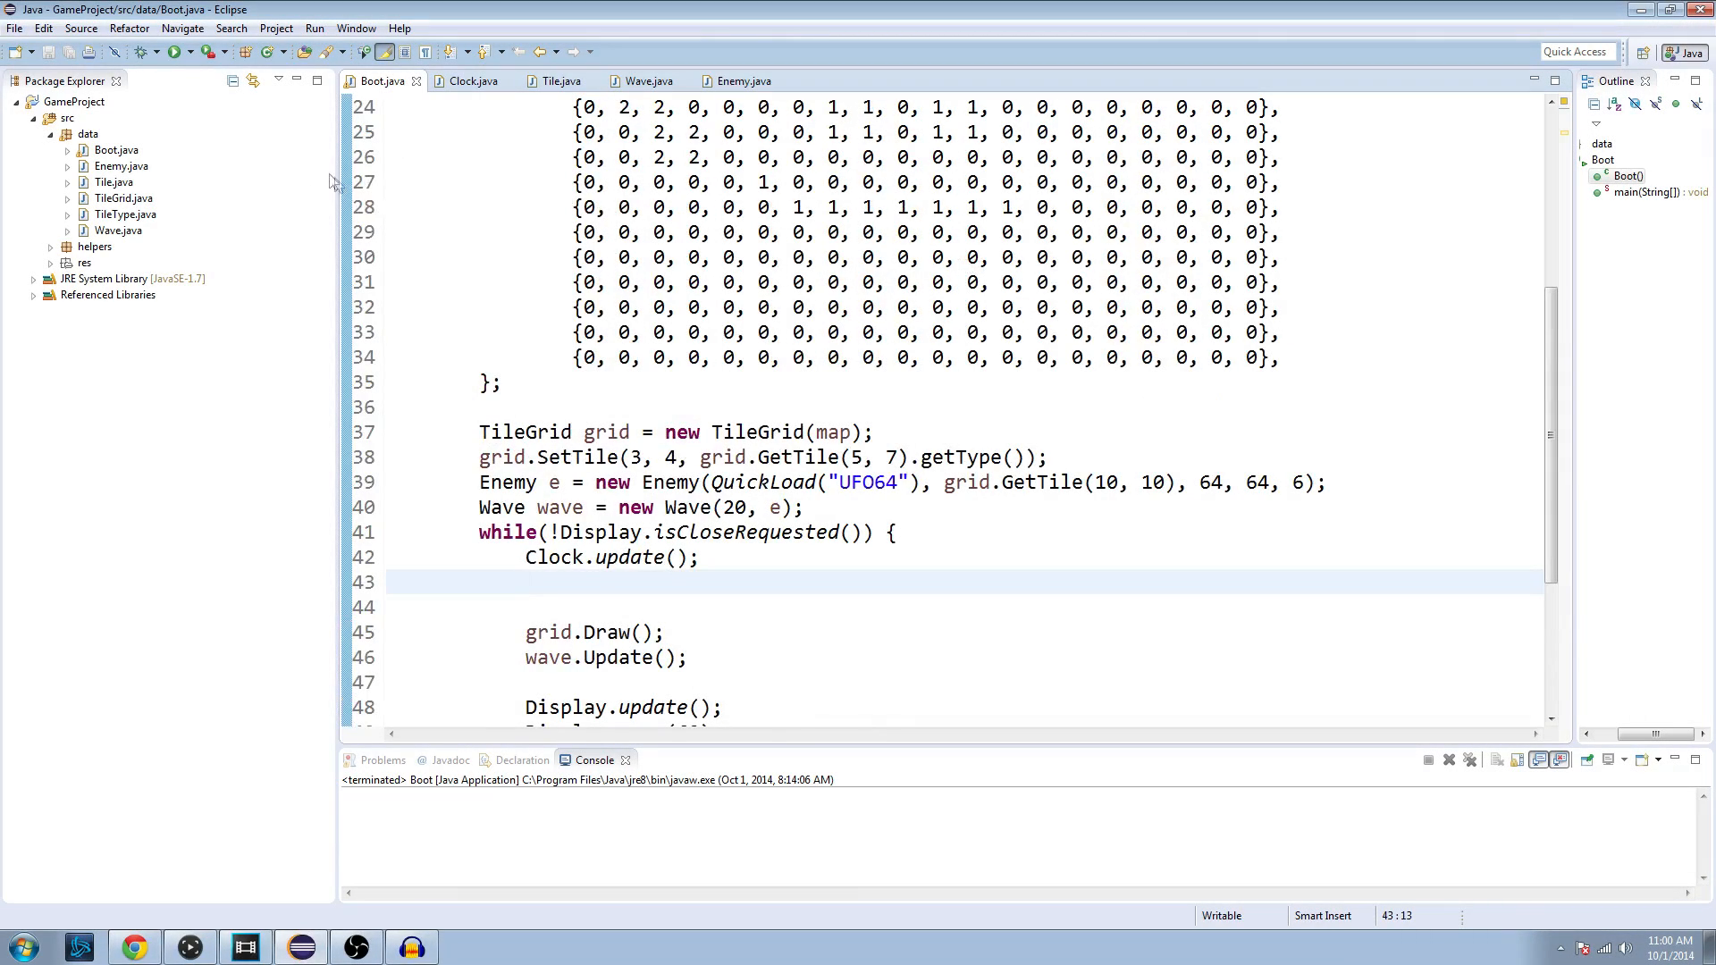
# Step: Run the Boot game, close its window, and return focus to the Boot code
pyautogui.click(176, 52)
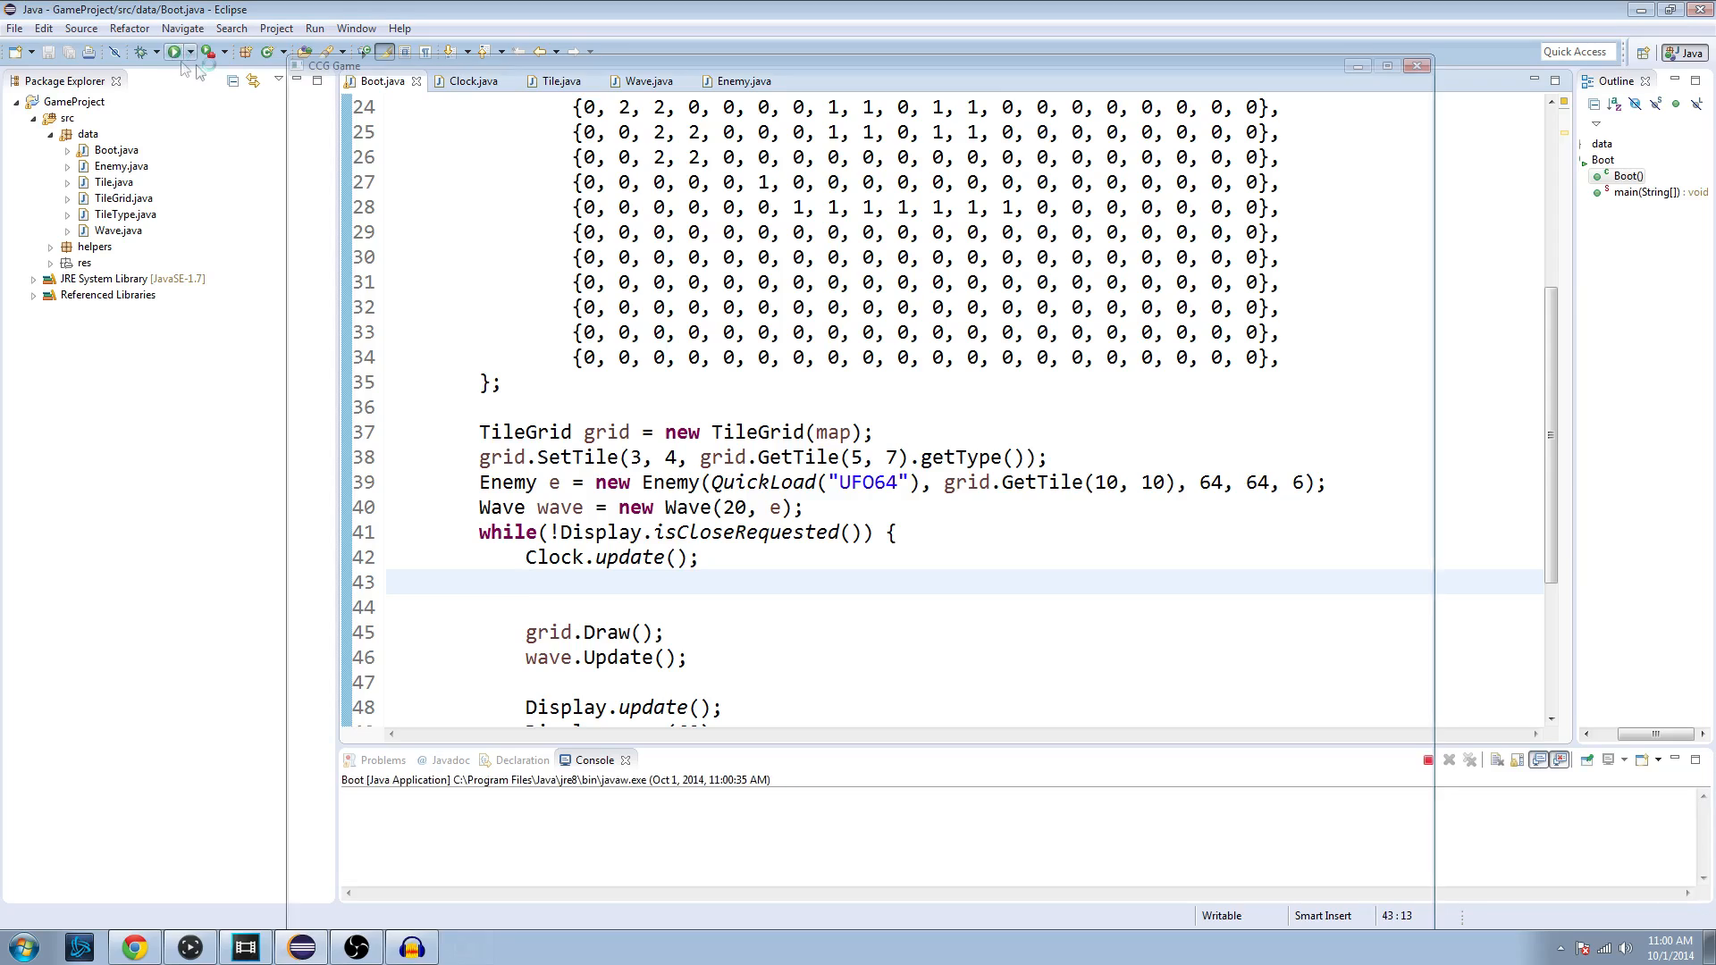
pyautogui.click(173, 51)
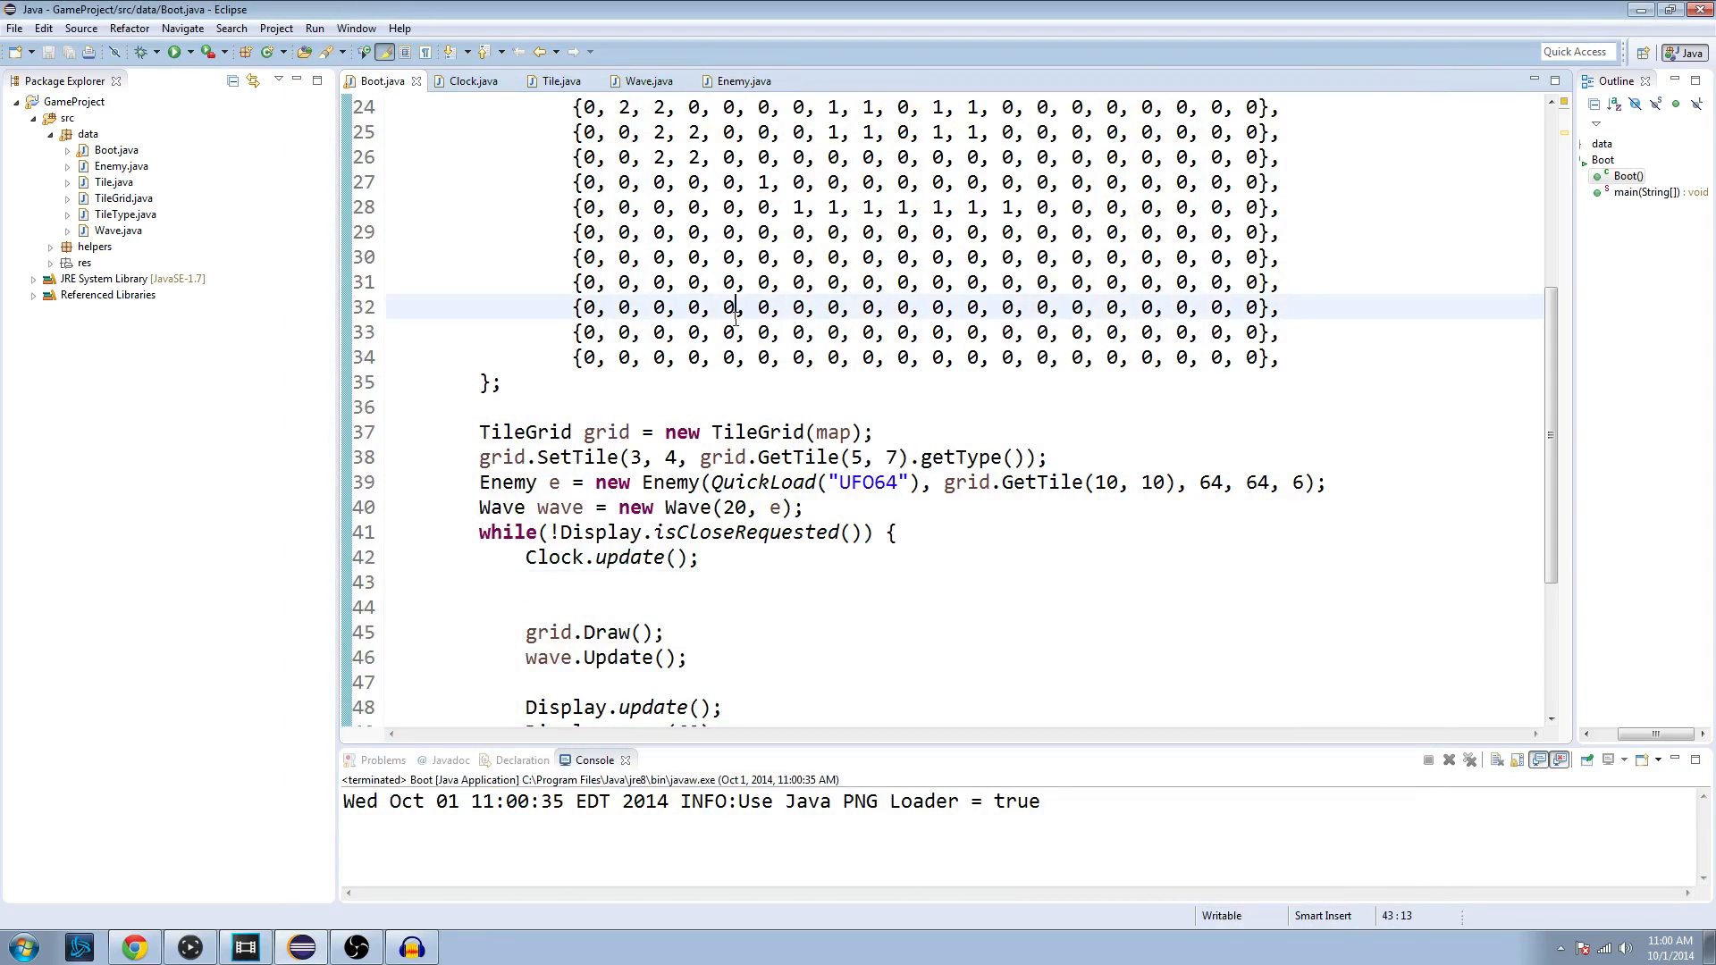
pyautogui.click(736, 333)
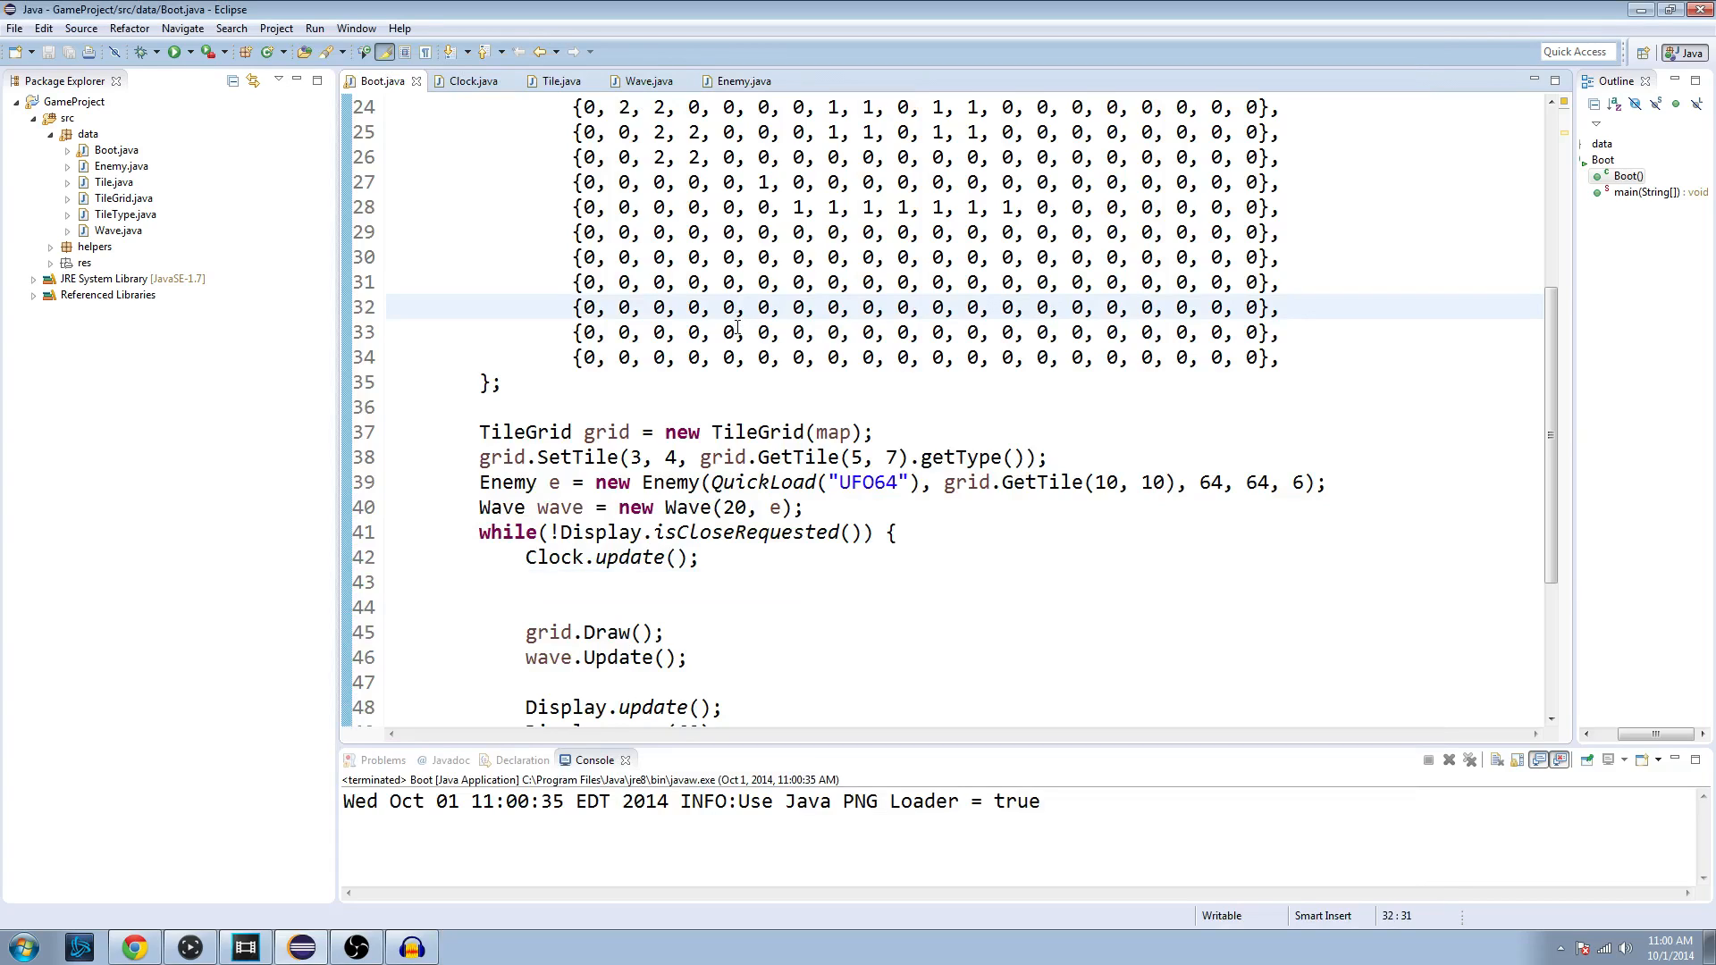
# Step: Create a class named Player in the data package via the New Class wizard
pyautogui.click(80, 137)
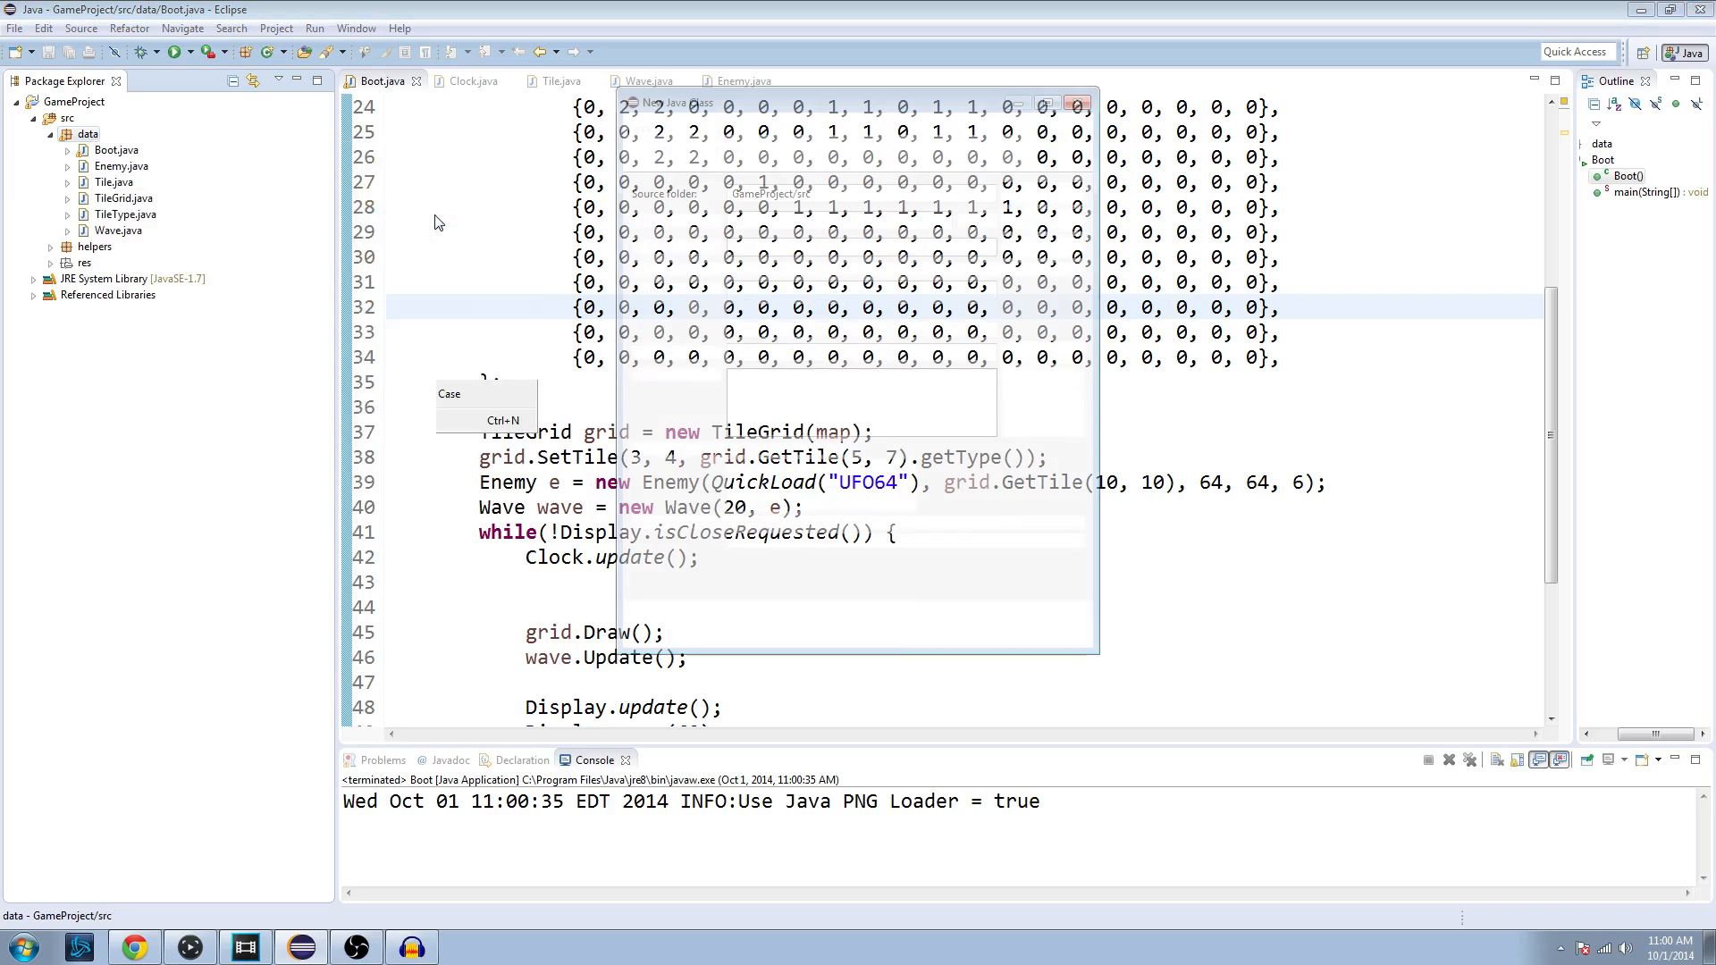
pyautogui.write('Player')
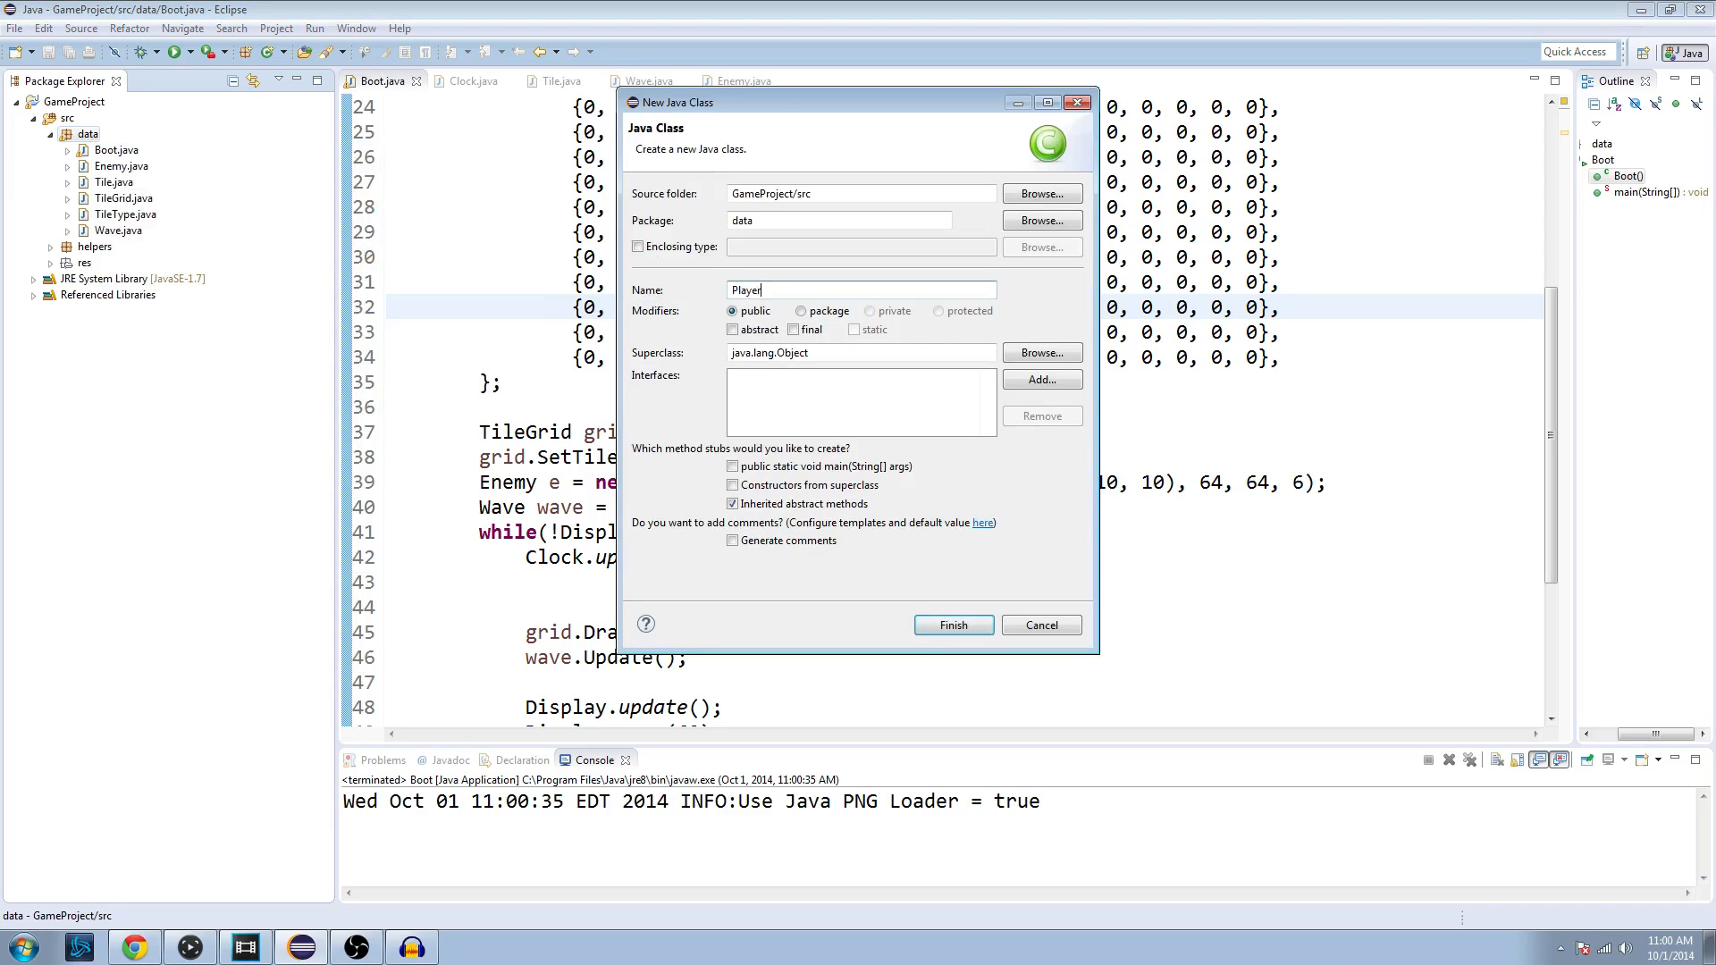
pyautogui.click(954, 625)
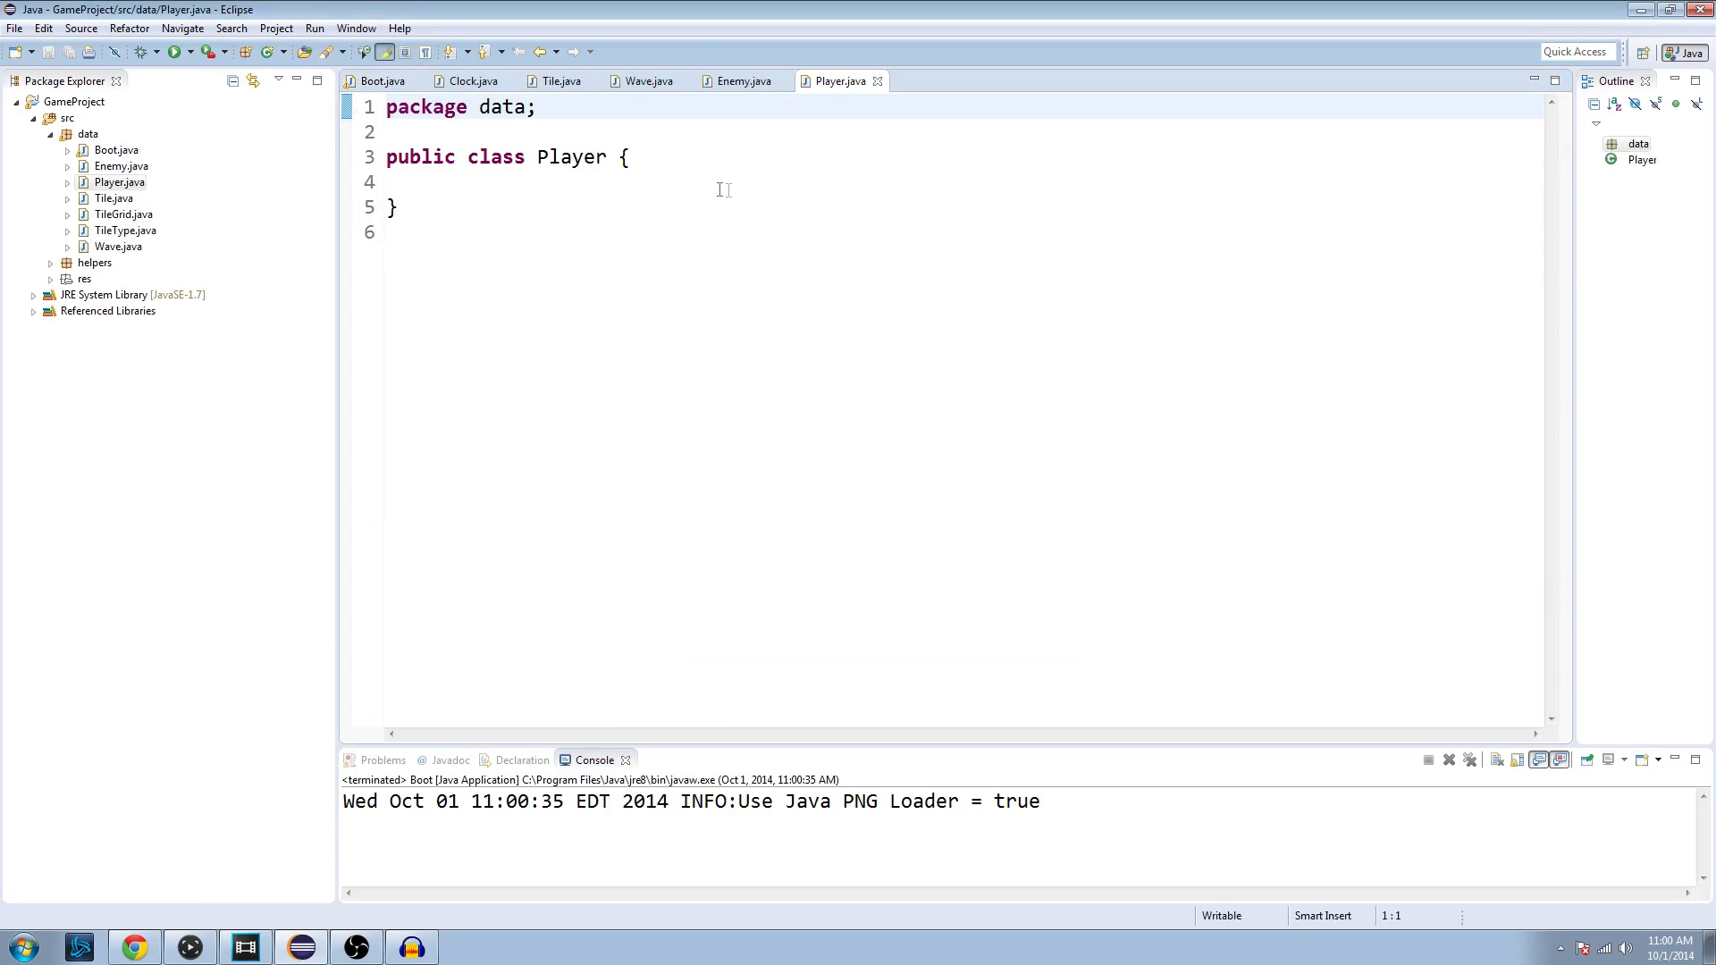
# Step: Declare a private TileGrid grid field in the Player class
pyautogui.press('Enter')
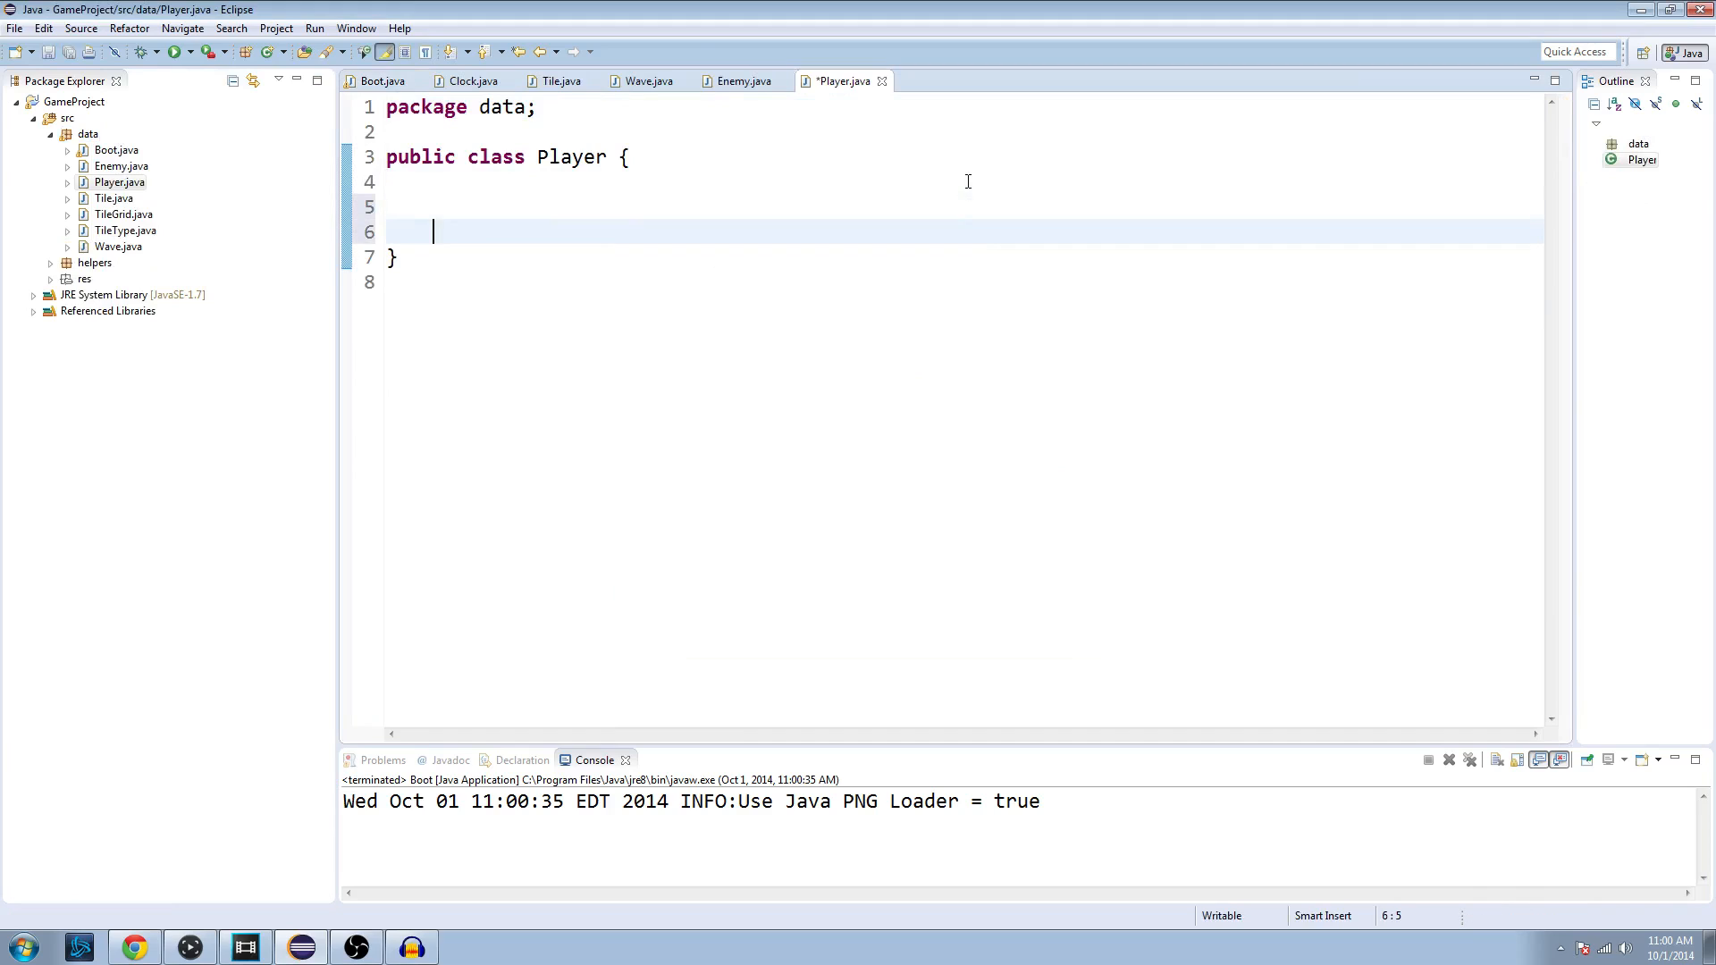
pyautogui.write('private')
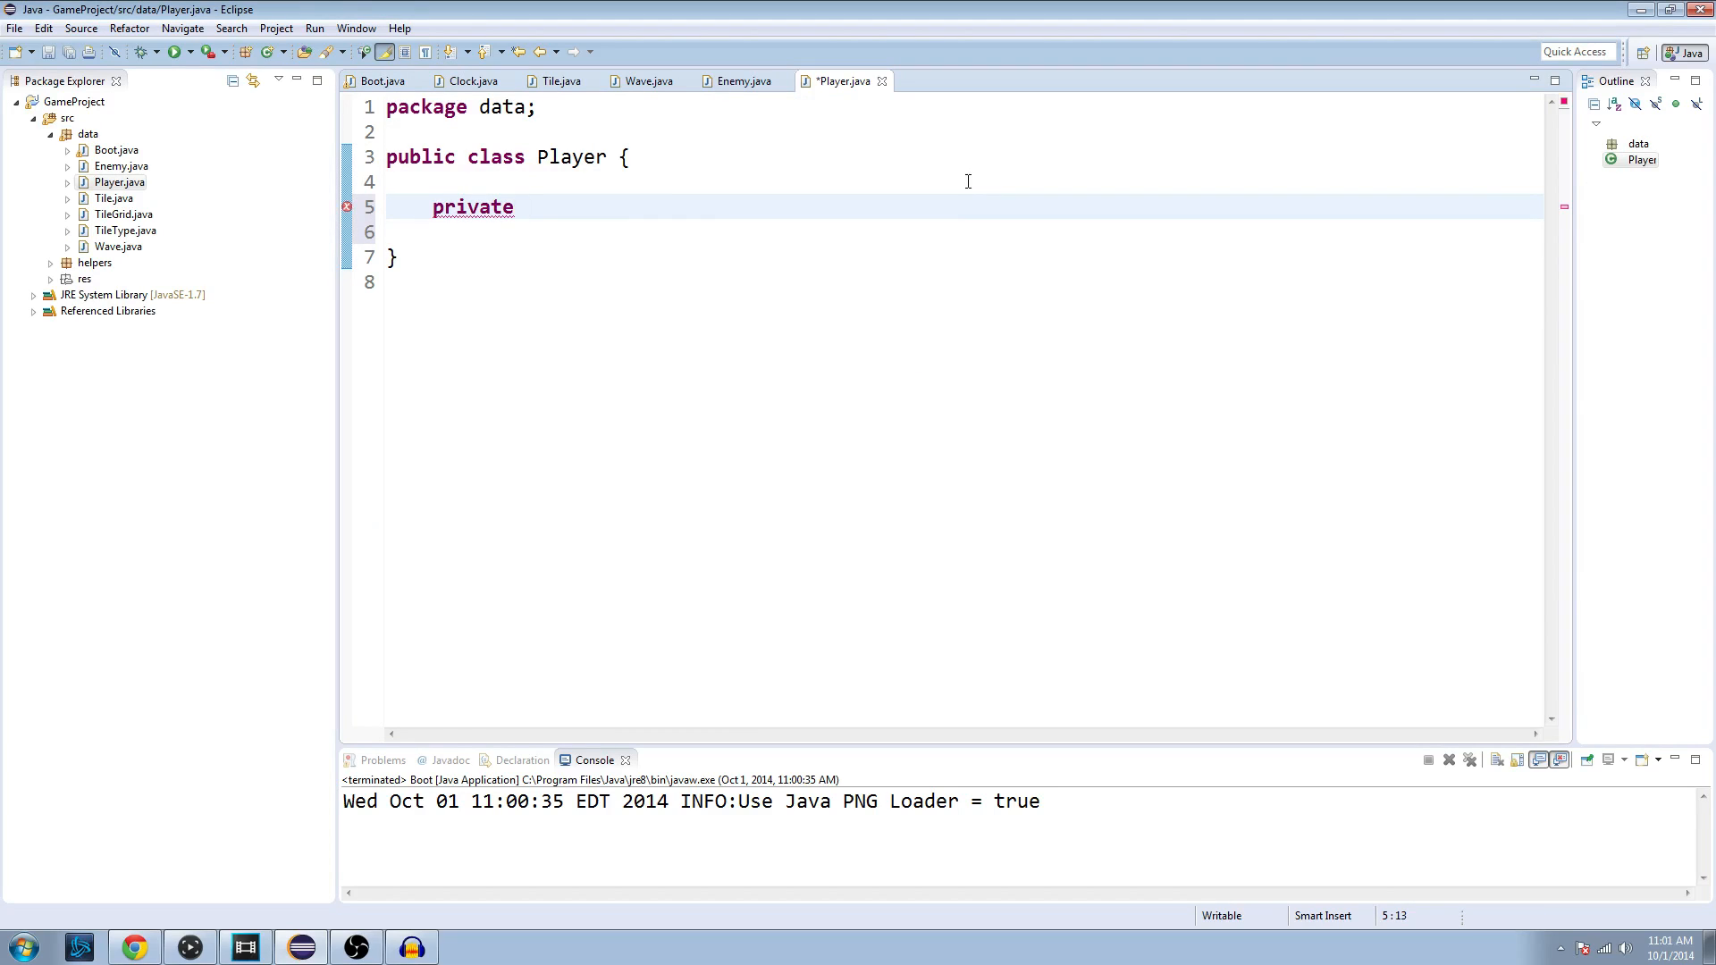
pyautogui.write('TileG')
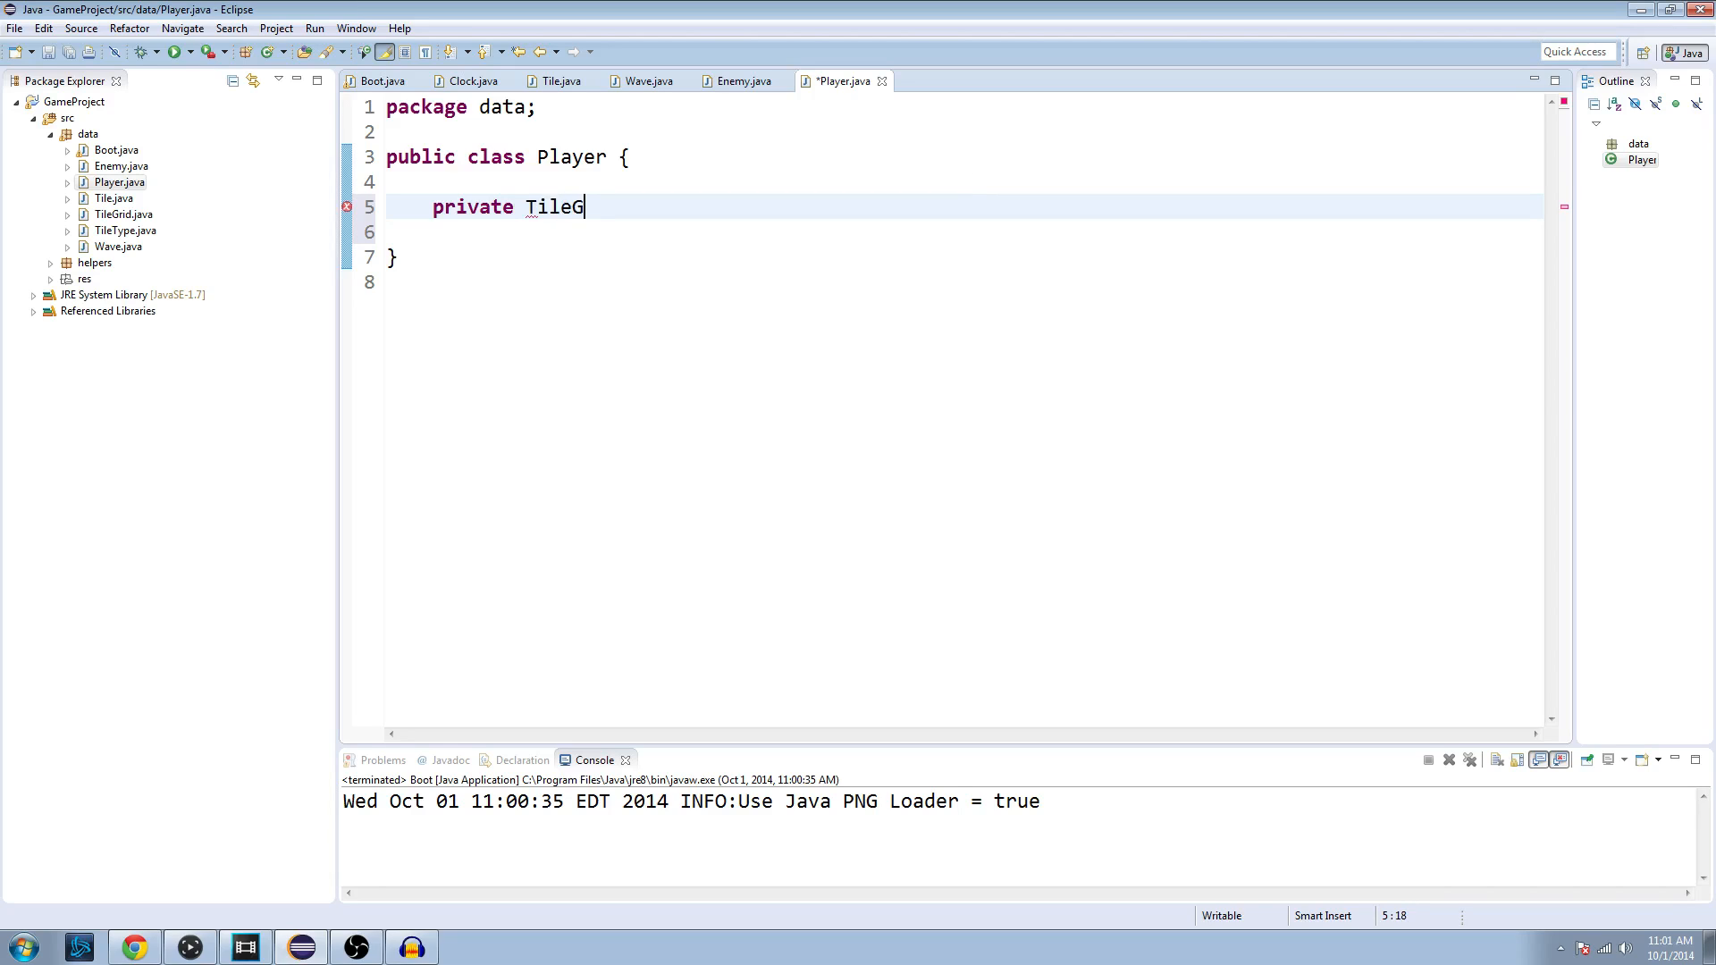
pyautogui.write('rid grid;')
pyautogui.click(963, 231)
pyautogui.write('p')
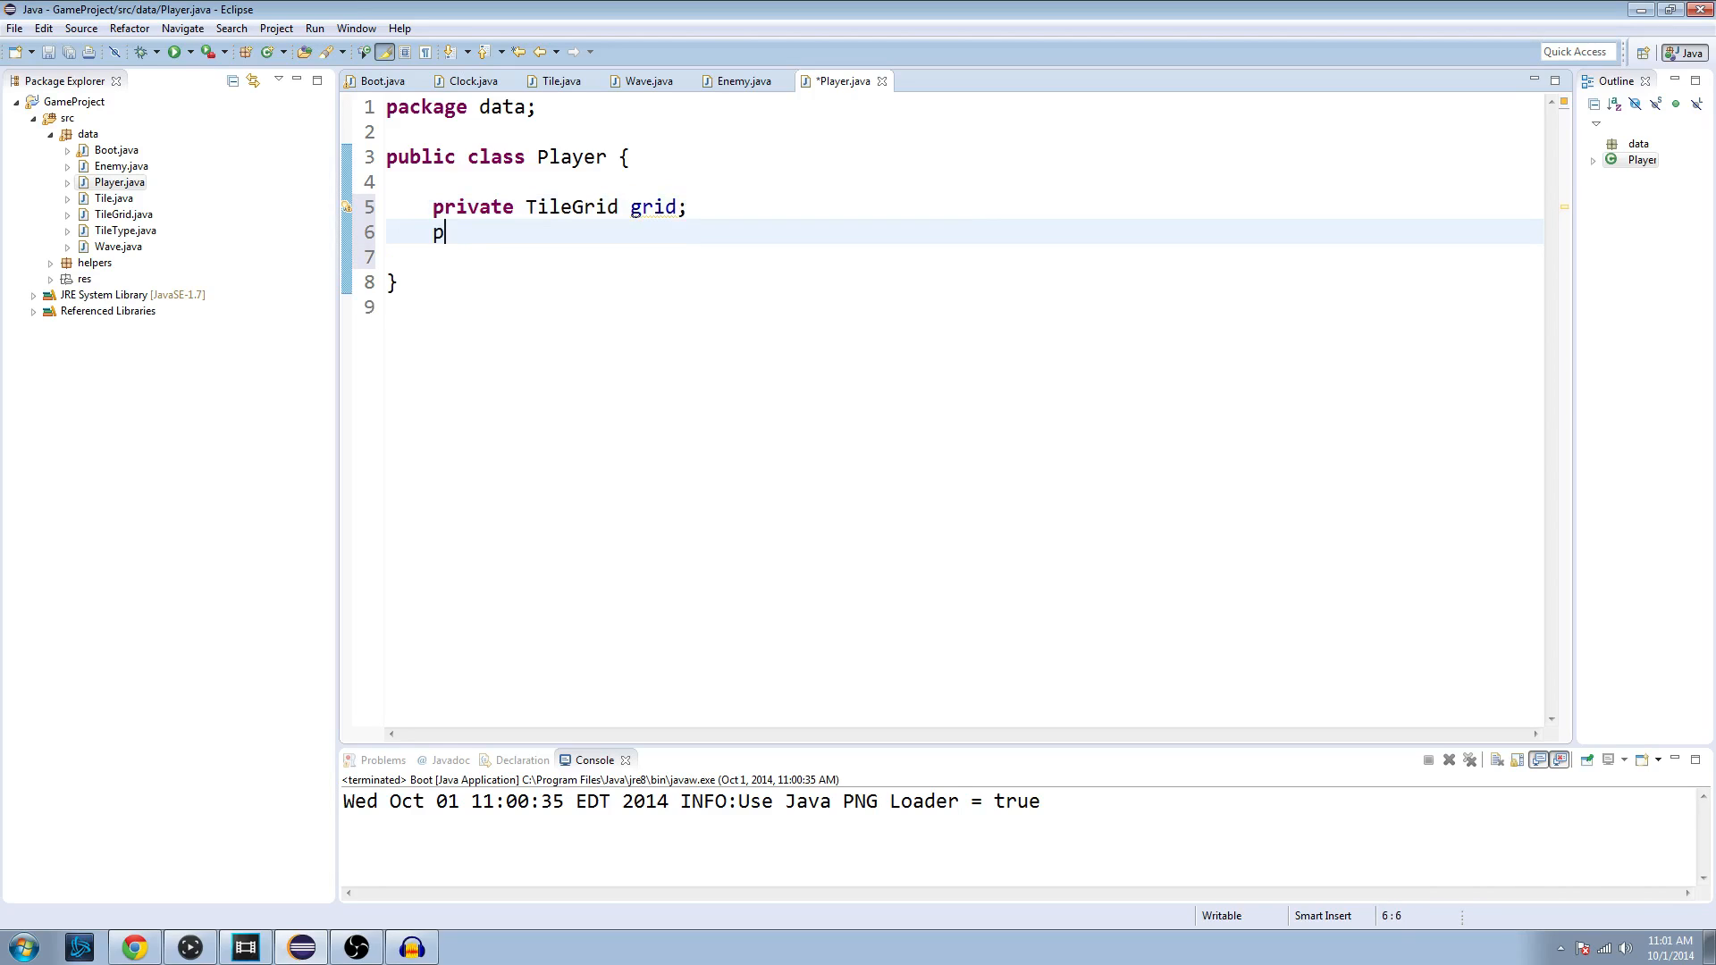
pyautogui.write('rivate Li')
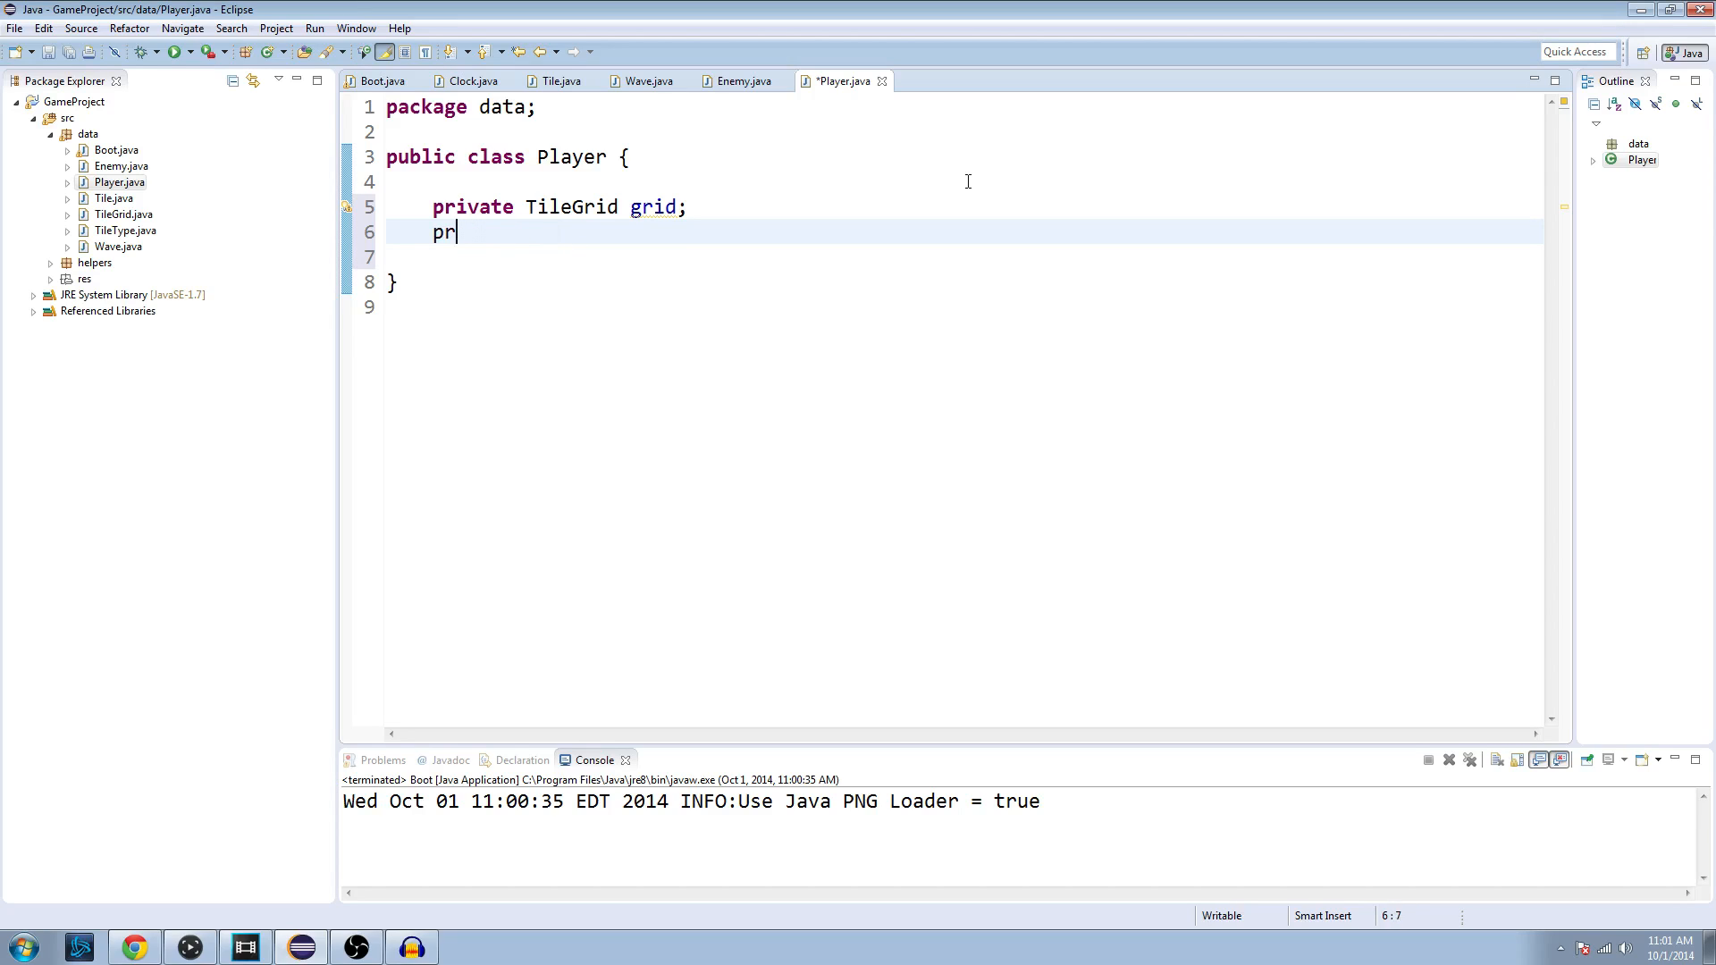
pyautogui.press('BackSpace')
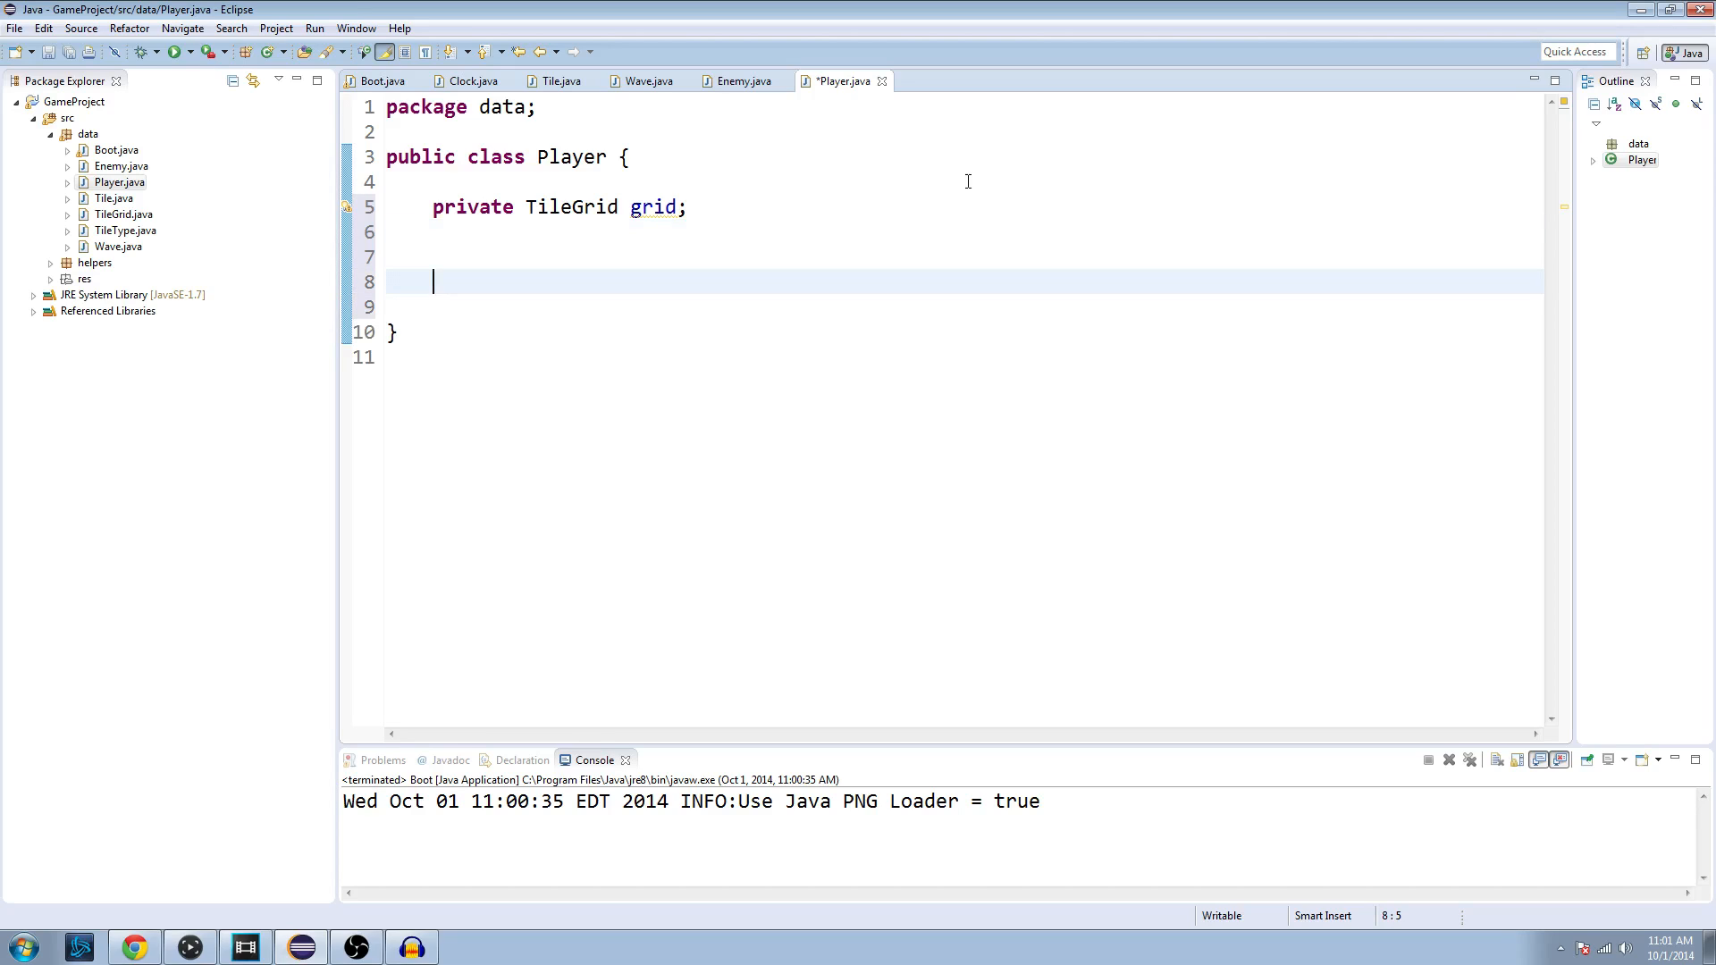
# Step: Add a Player(TileGrid grid) constructor that assigns this.grid = grid
pyautogui.write('public P')
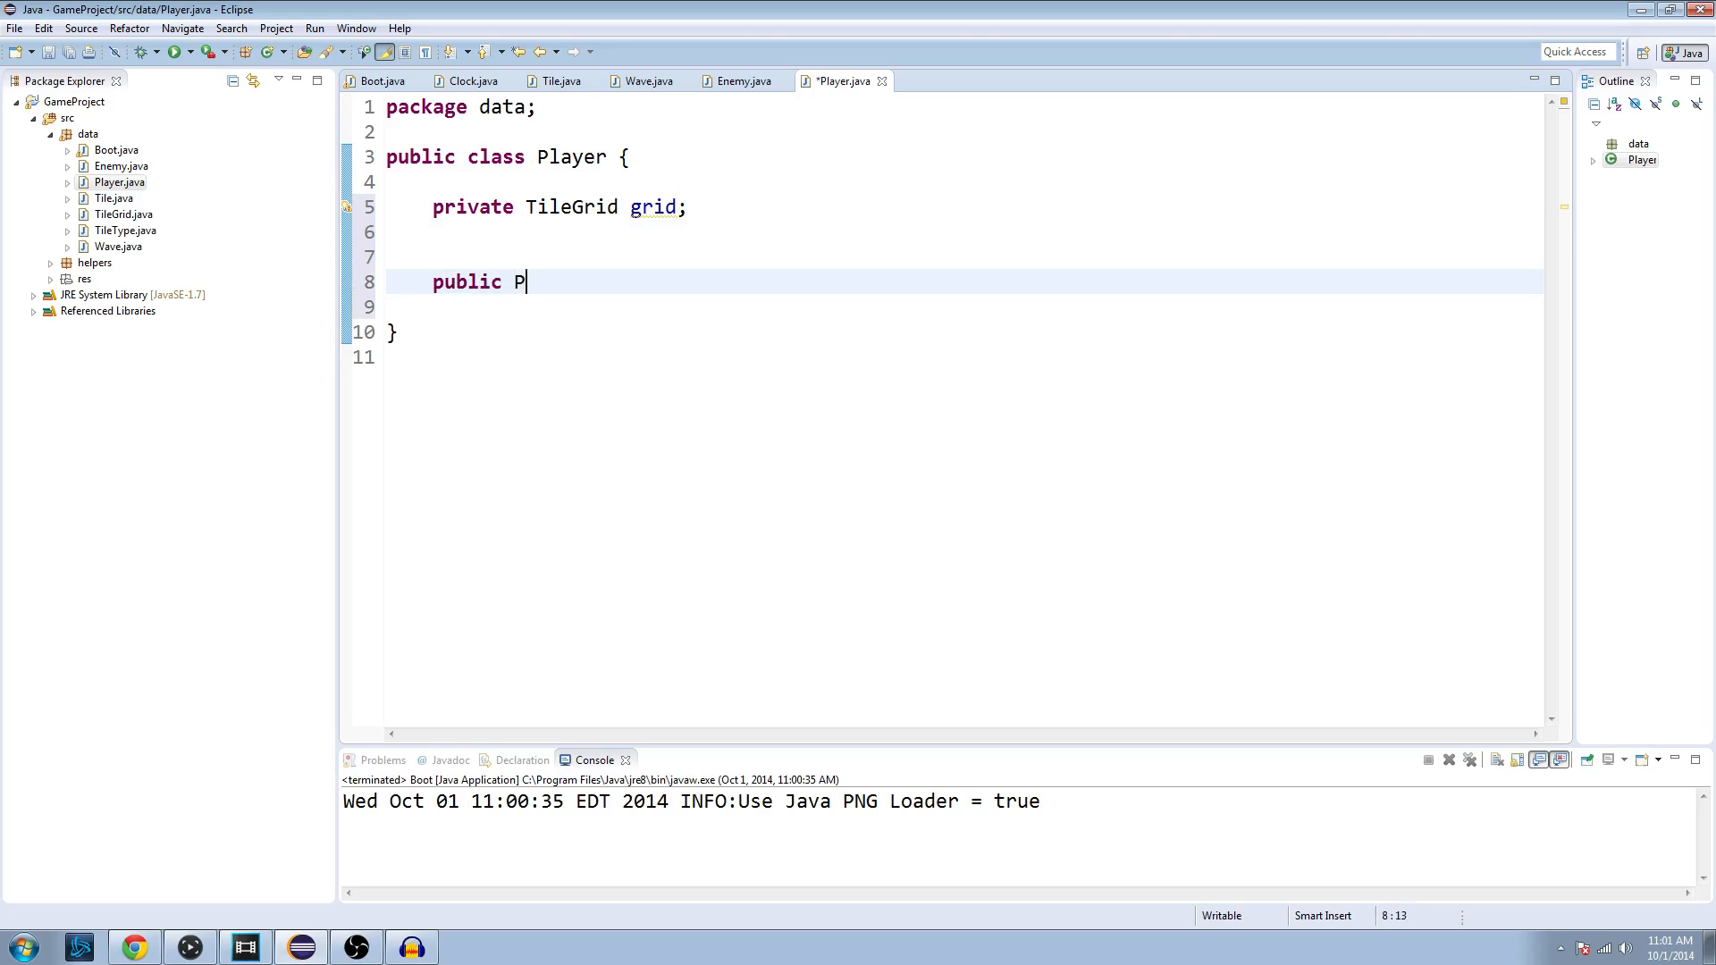
pyautogui.write('layer(TileG')
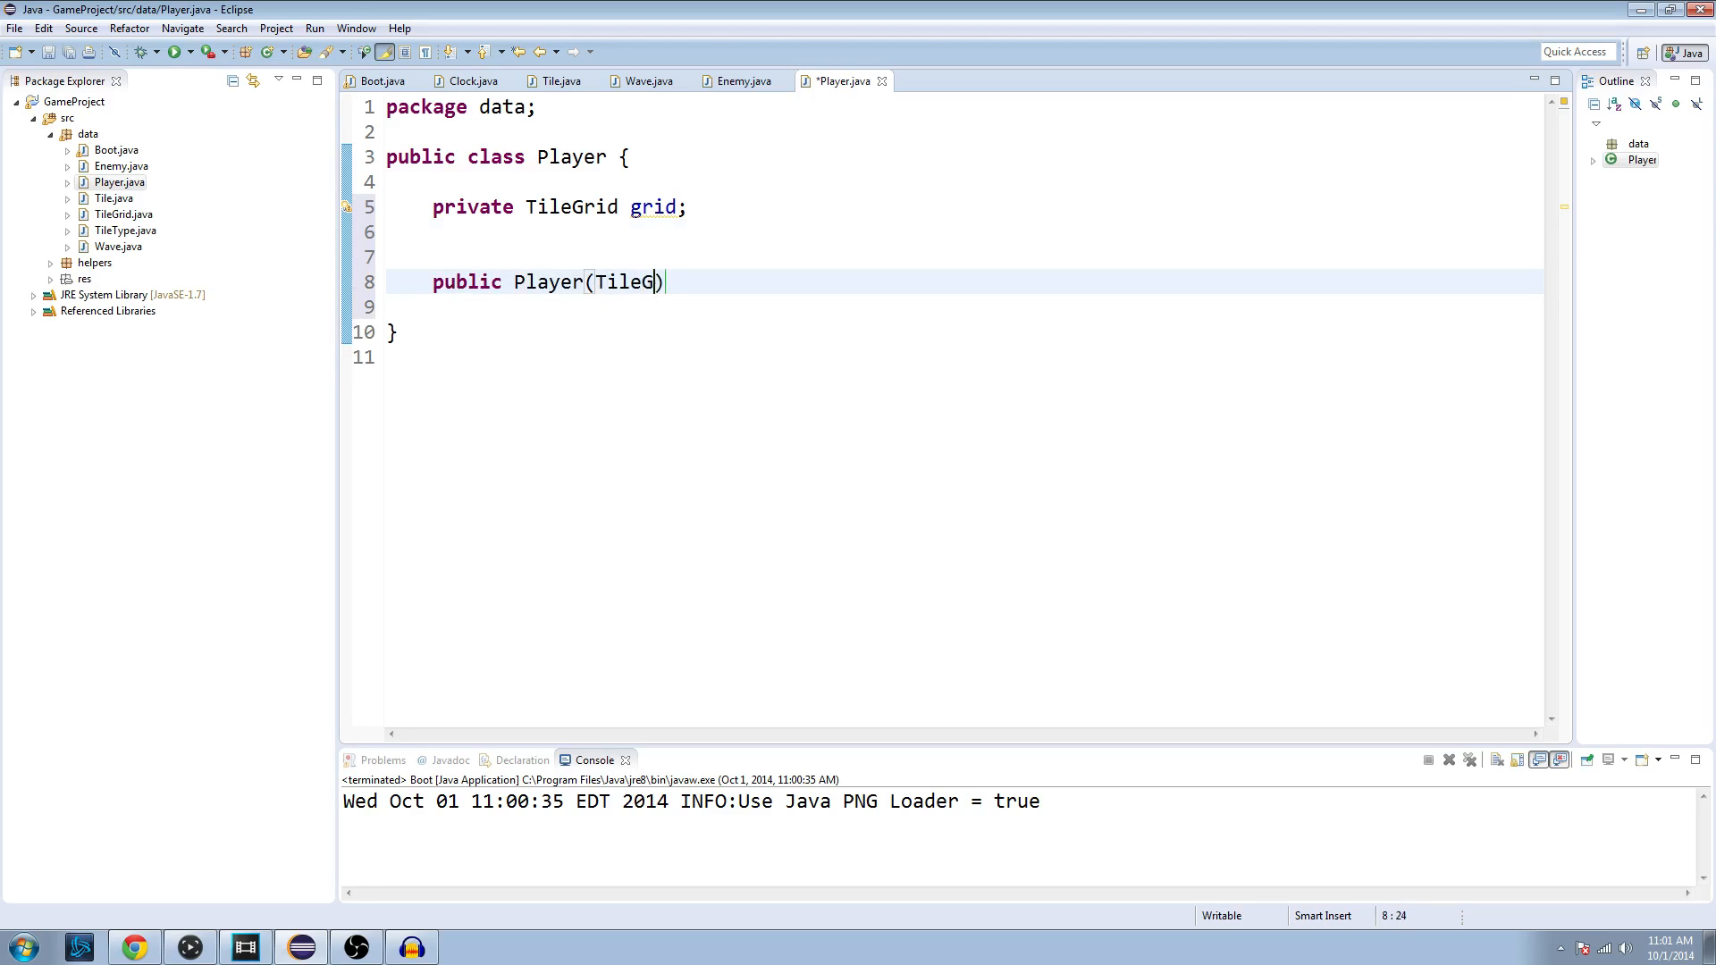
pyautogui.write('rid grid')
pyautogui.write('y')
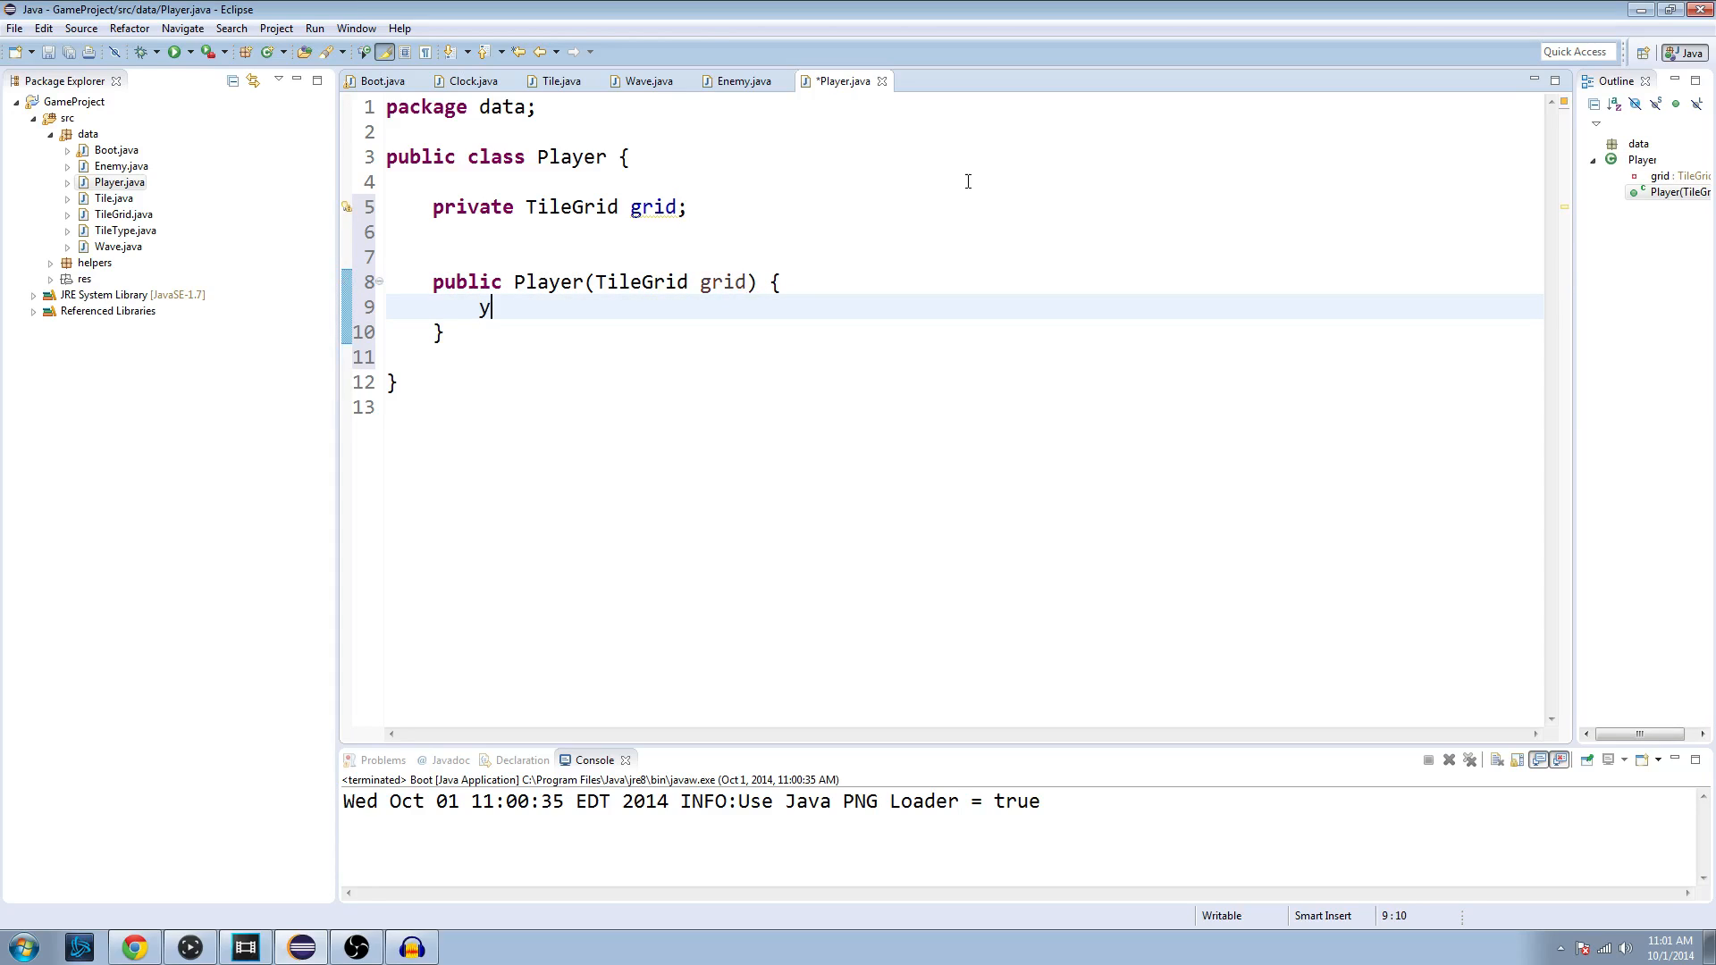
pyautogui.write('this.gr')
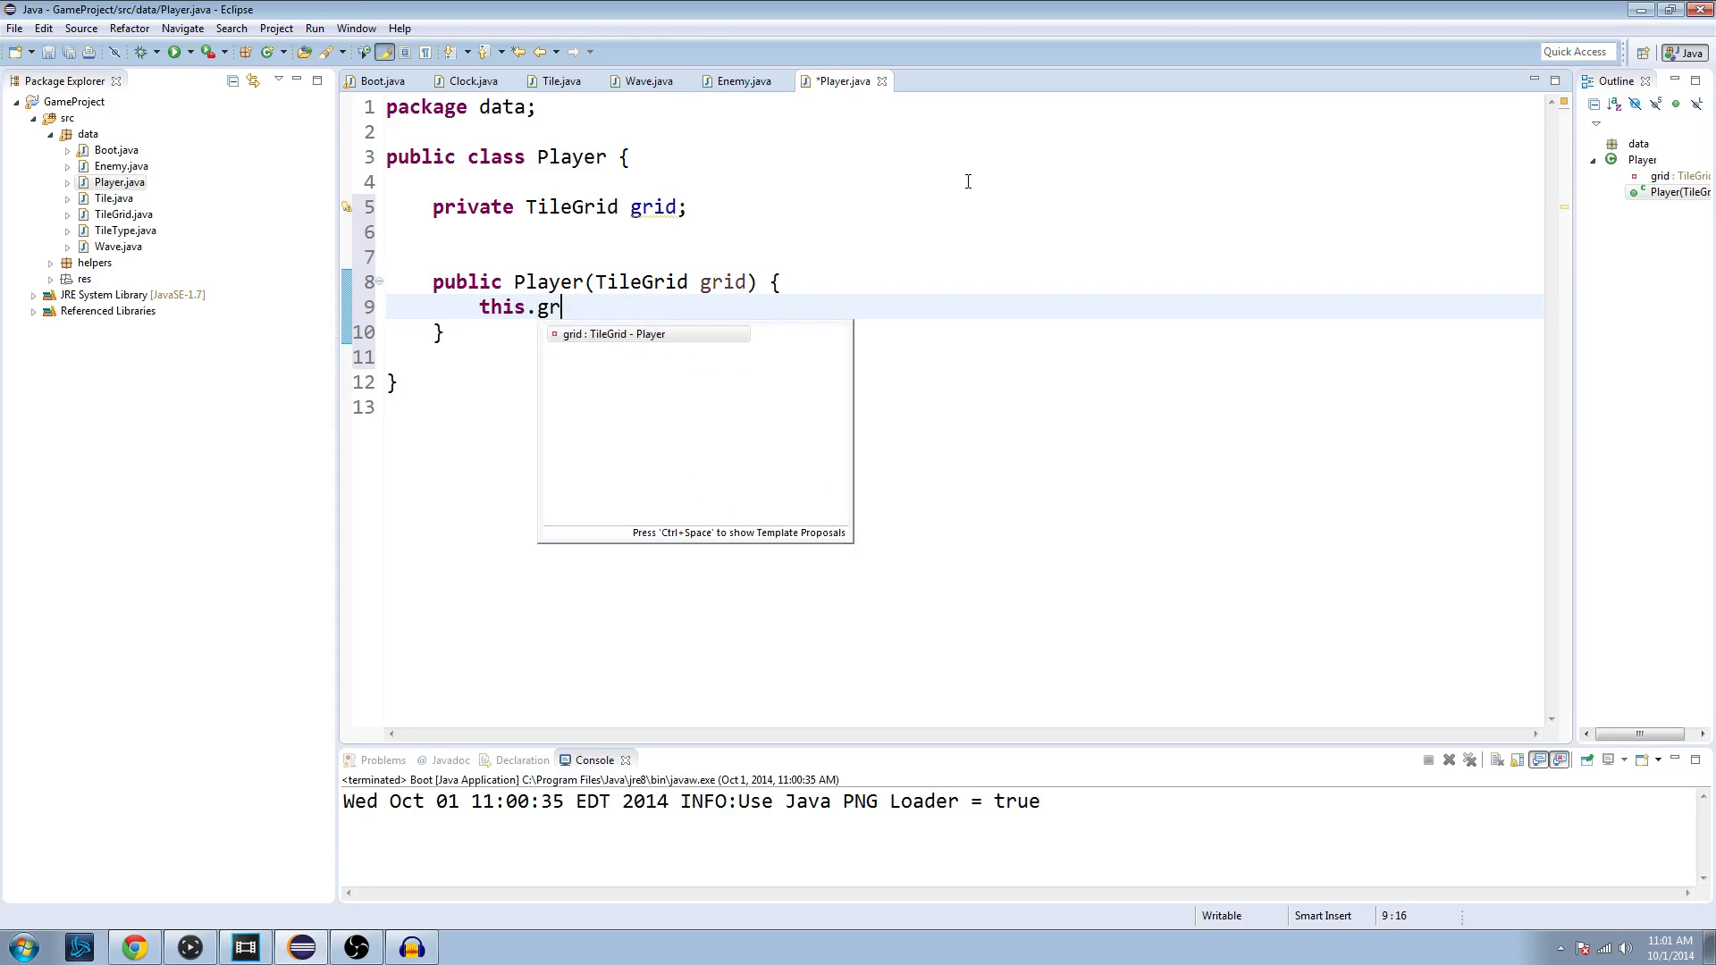
pyautogui.write('id = grid;')
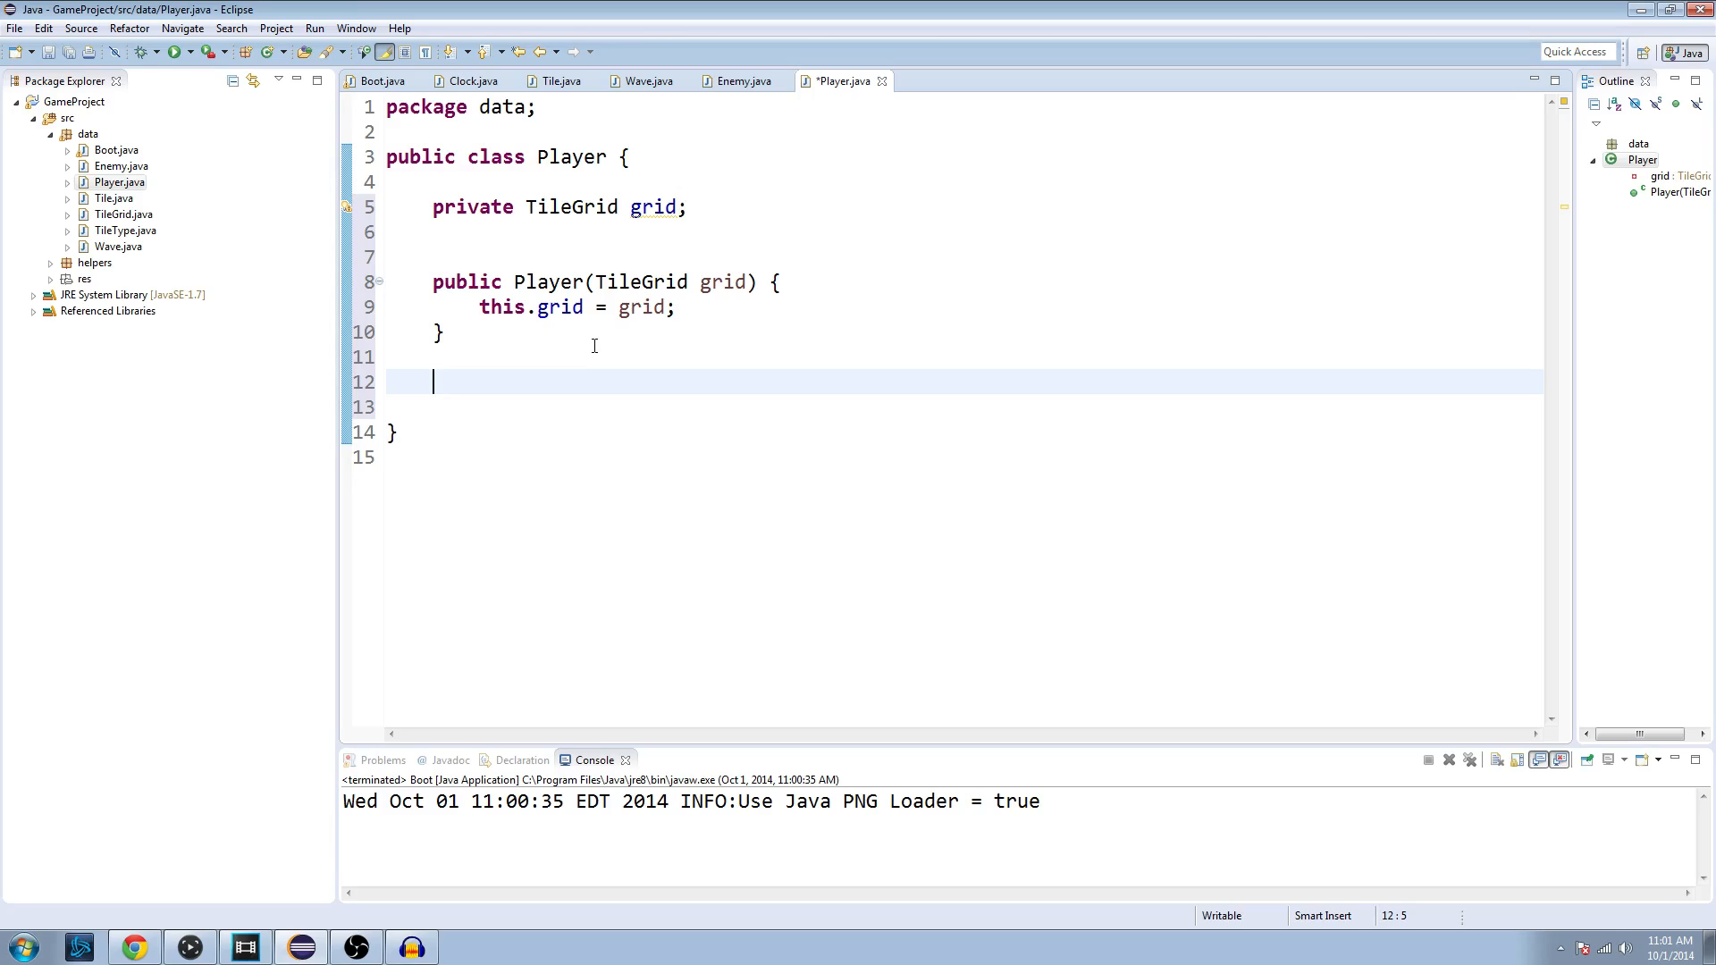
# Step: Type the 'public void SetTile() {' method header below the constructor
pyautogui.write('publ')
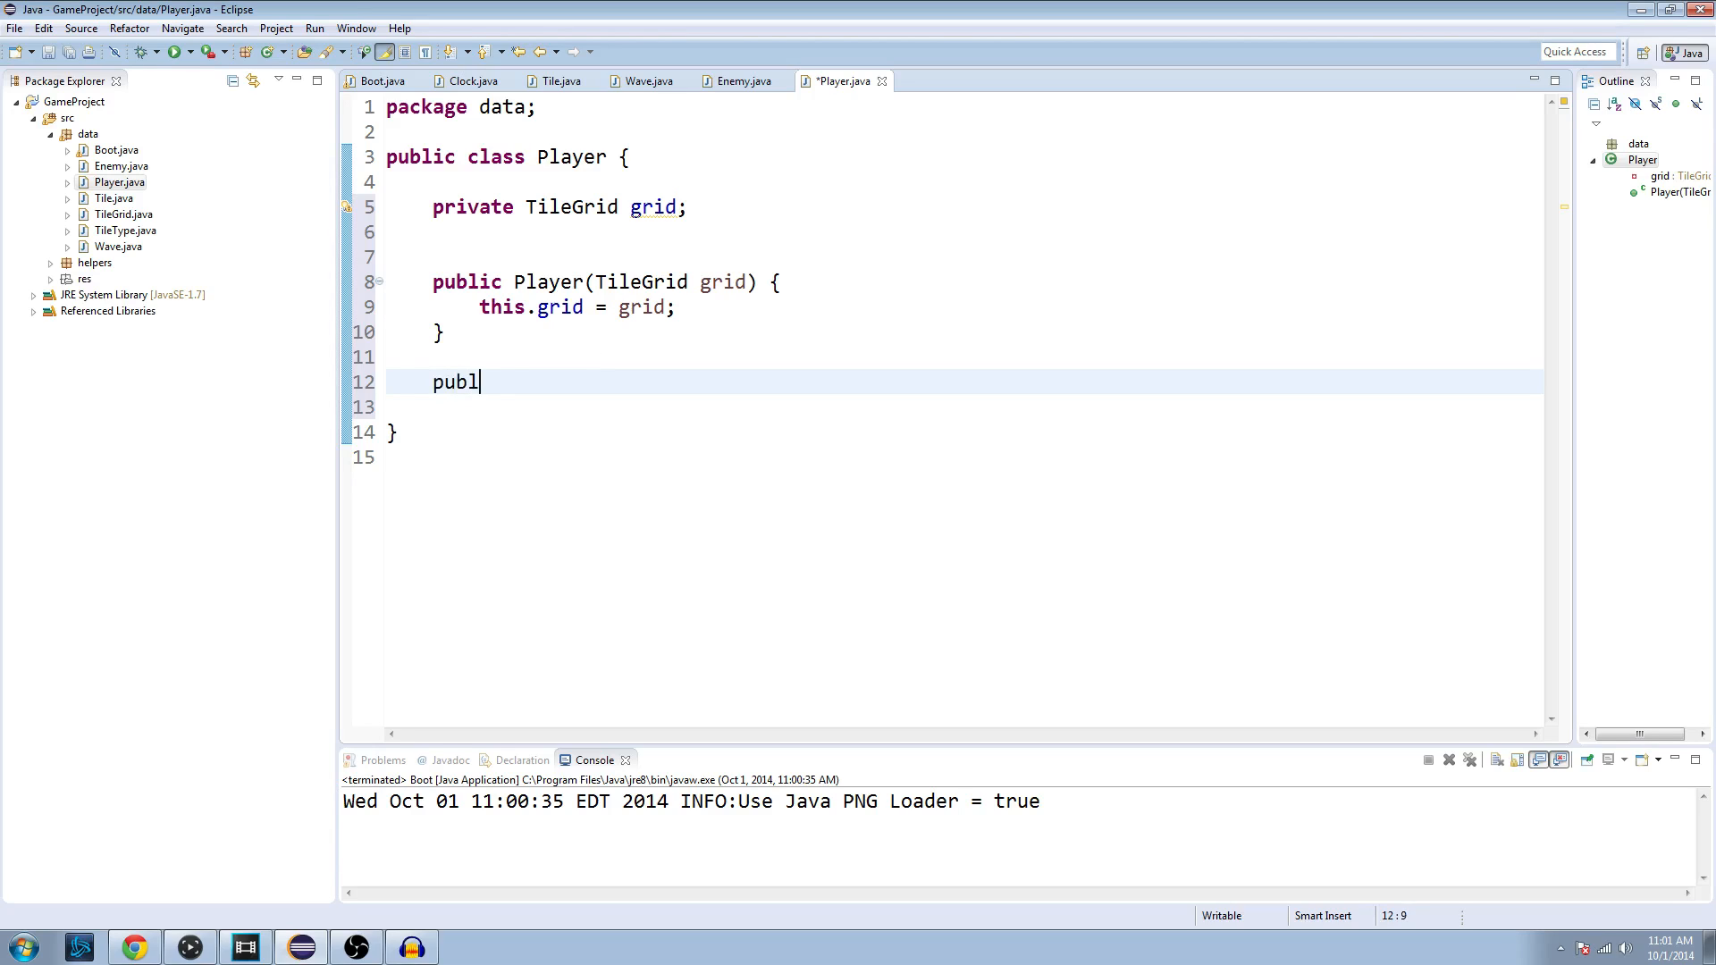
pyautogui.write('ic void')
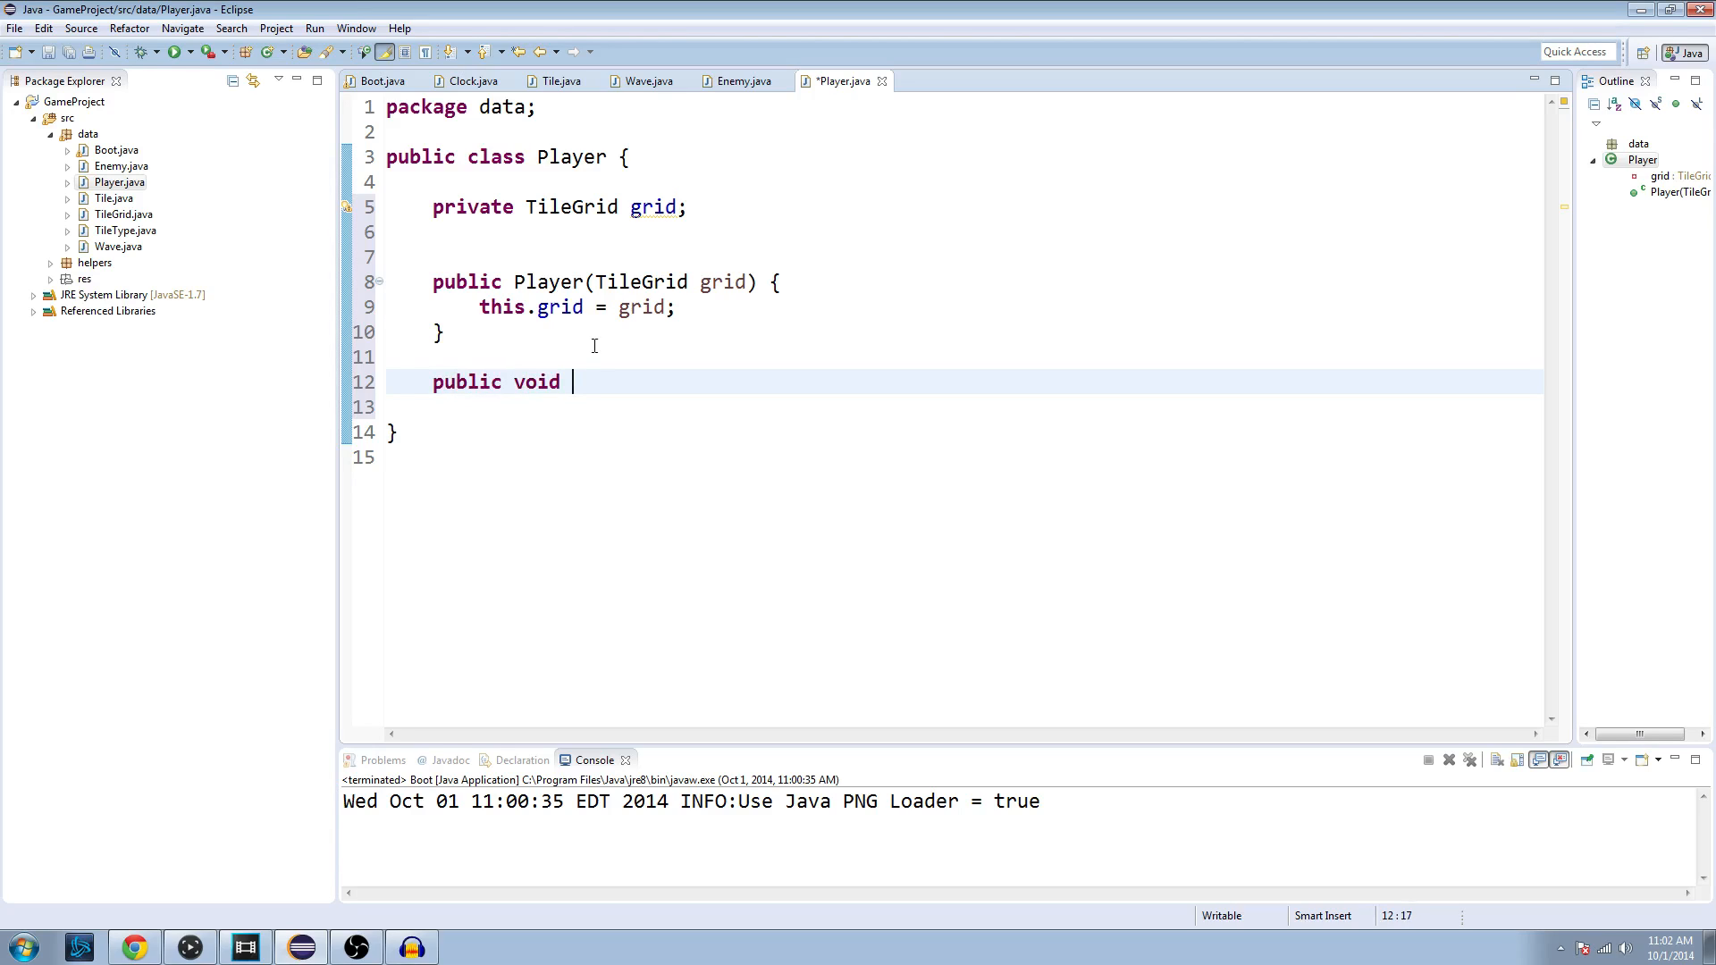
pyautogui.write('SetT')
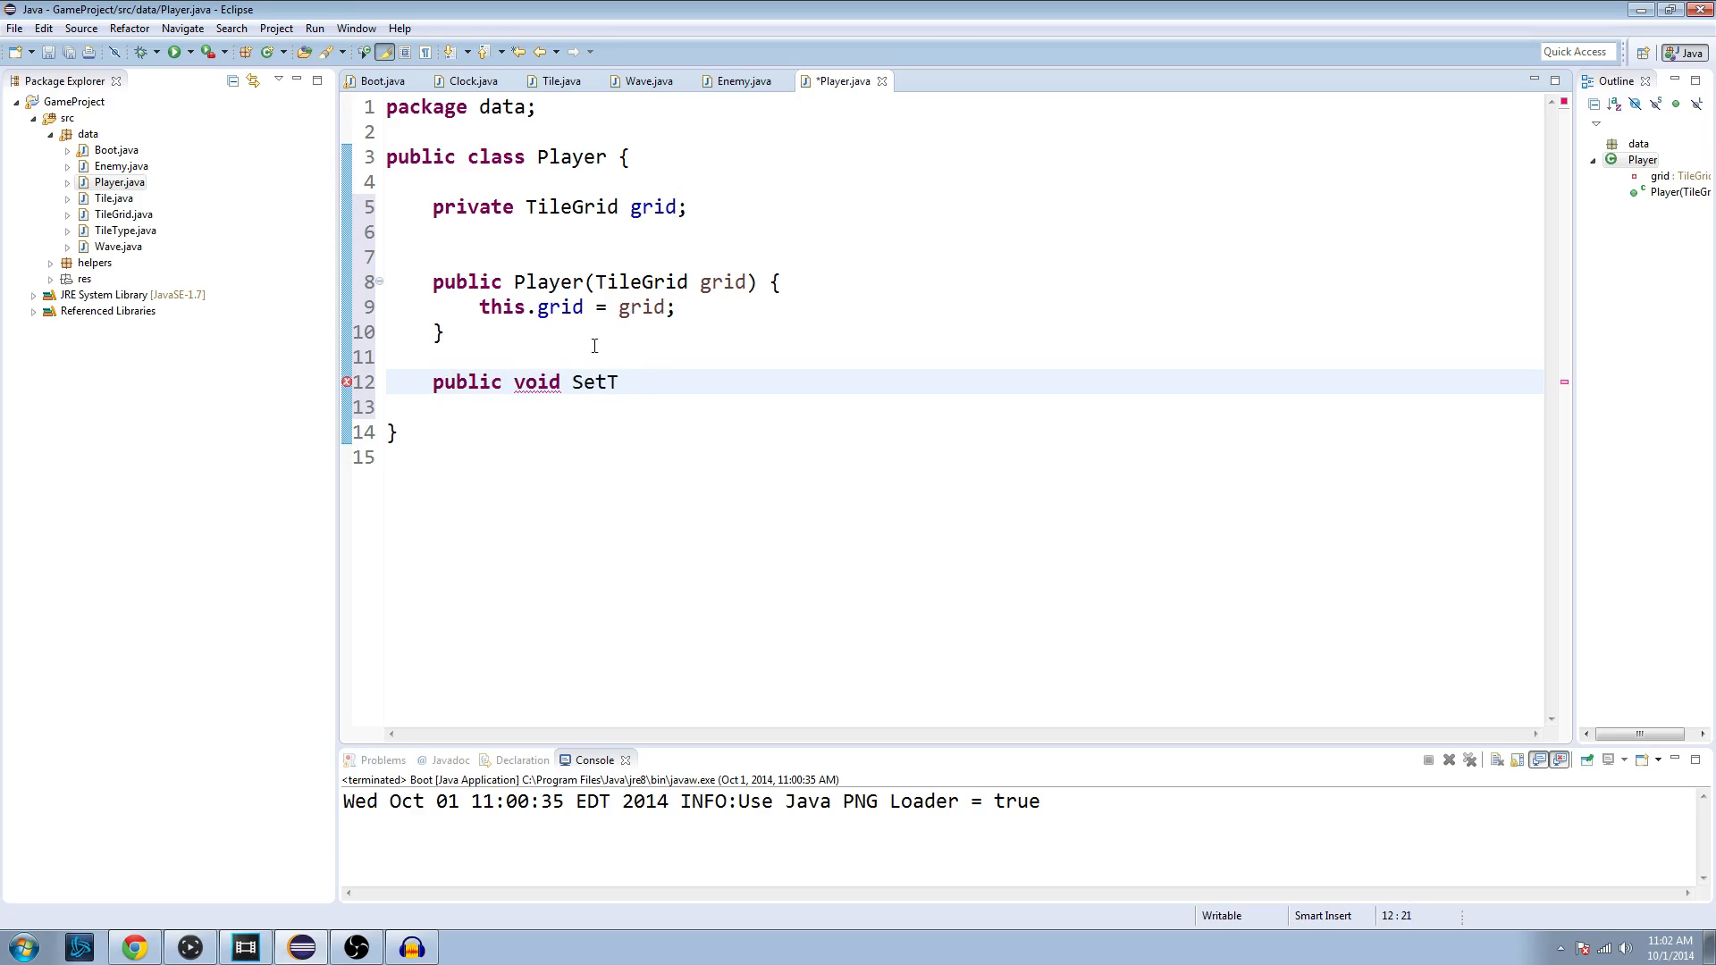
pyautogui.write('ile()')
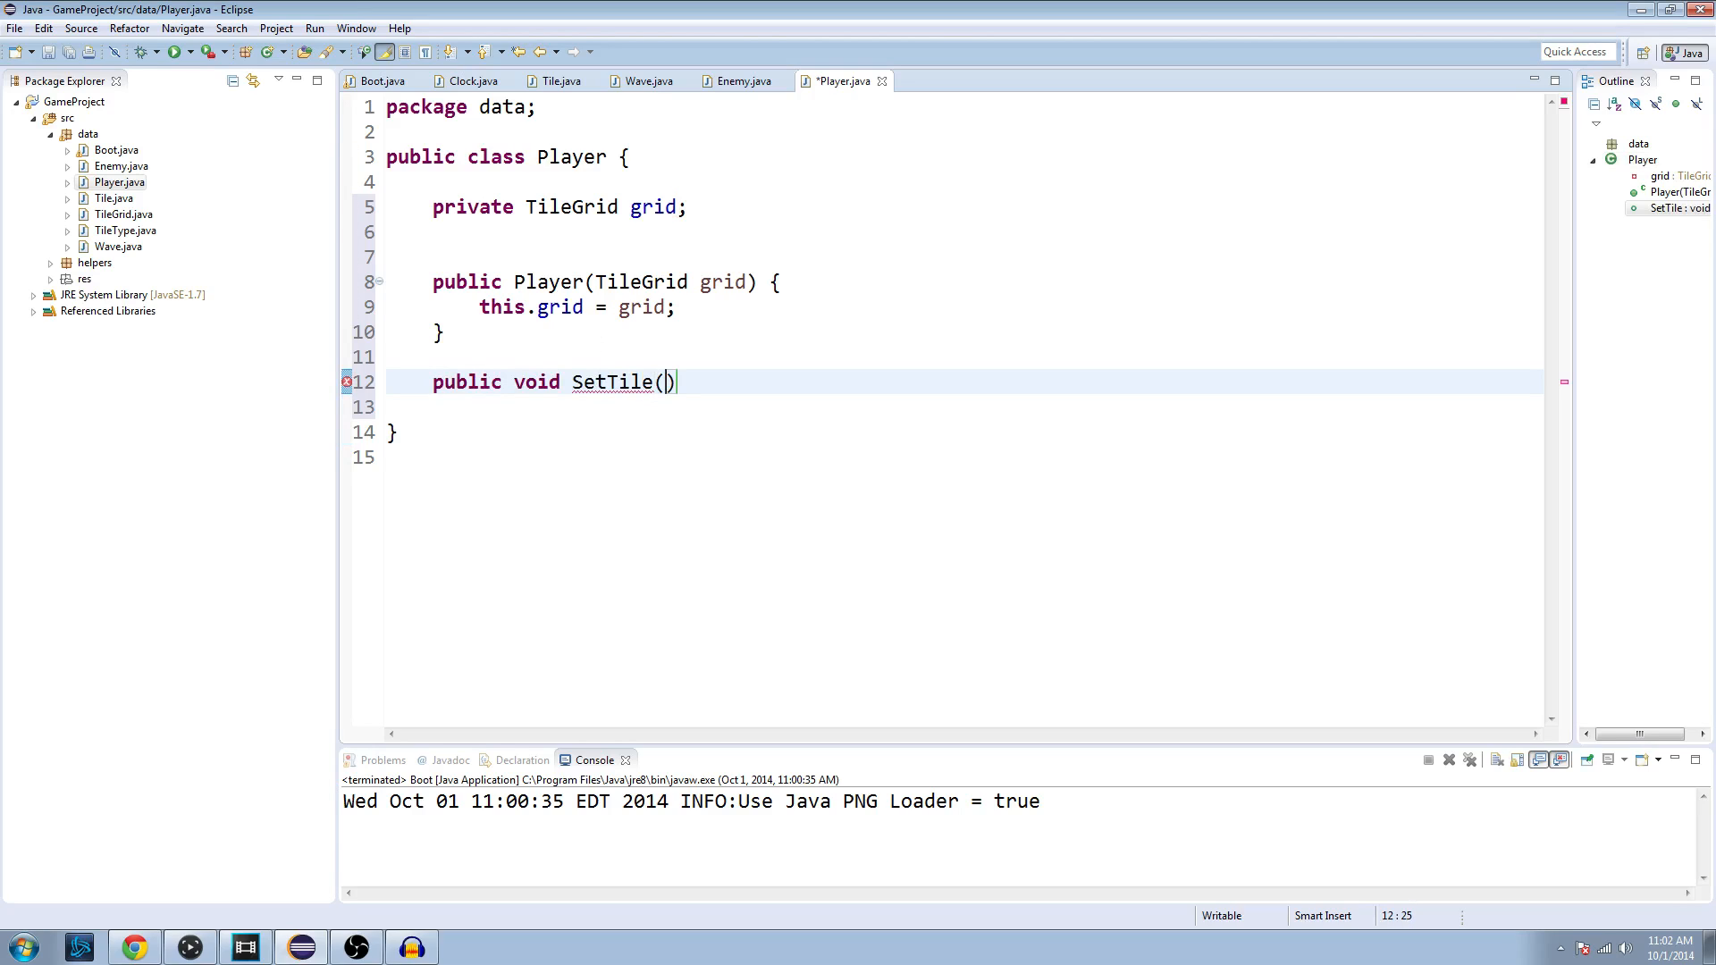
pyautogui.write('{')
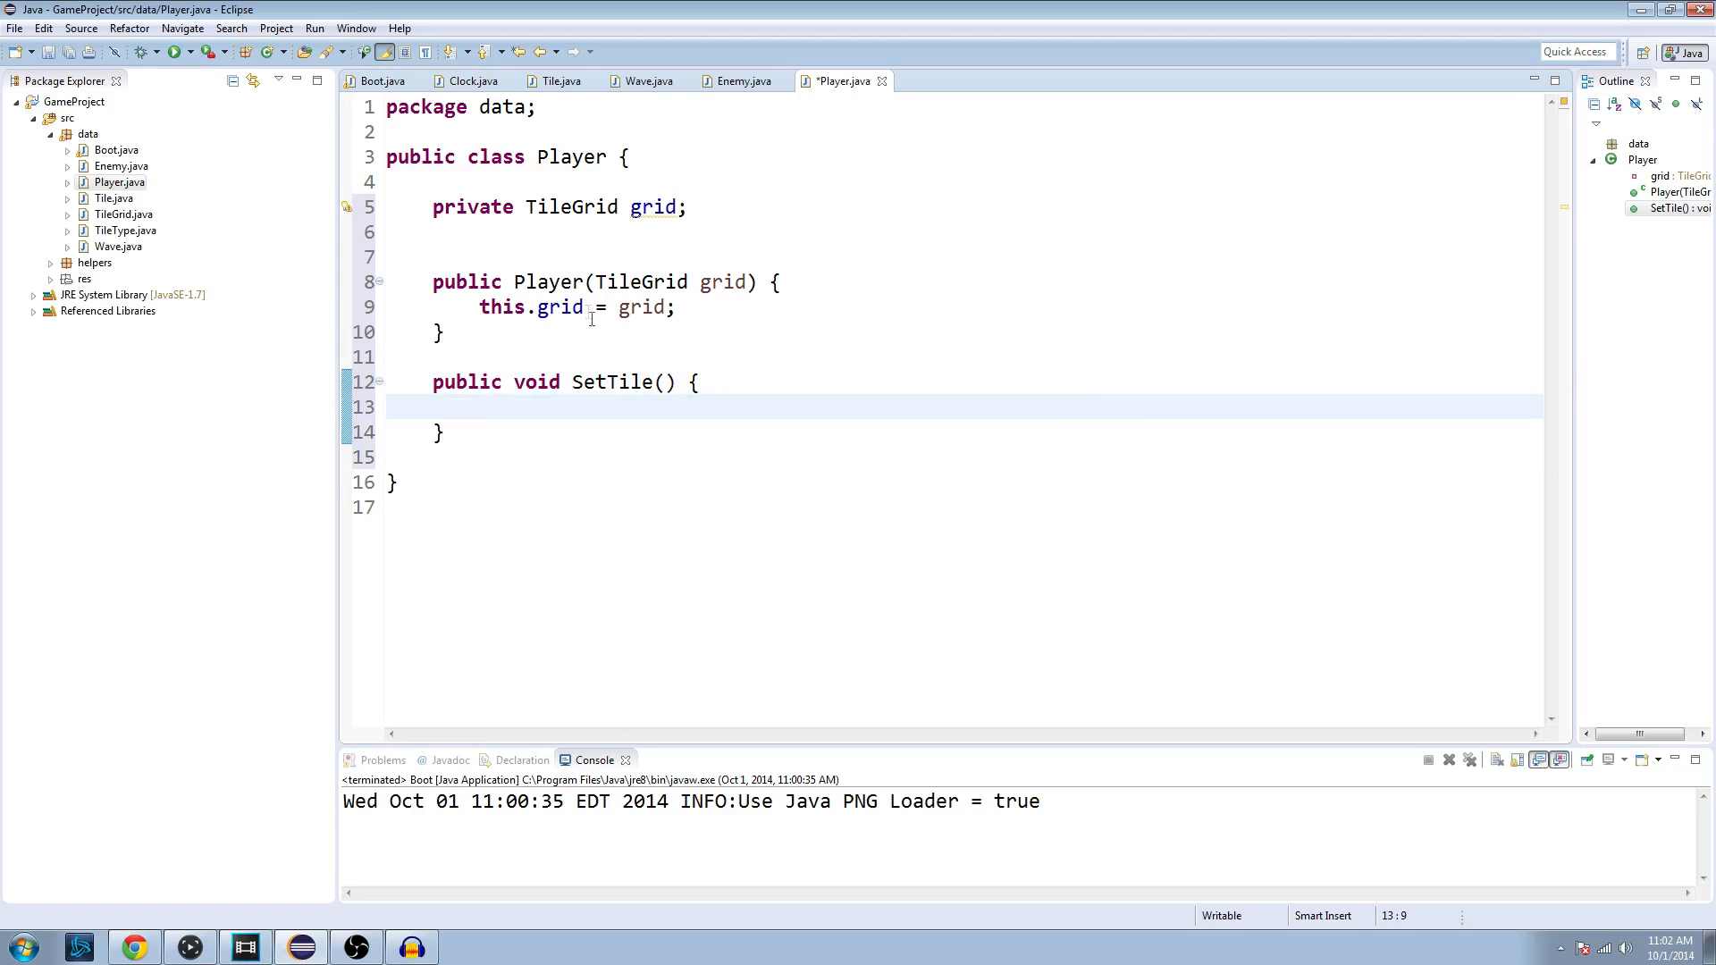
pyautogui.moveTo(694, 450)
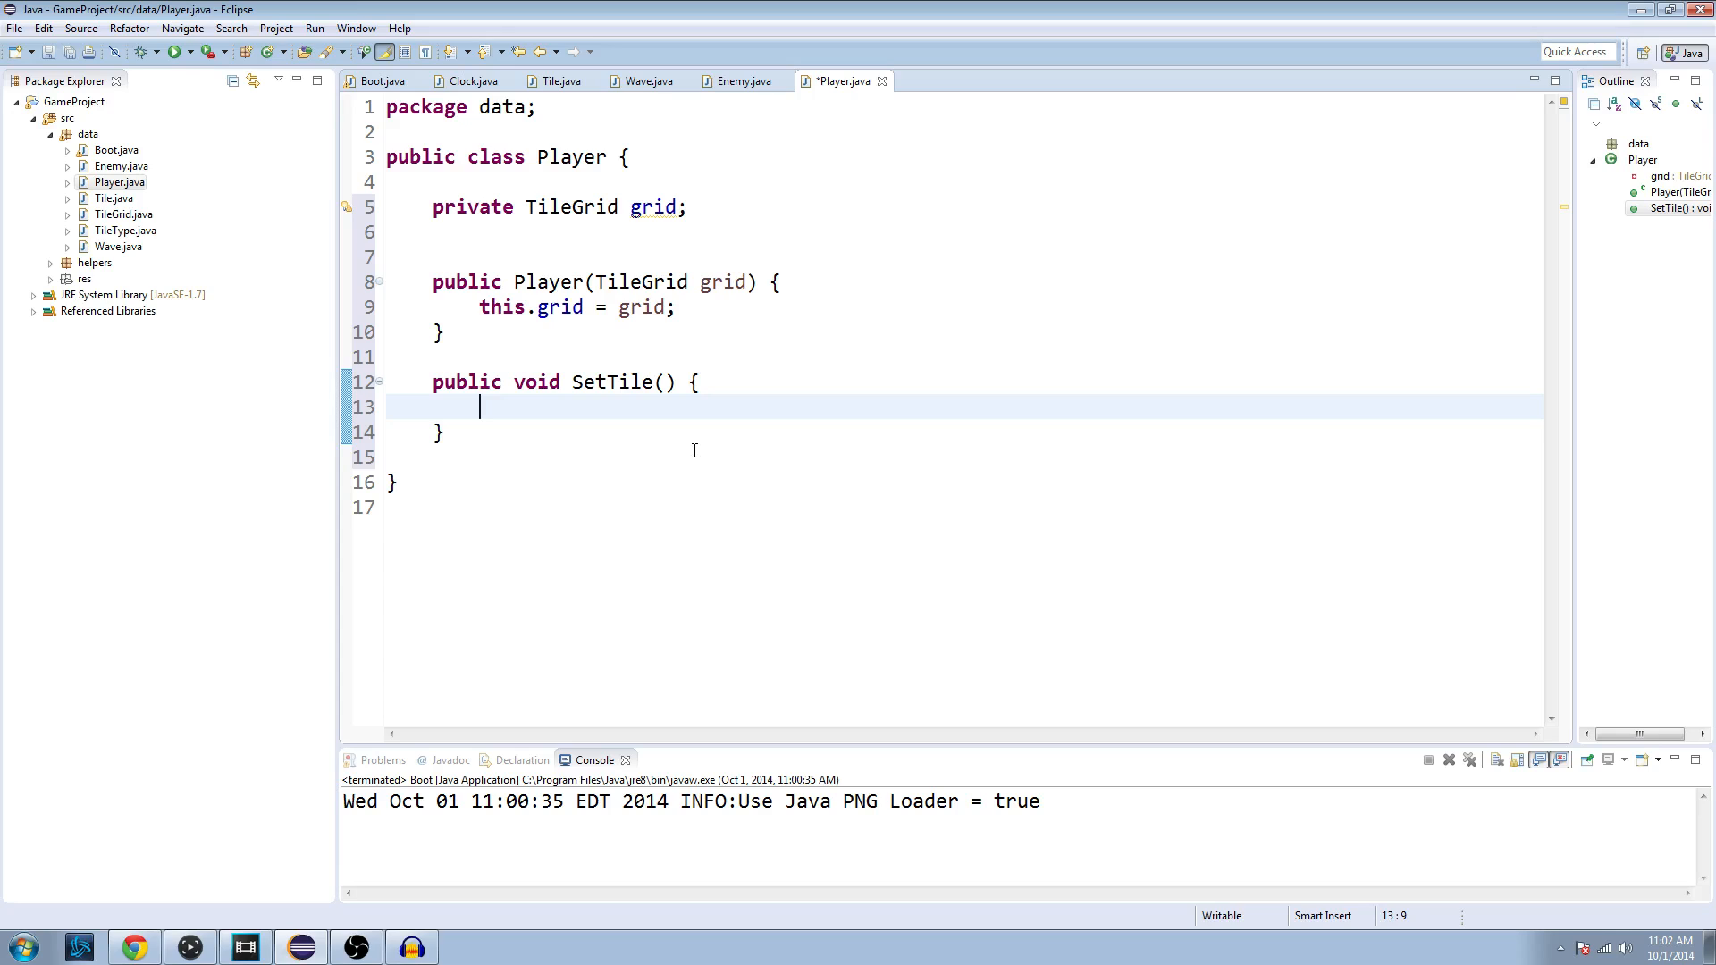
# Step: Call grid.SetTile with Mouse.getX() / 64 as the x argument, importing Mouse
pyautogui.write('grid.')
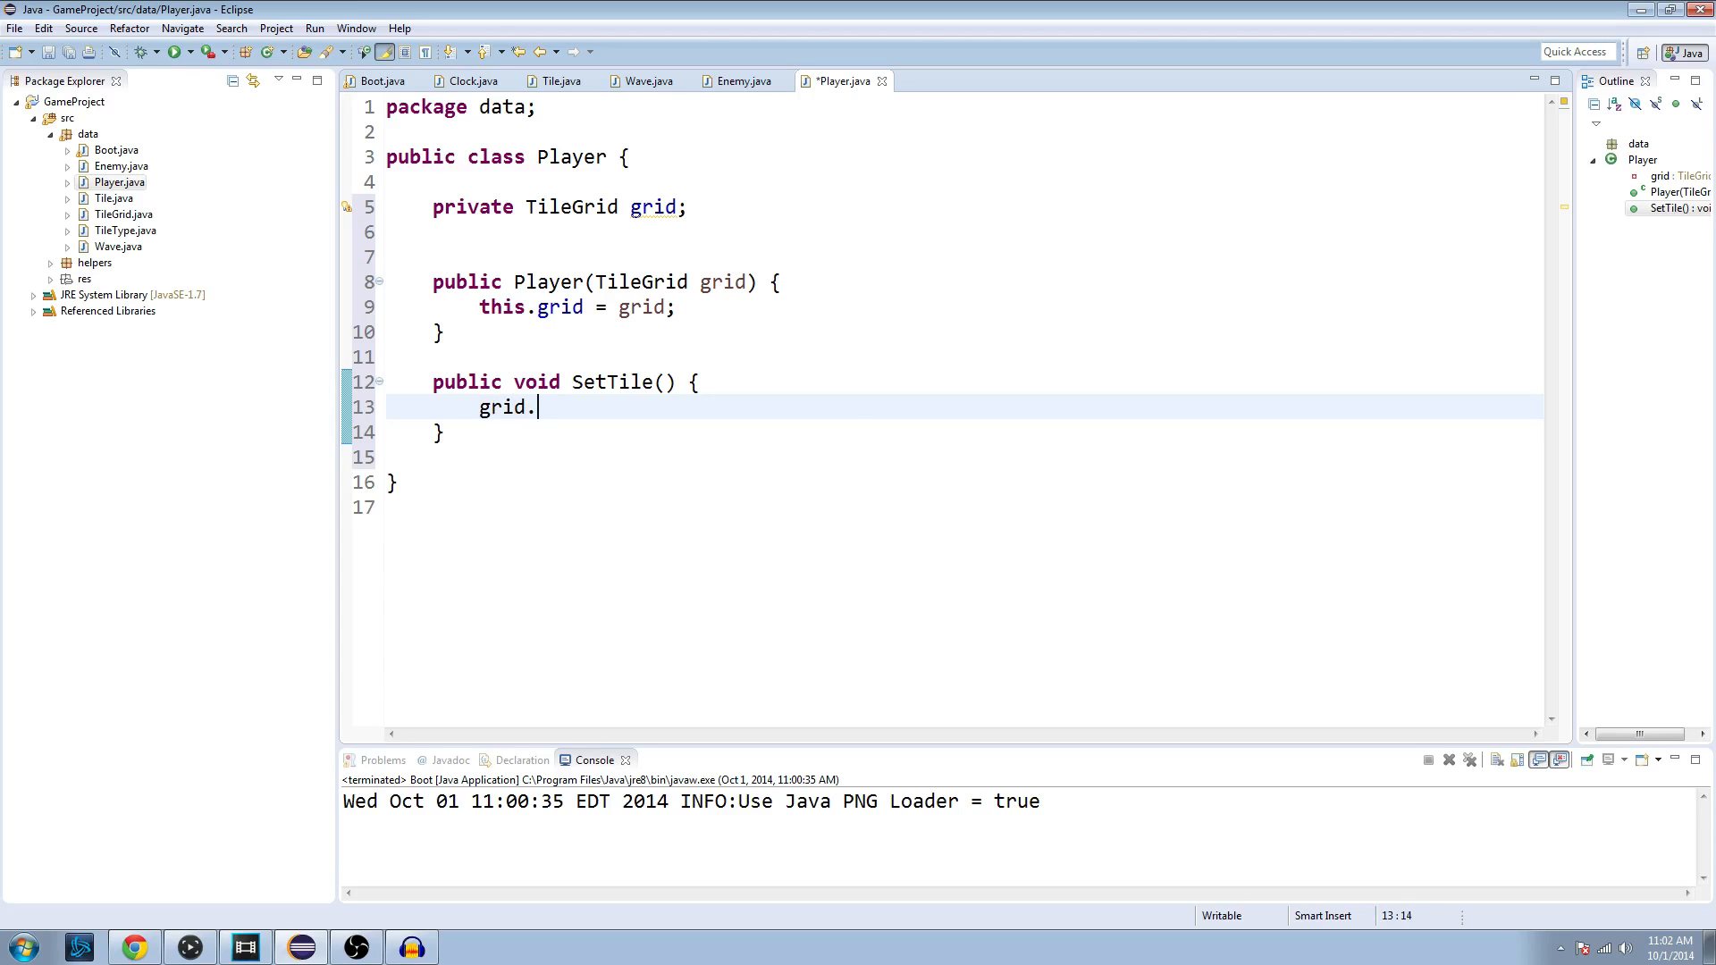
pyautogui.write('se')
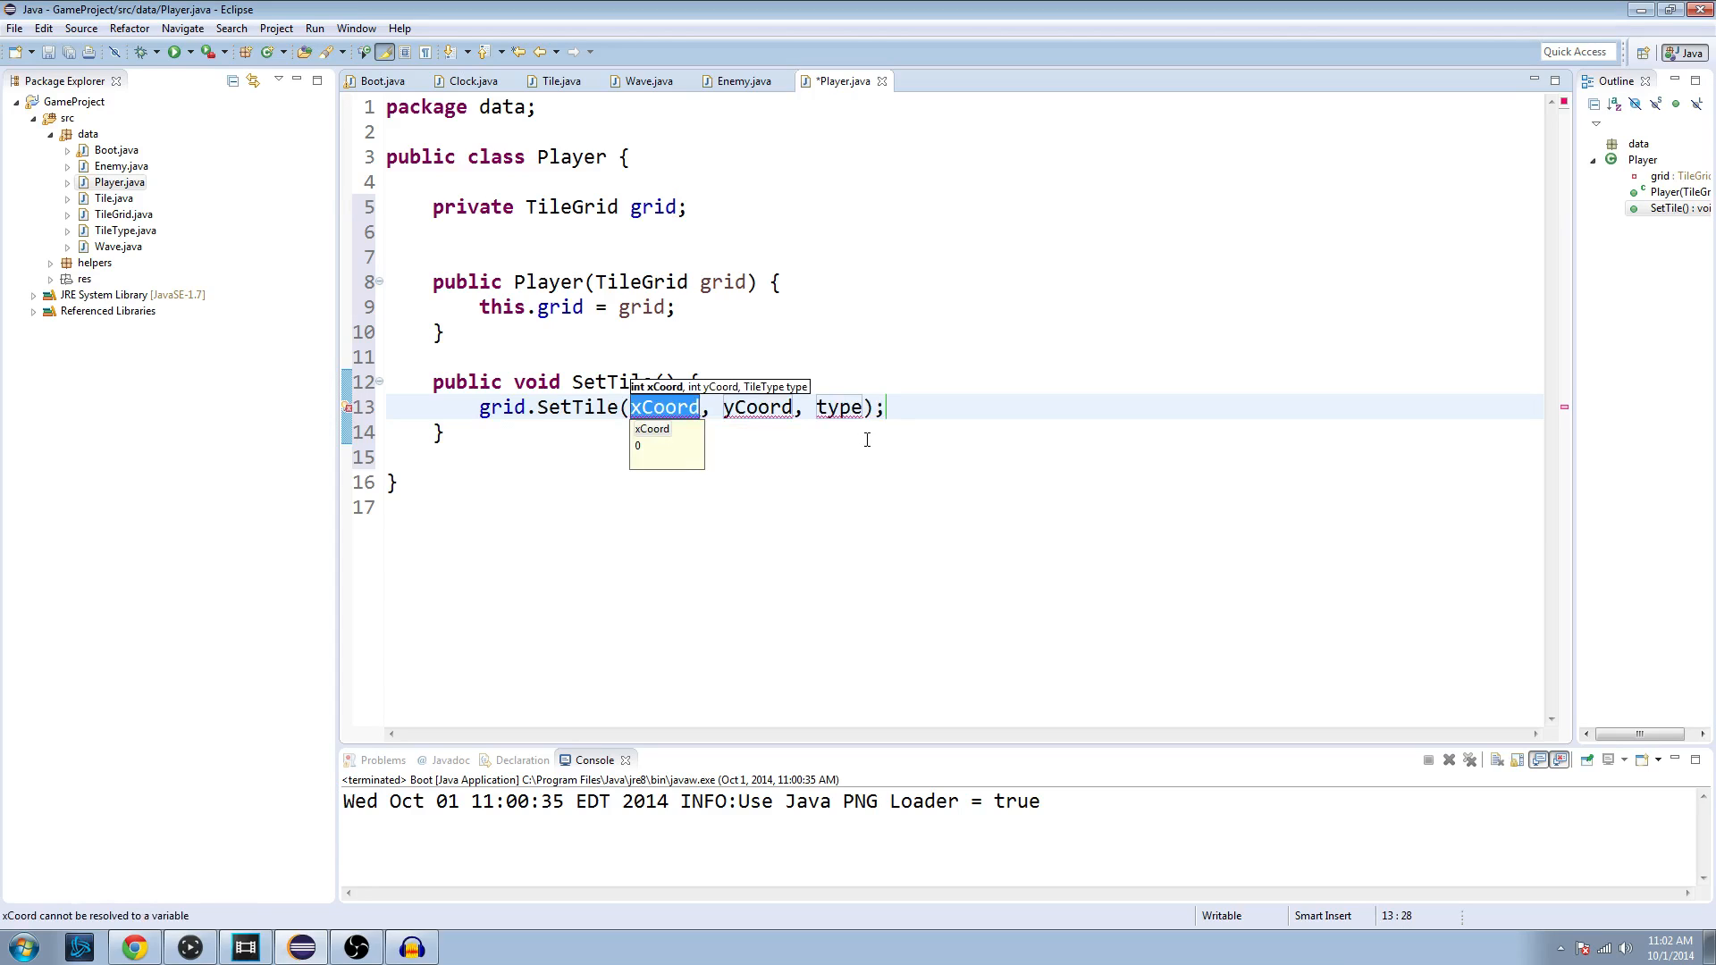
pyautogui.write('Mouse')
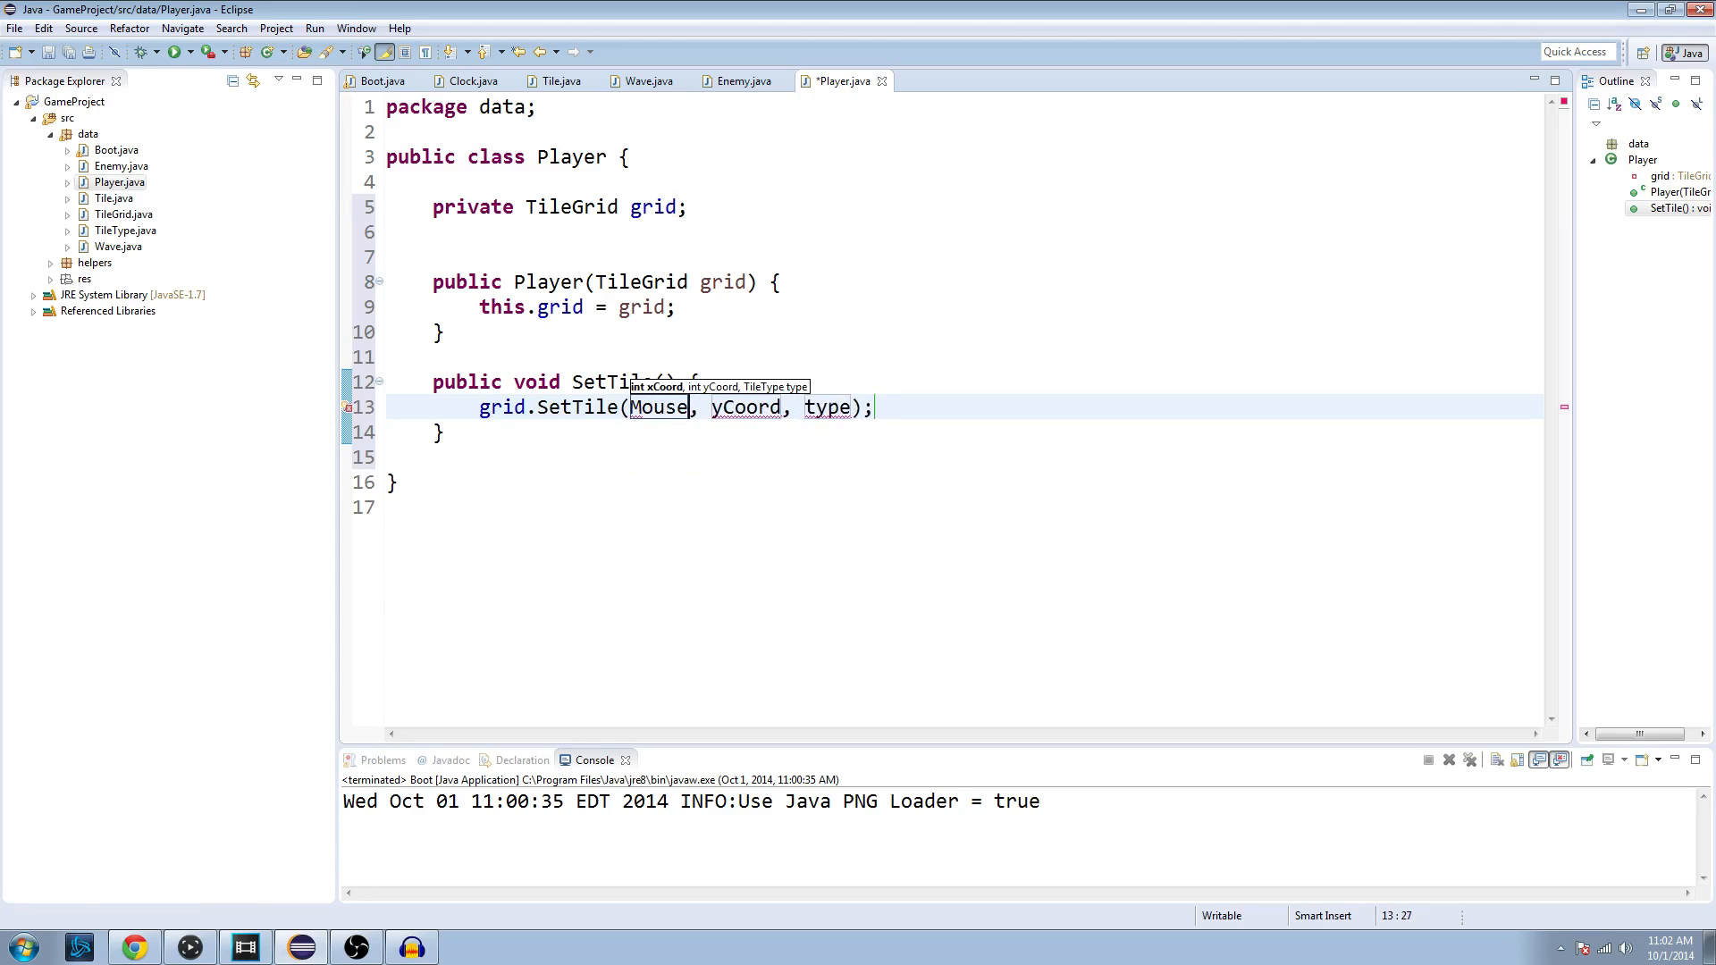
pyautogui.write('.getX(')
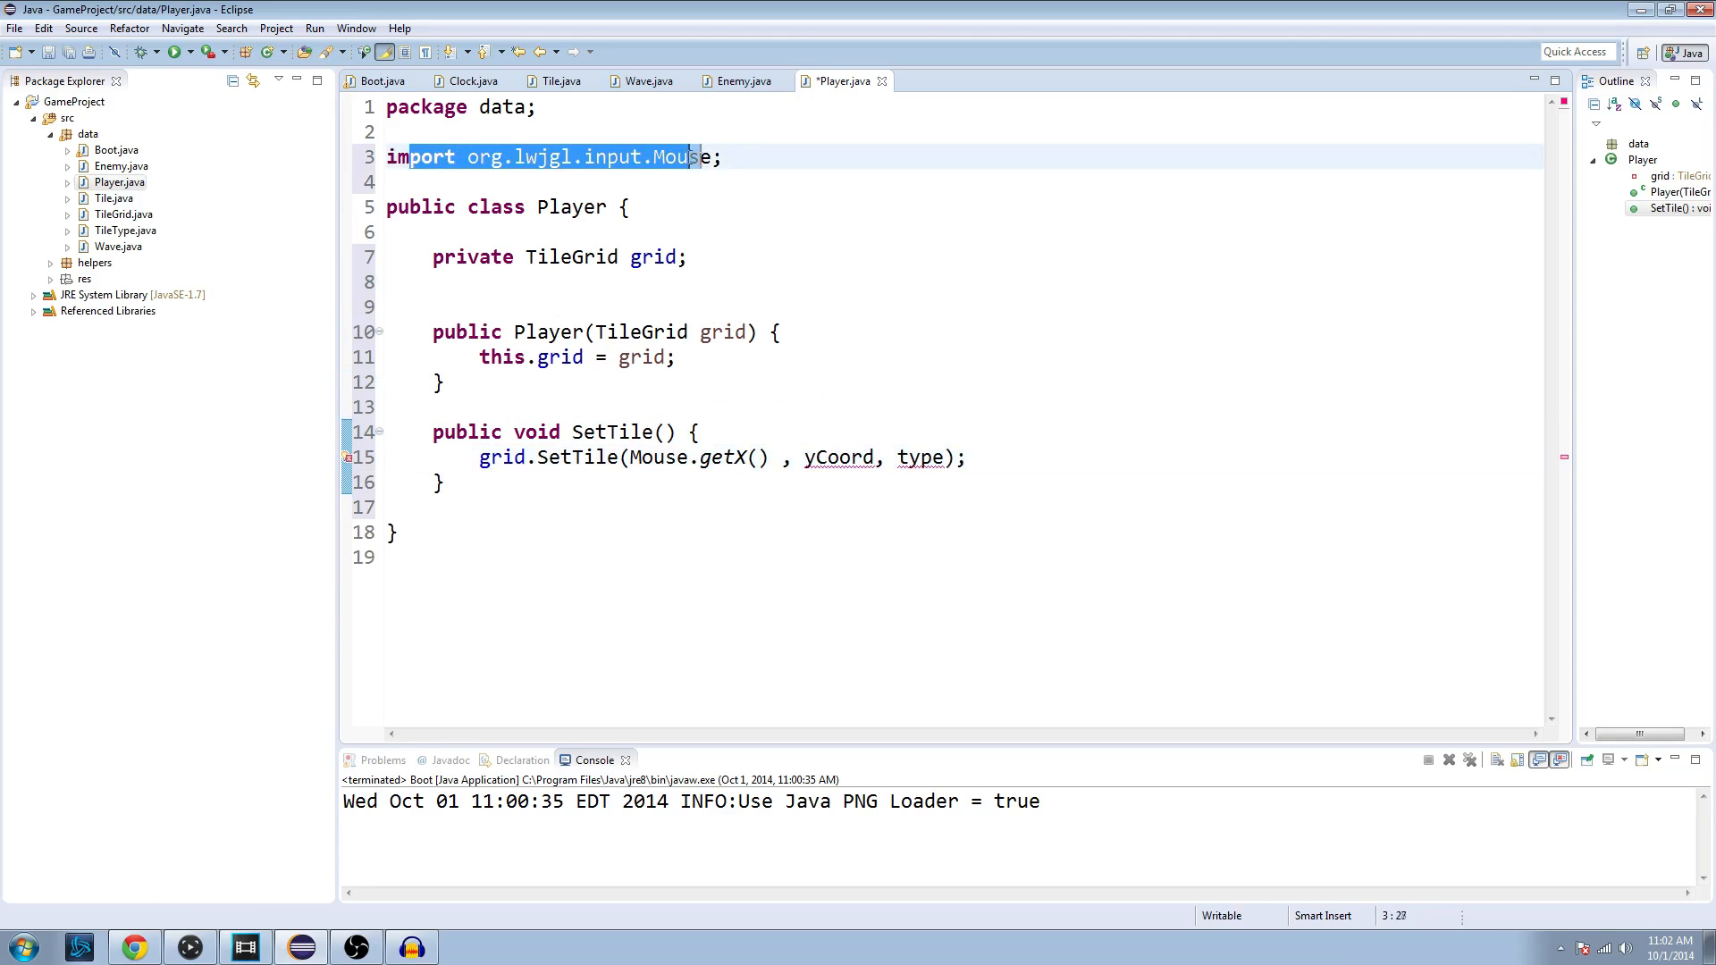
pyautogui.click(777, 458)
pyautogui.write('/')
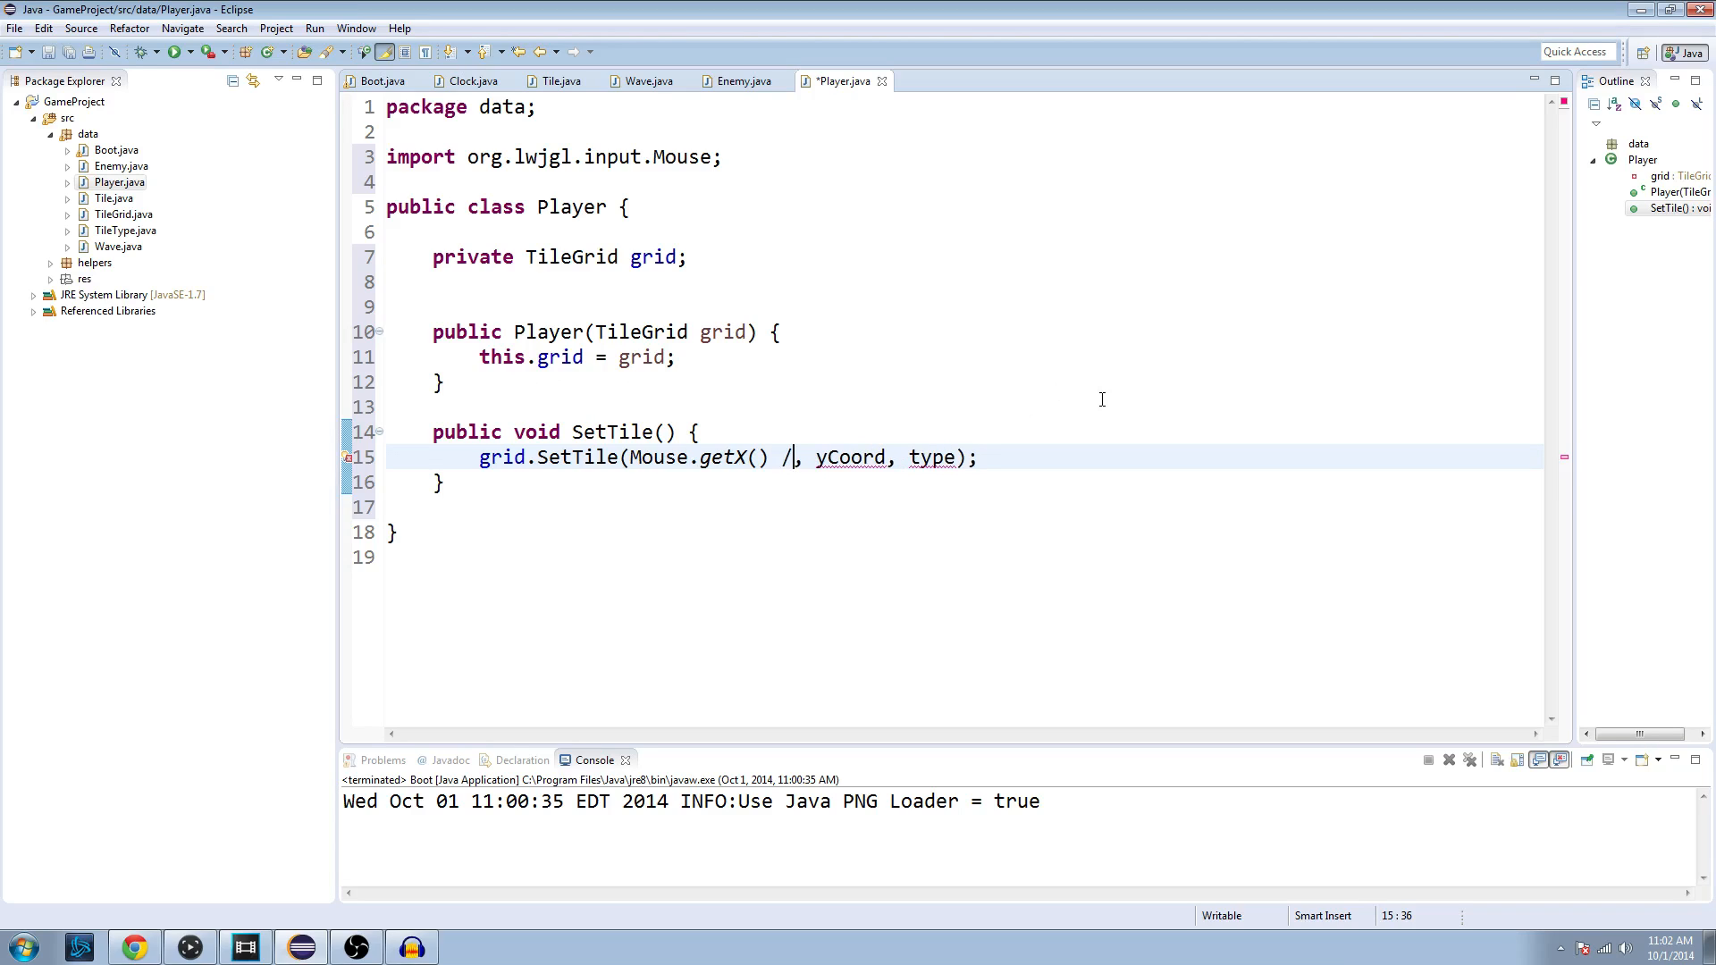
pyautogui.write('" "')
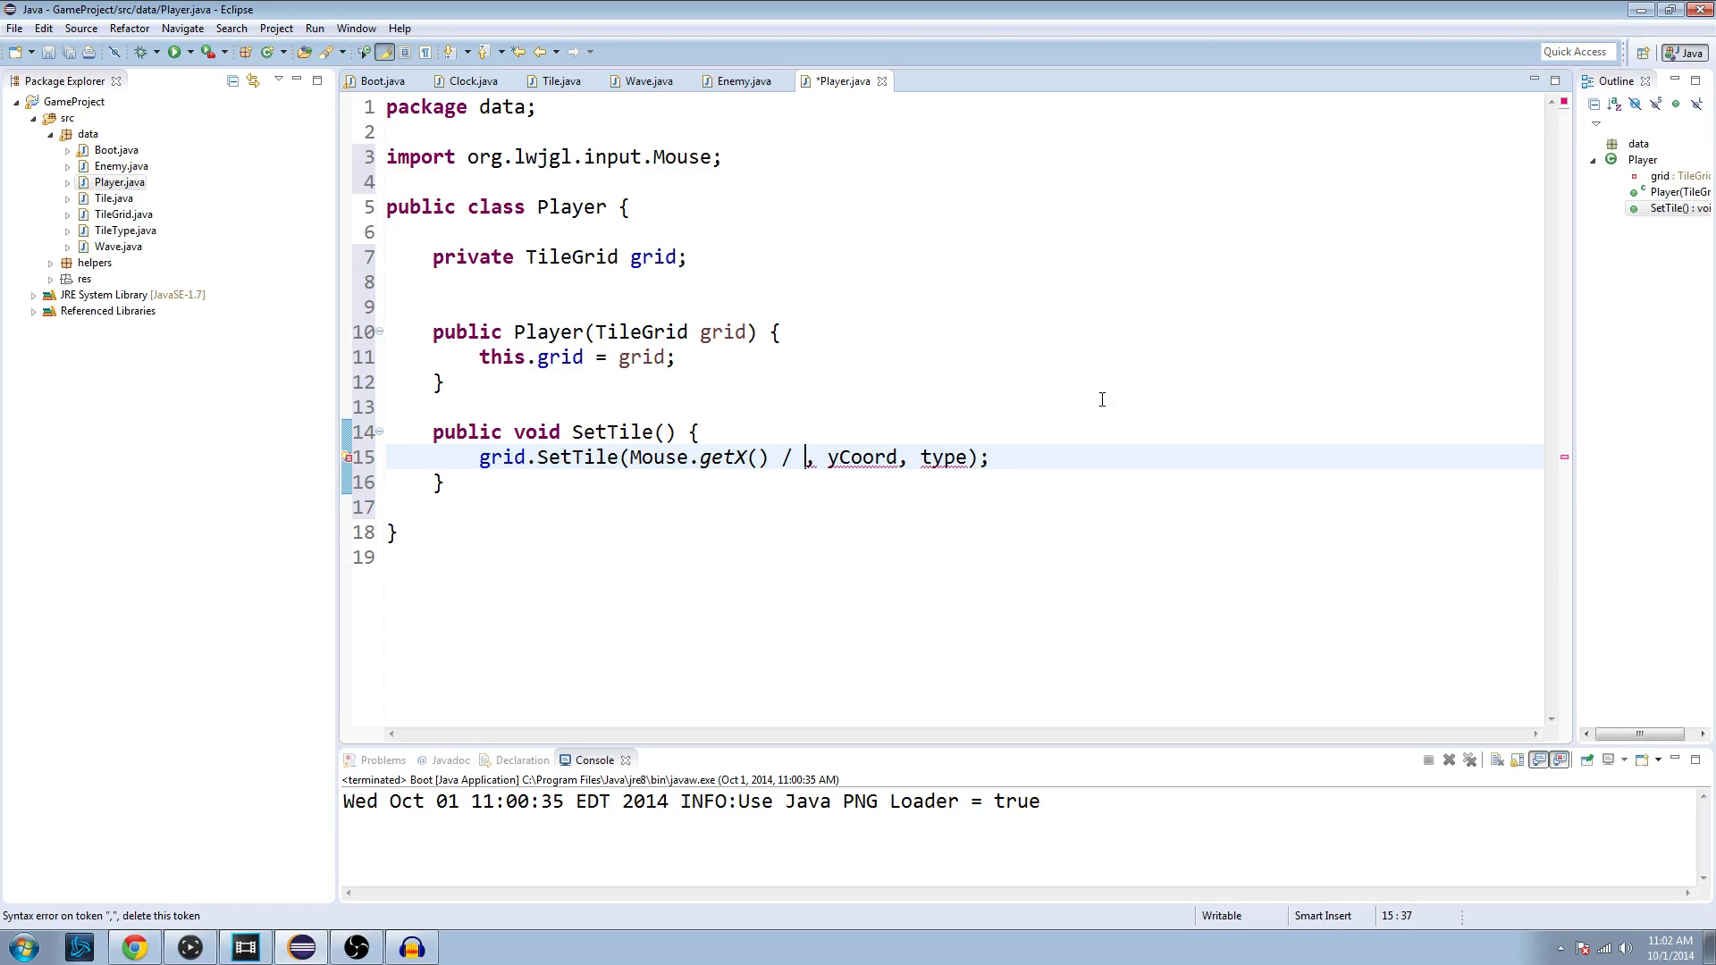
pyautogui.write('64')
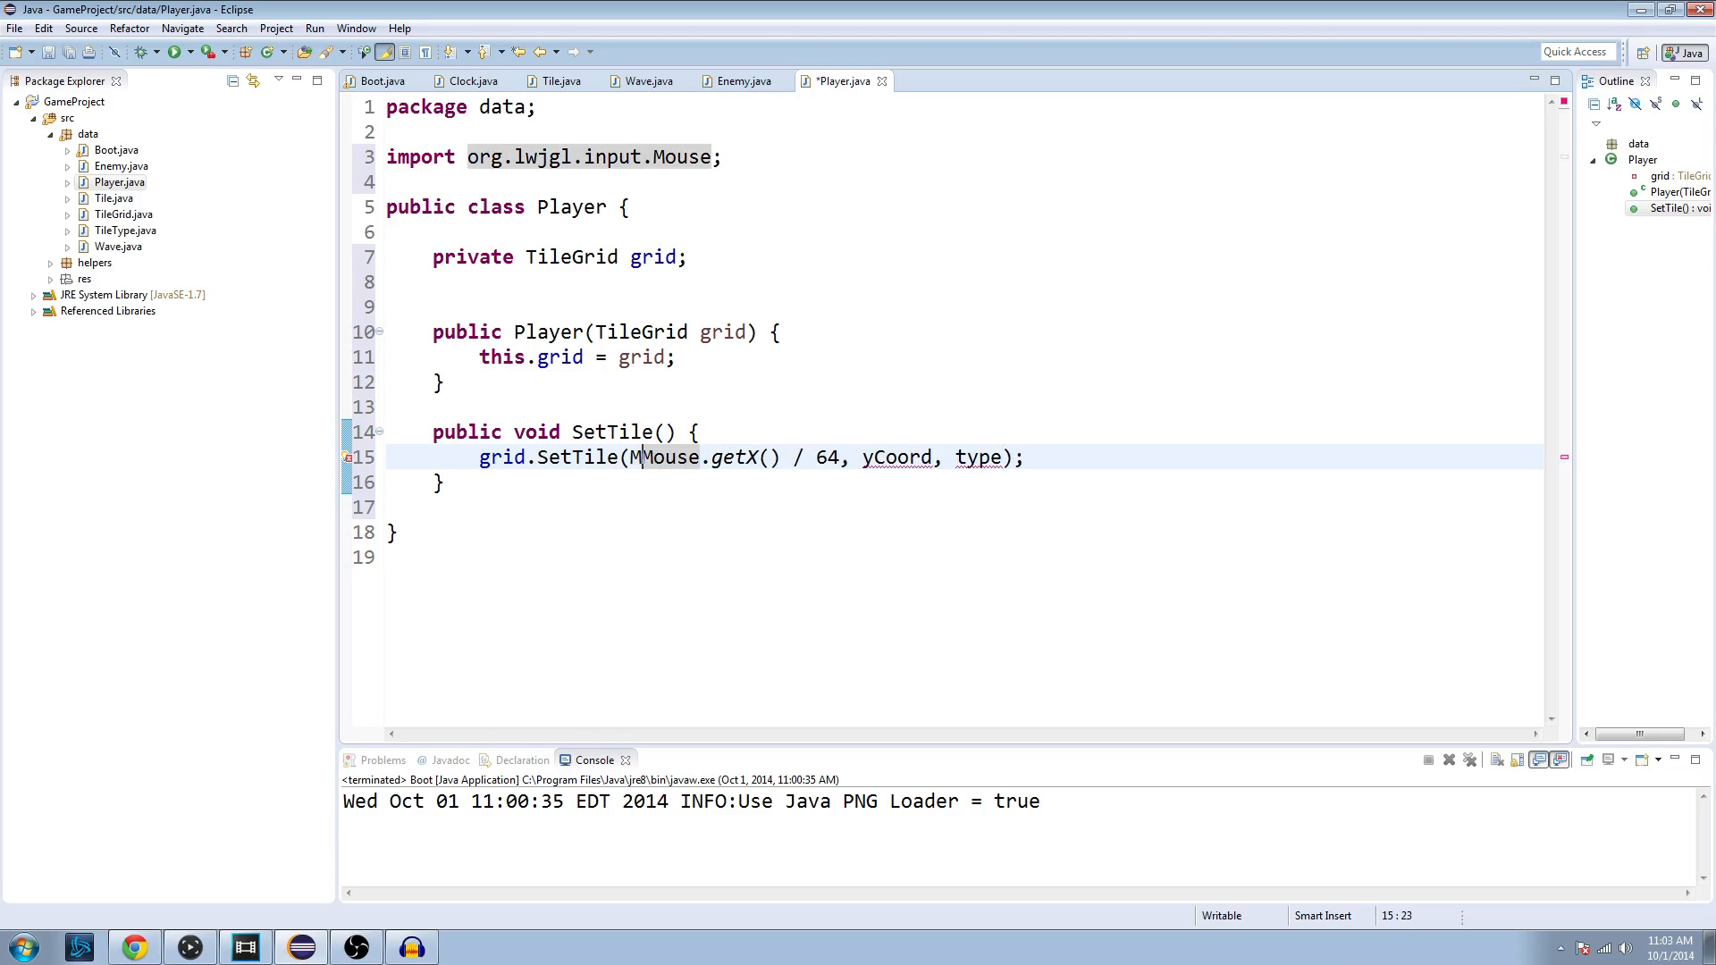
# Step: Wrap Mouse.getX() / 64 in Math.floor and delete the yCoord placeholder
pyautogui.write('Math.floo')
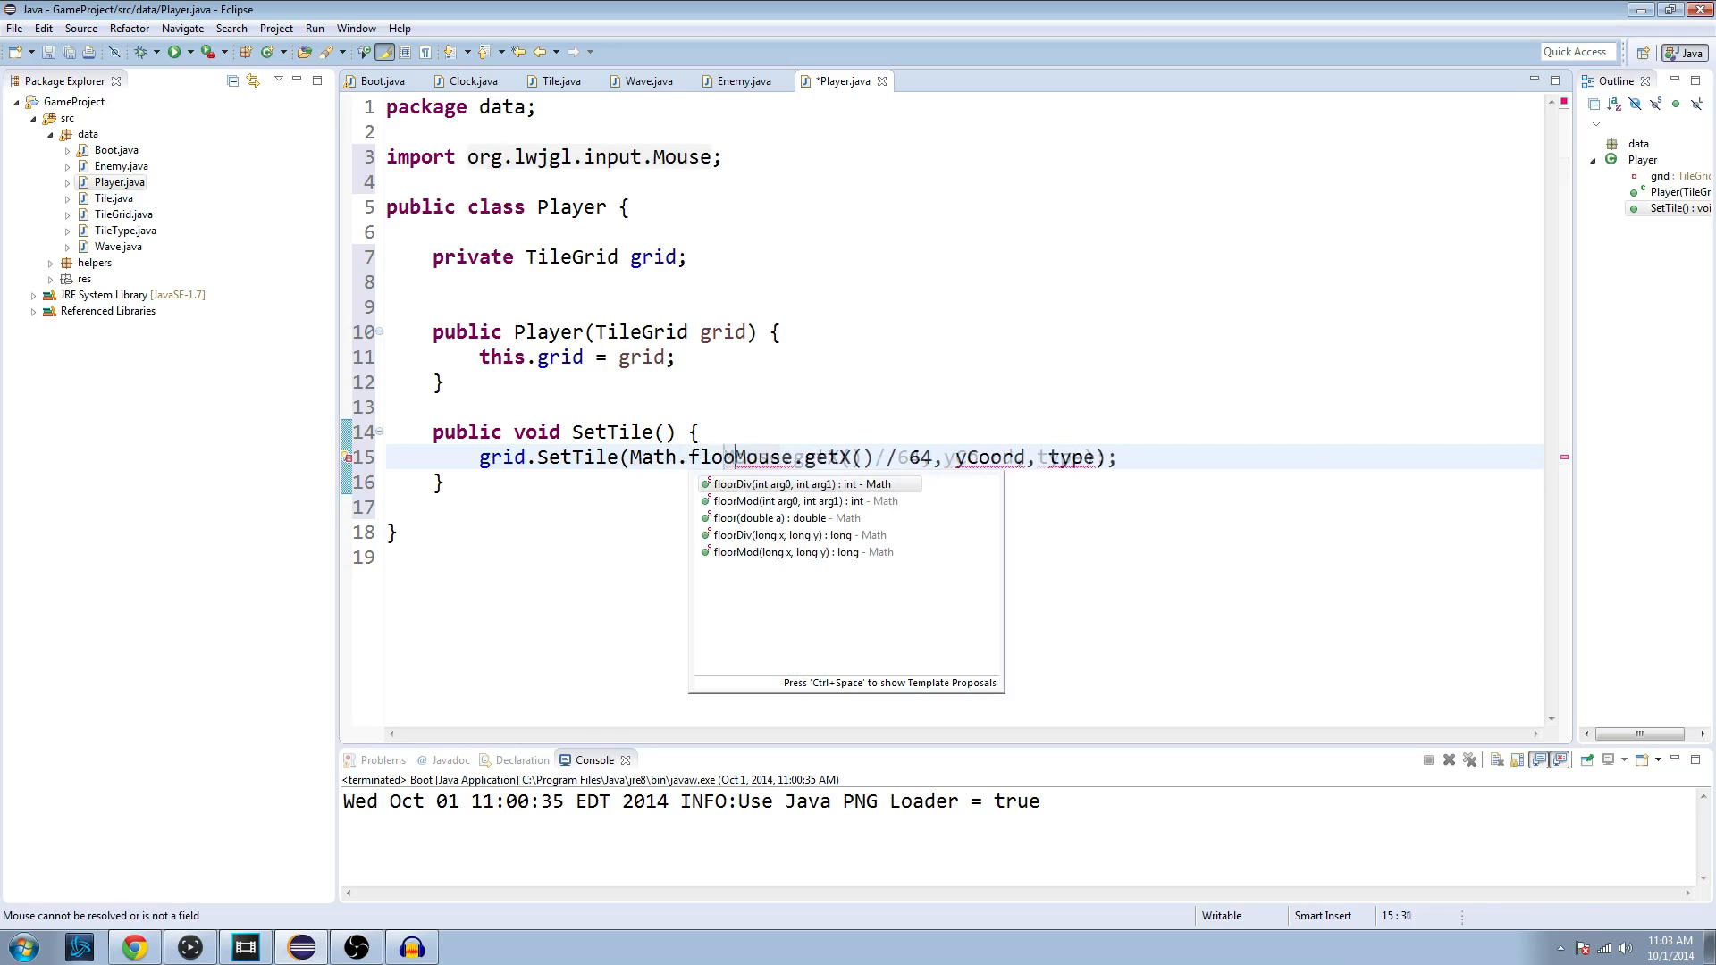
pyautogui.click(801, 484)
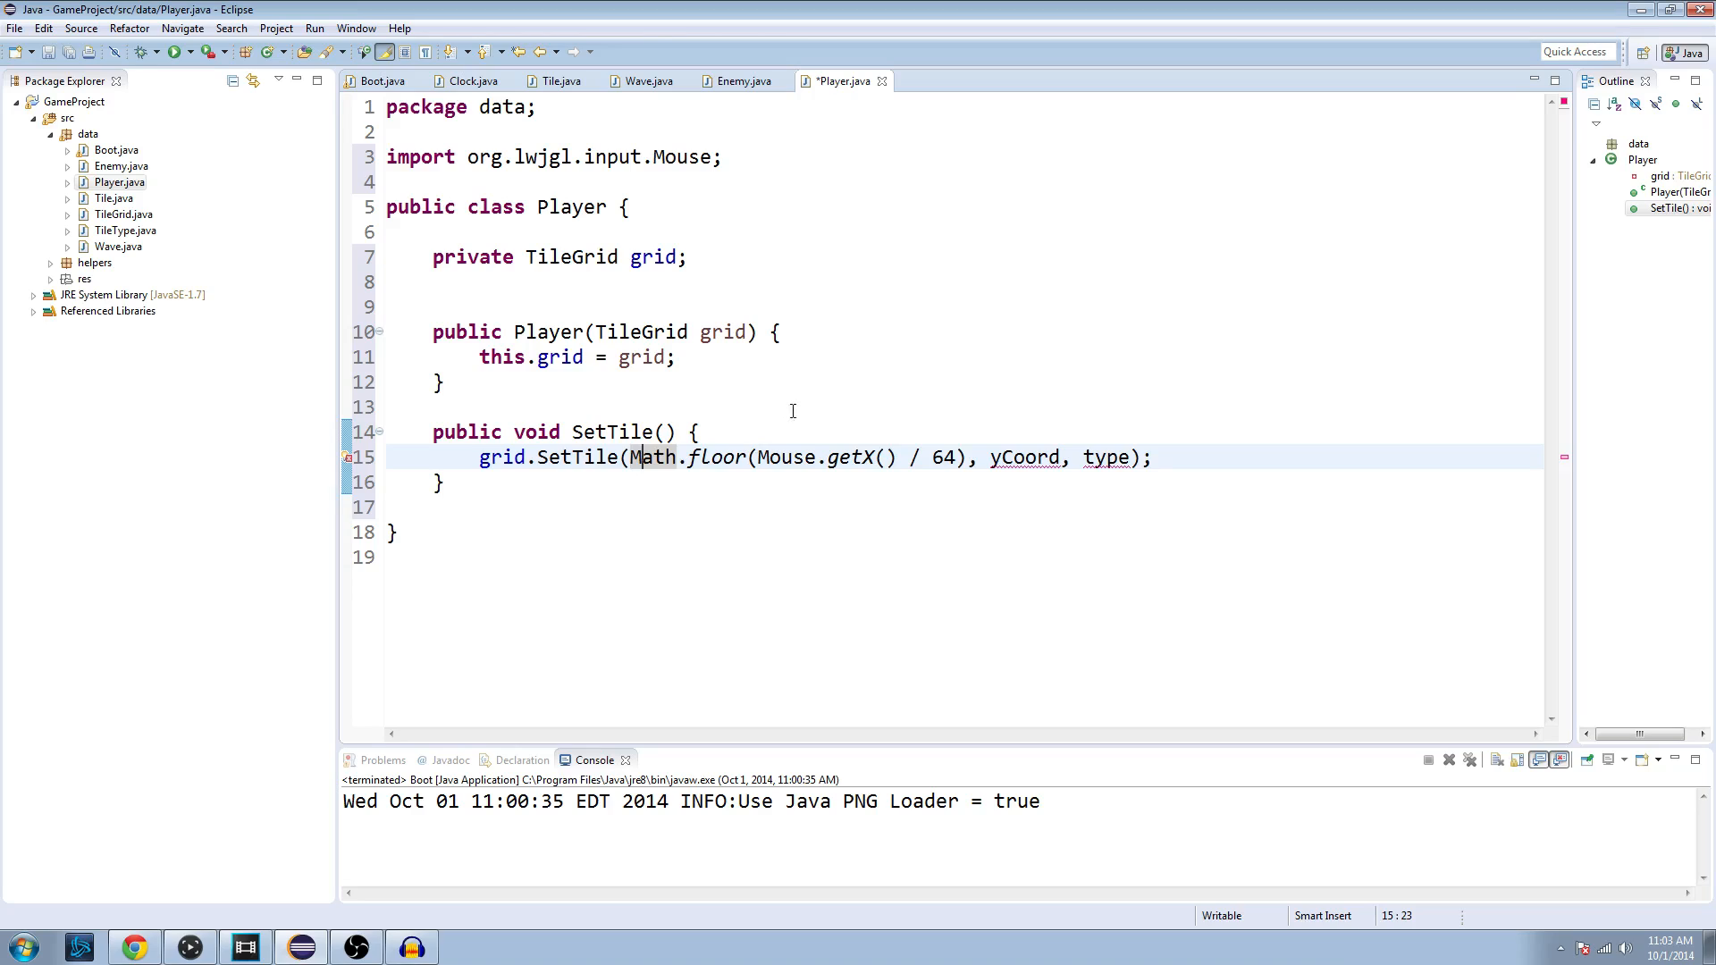
pyautogui.moveTo(723, 410)
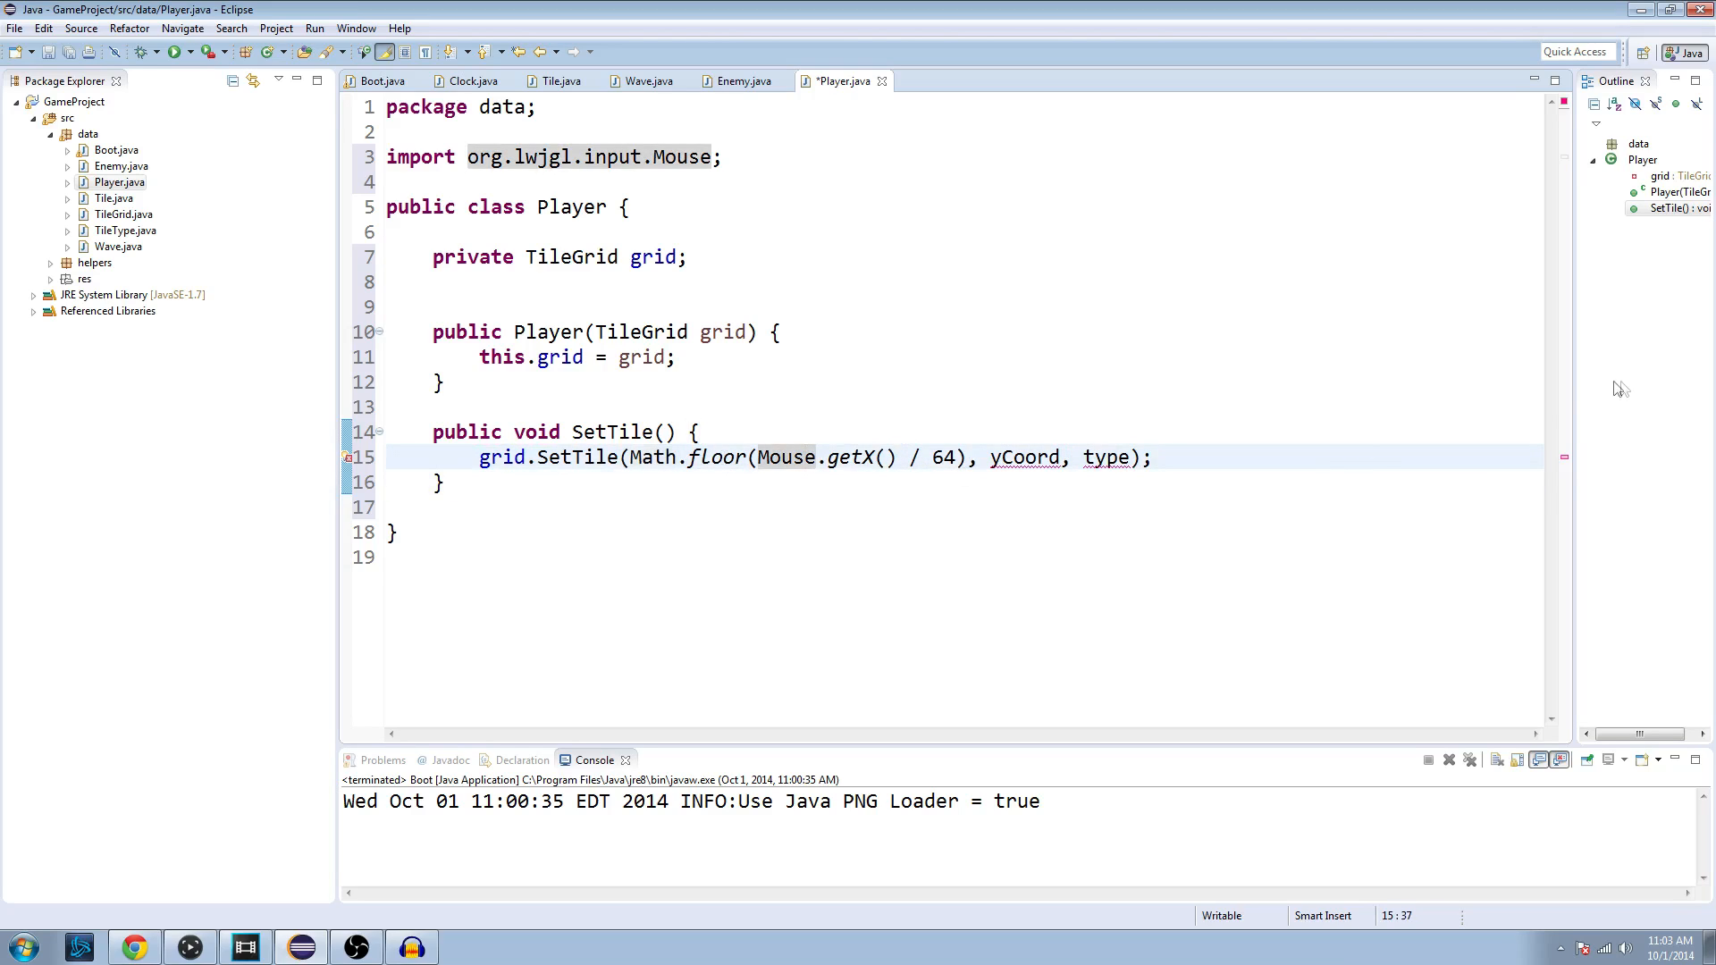
pyautogui.moveTo(531, 515)
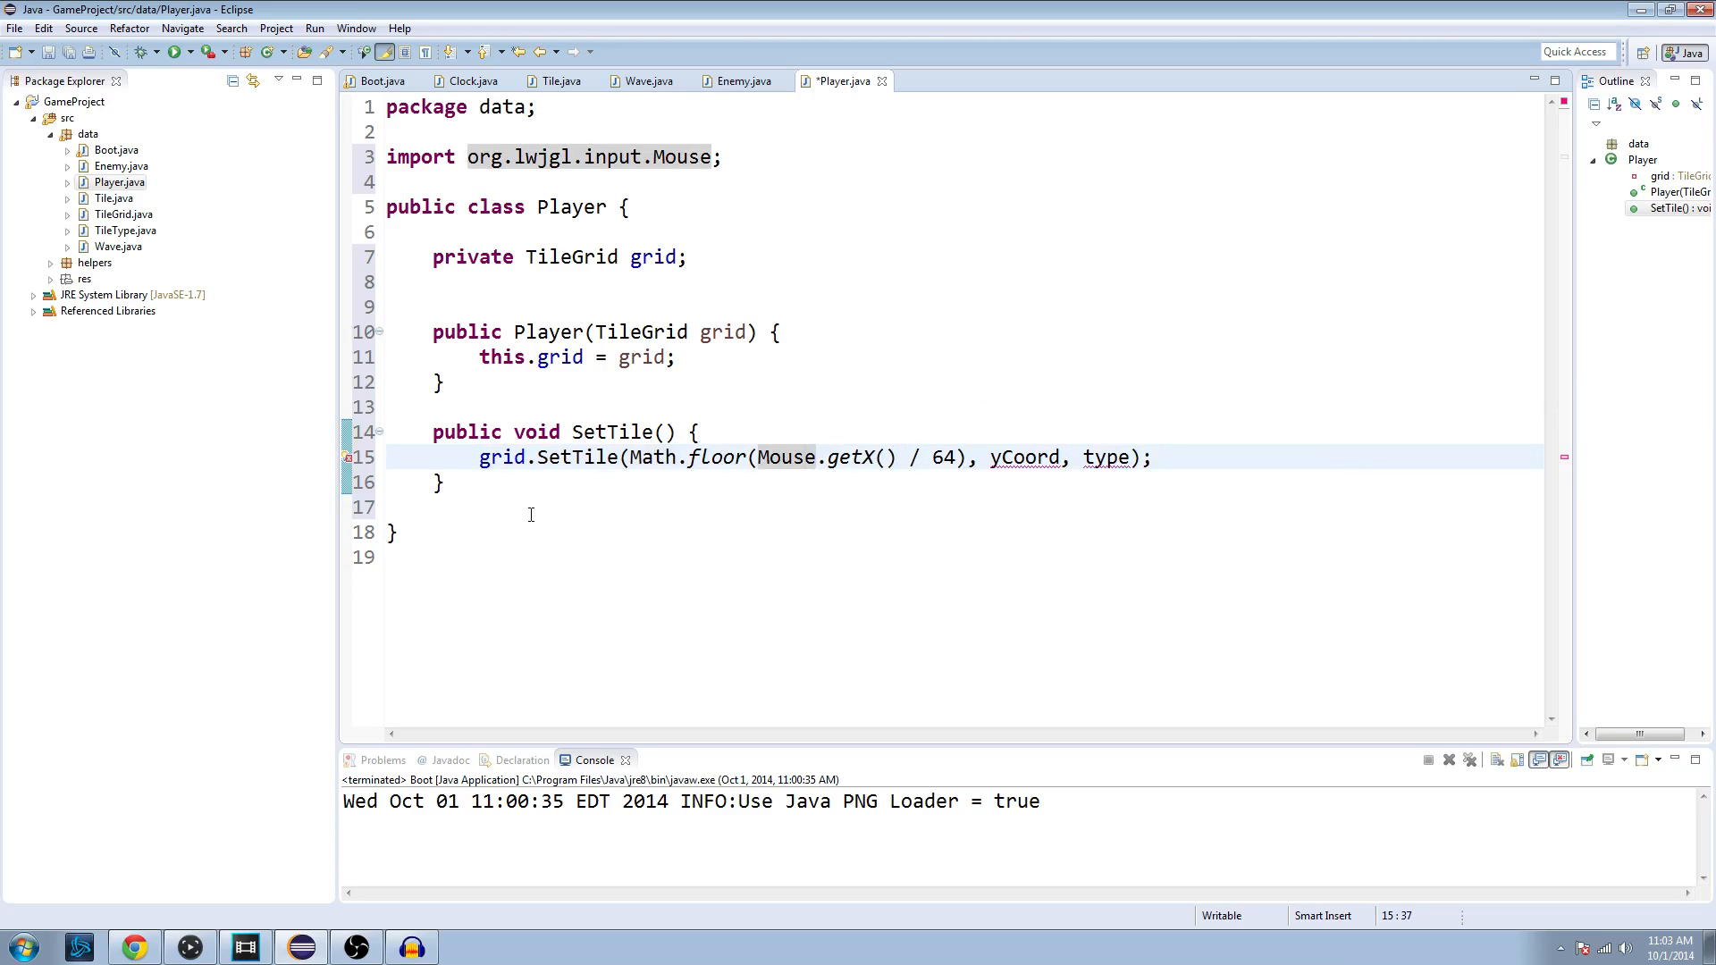
pyautogui.click(463, 482)
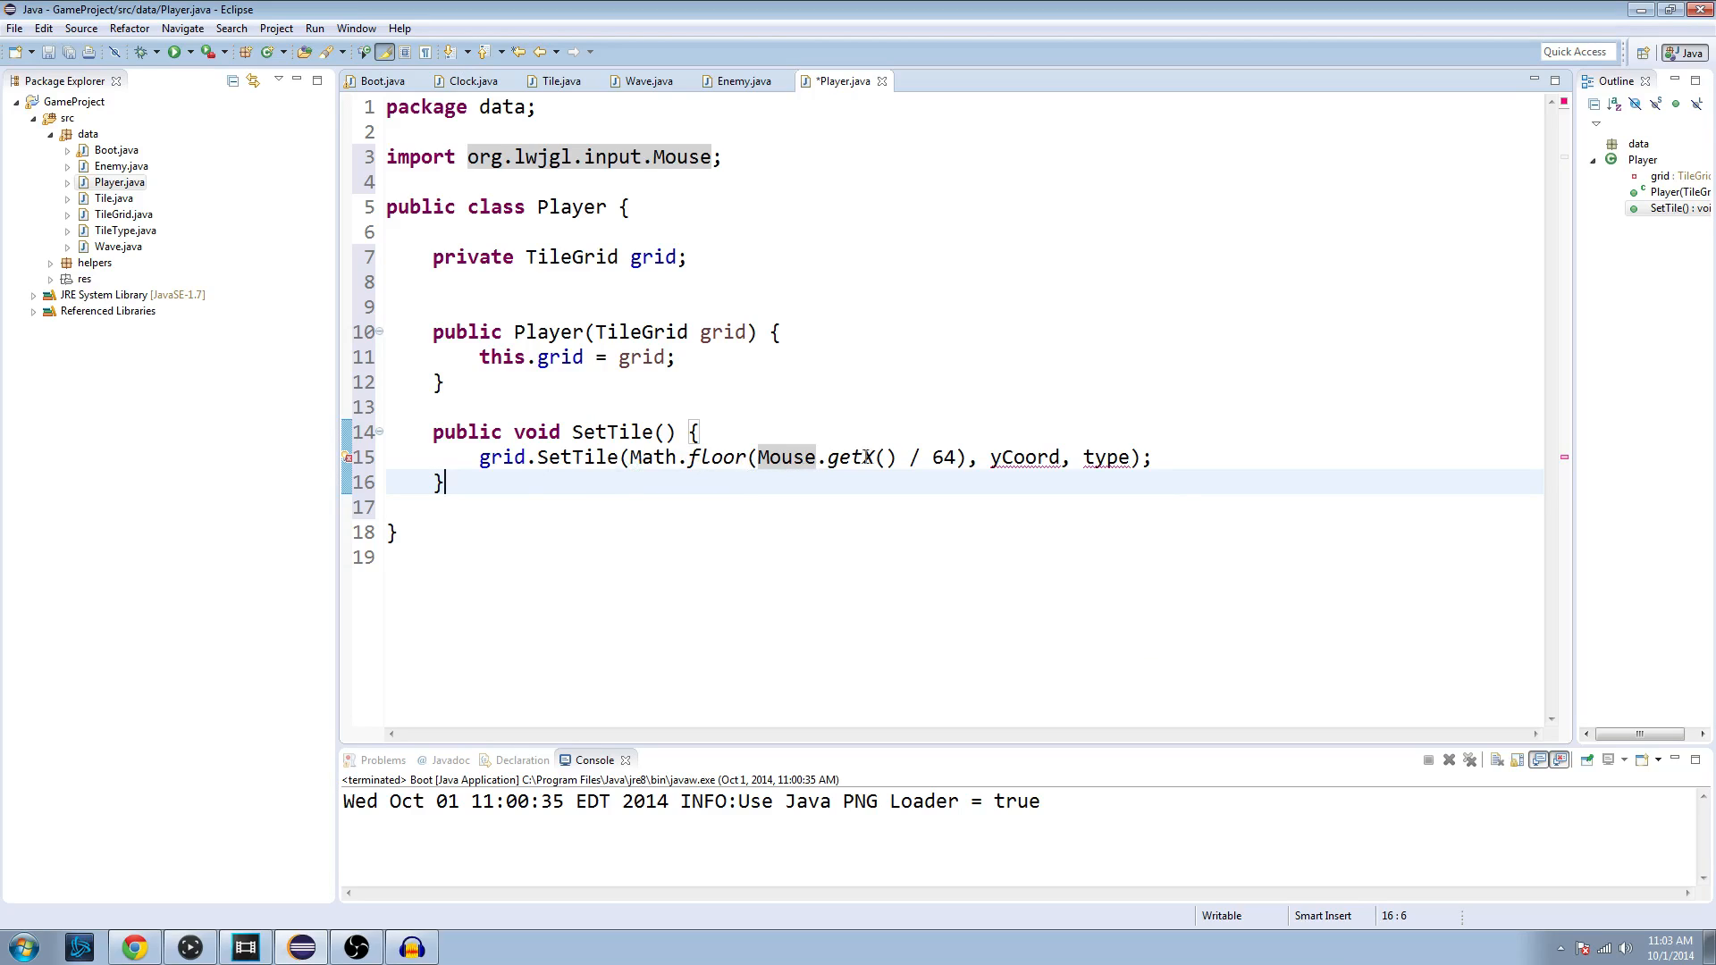
pyautogui.click(930, 457)
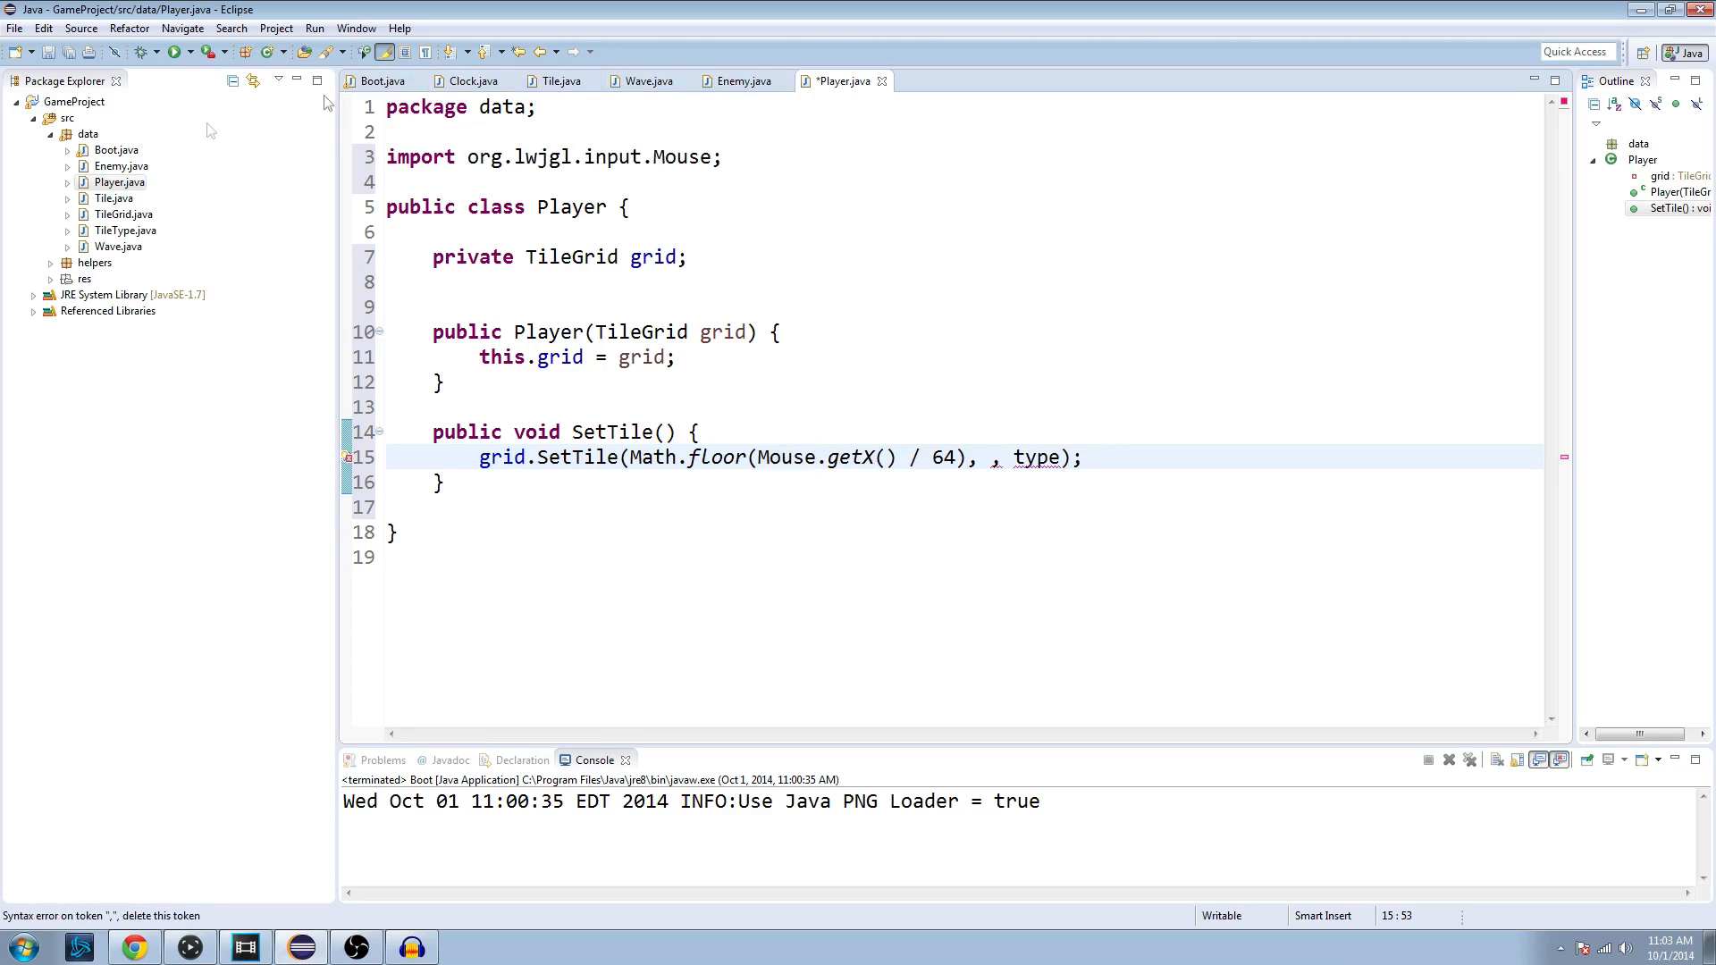
pyautogui.click(376, 81)
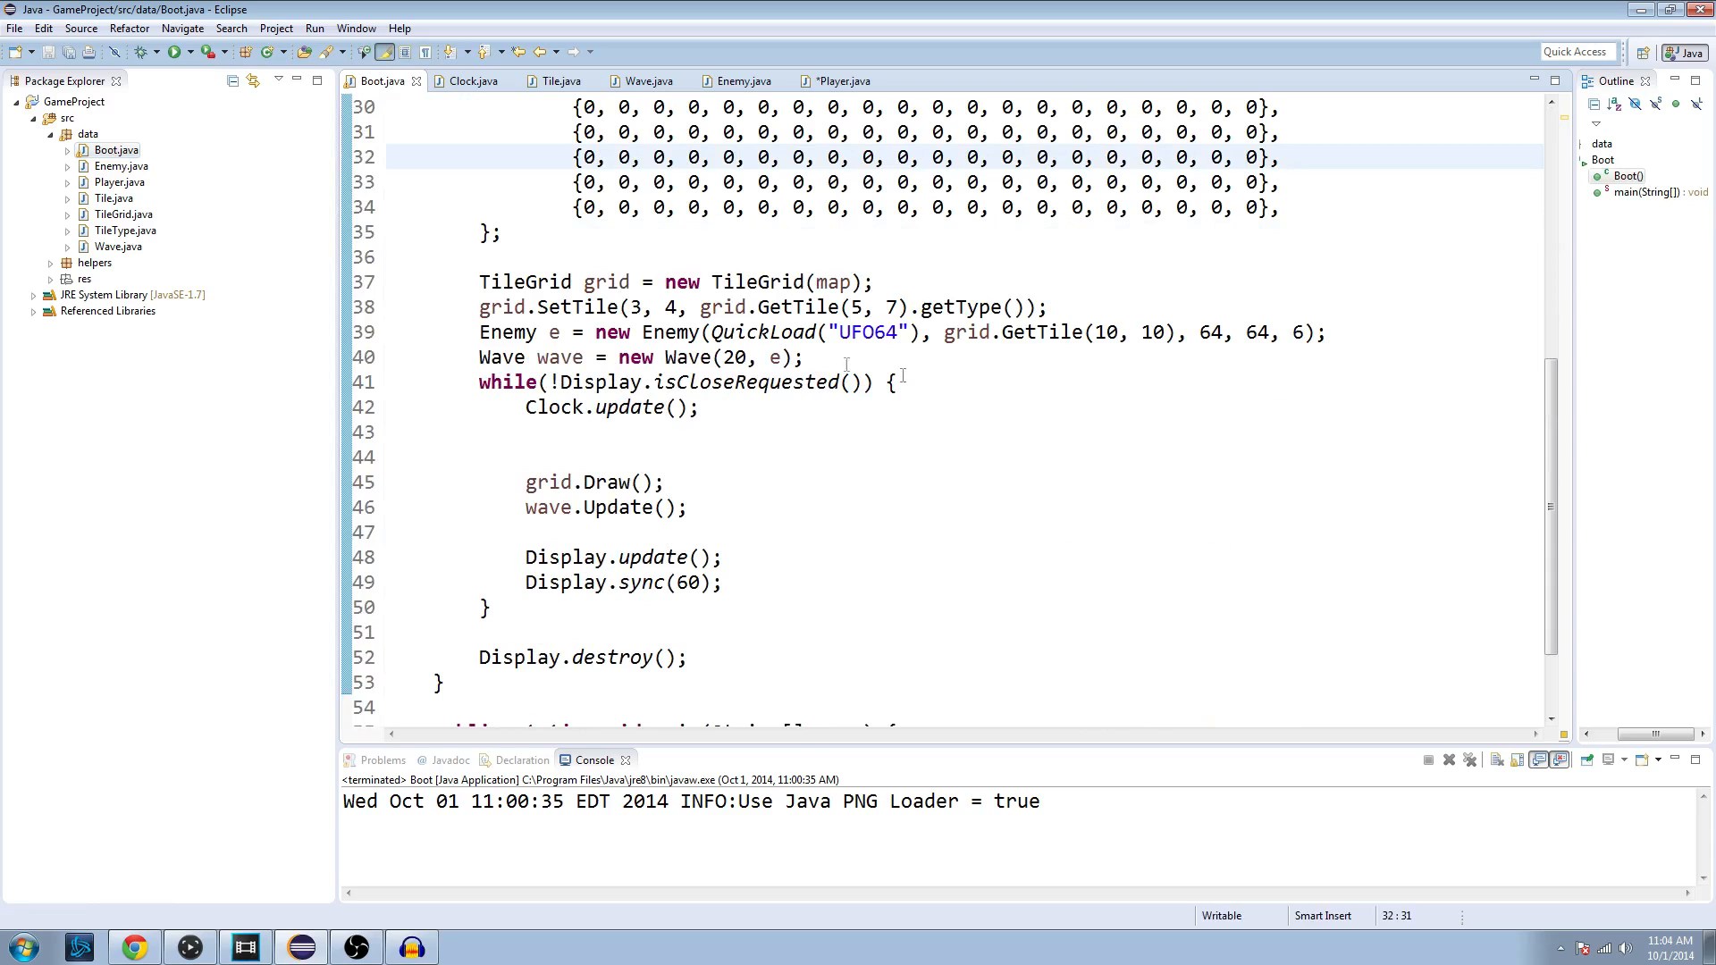
# Step: Scroll Boot's game loop and open Artist.java from the helpers package
pyautogui.scroll(-3)
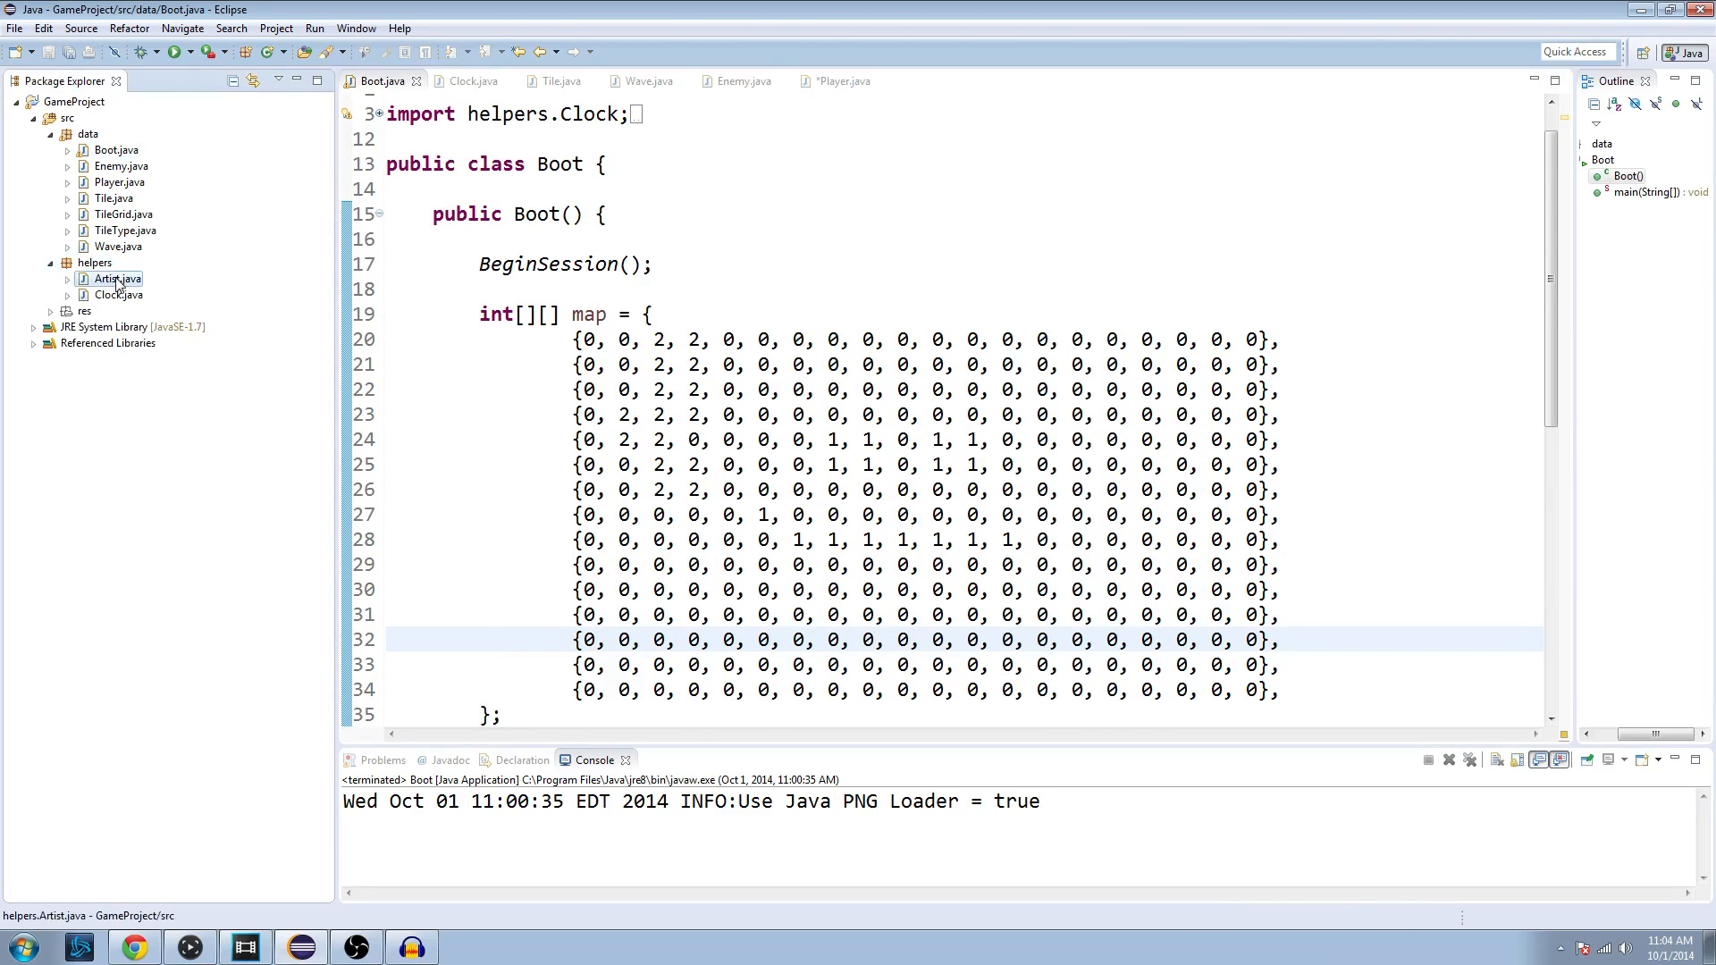
pyautogui.doubleClick(115, 279)
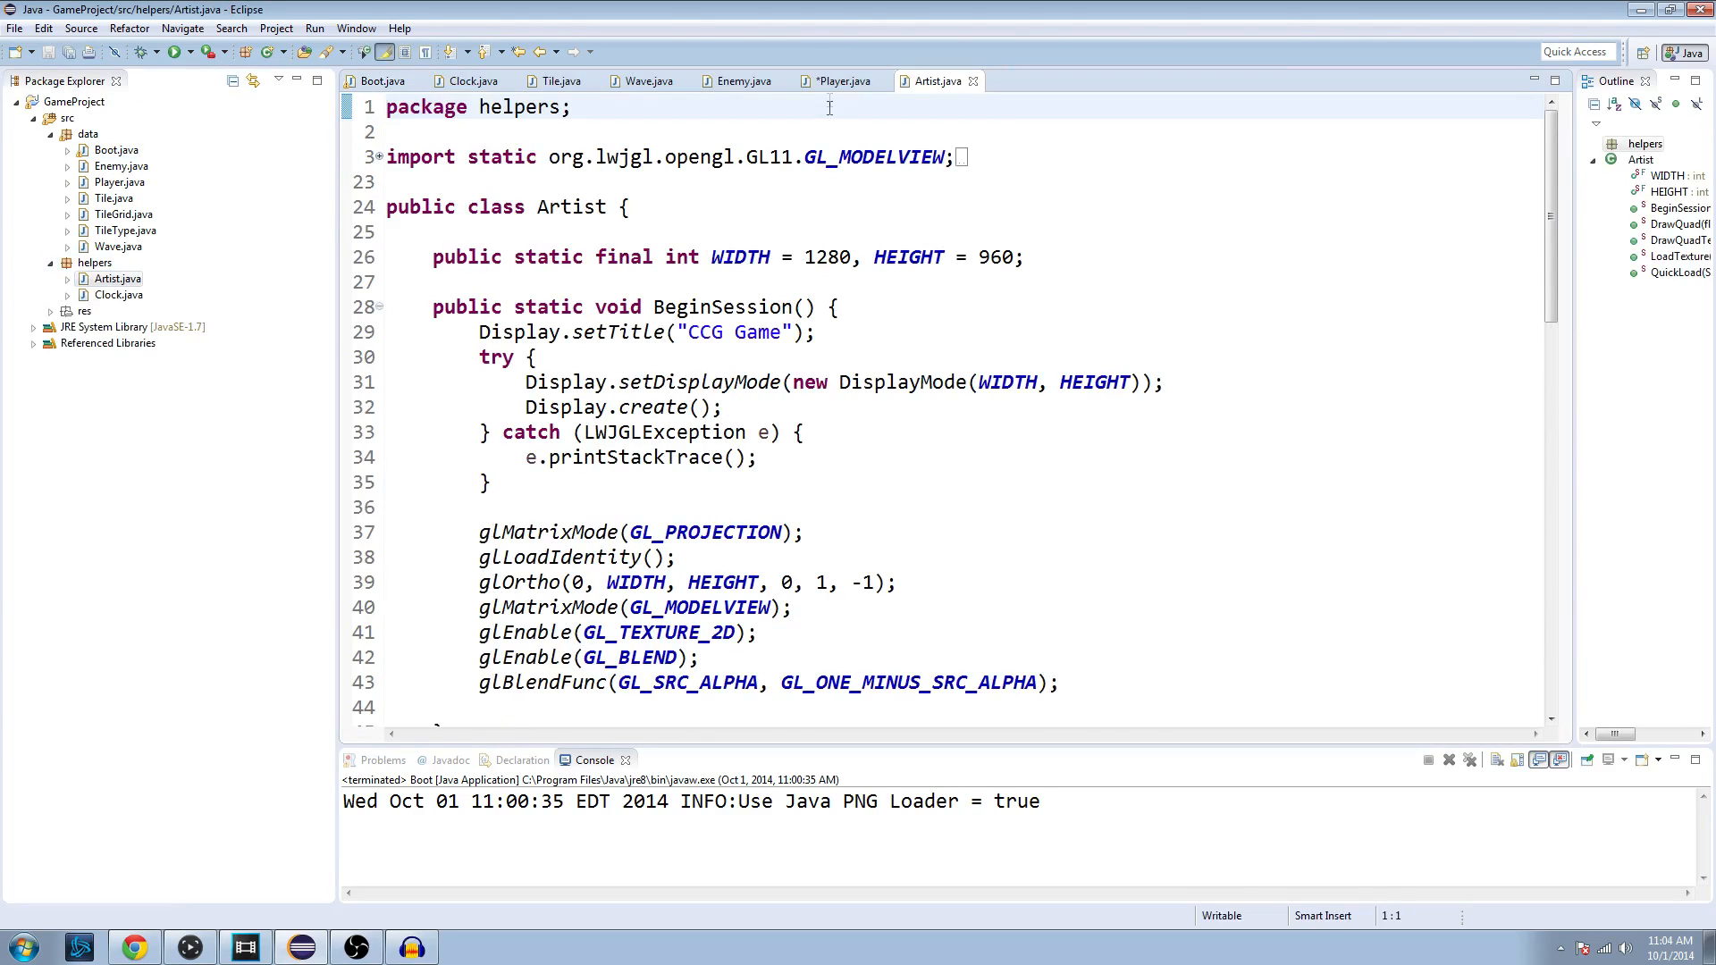
# Step: Add 'import static helpers.Artist.*;' to Player.java
pyautogui.click(840, 80)
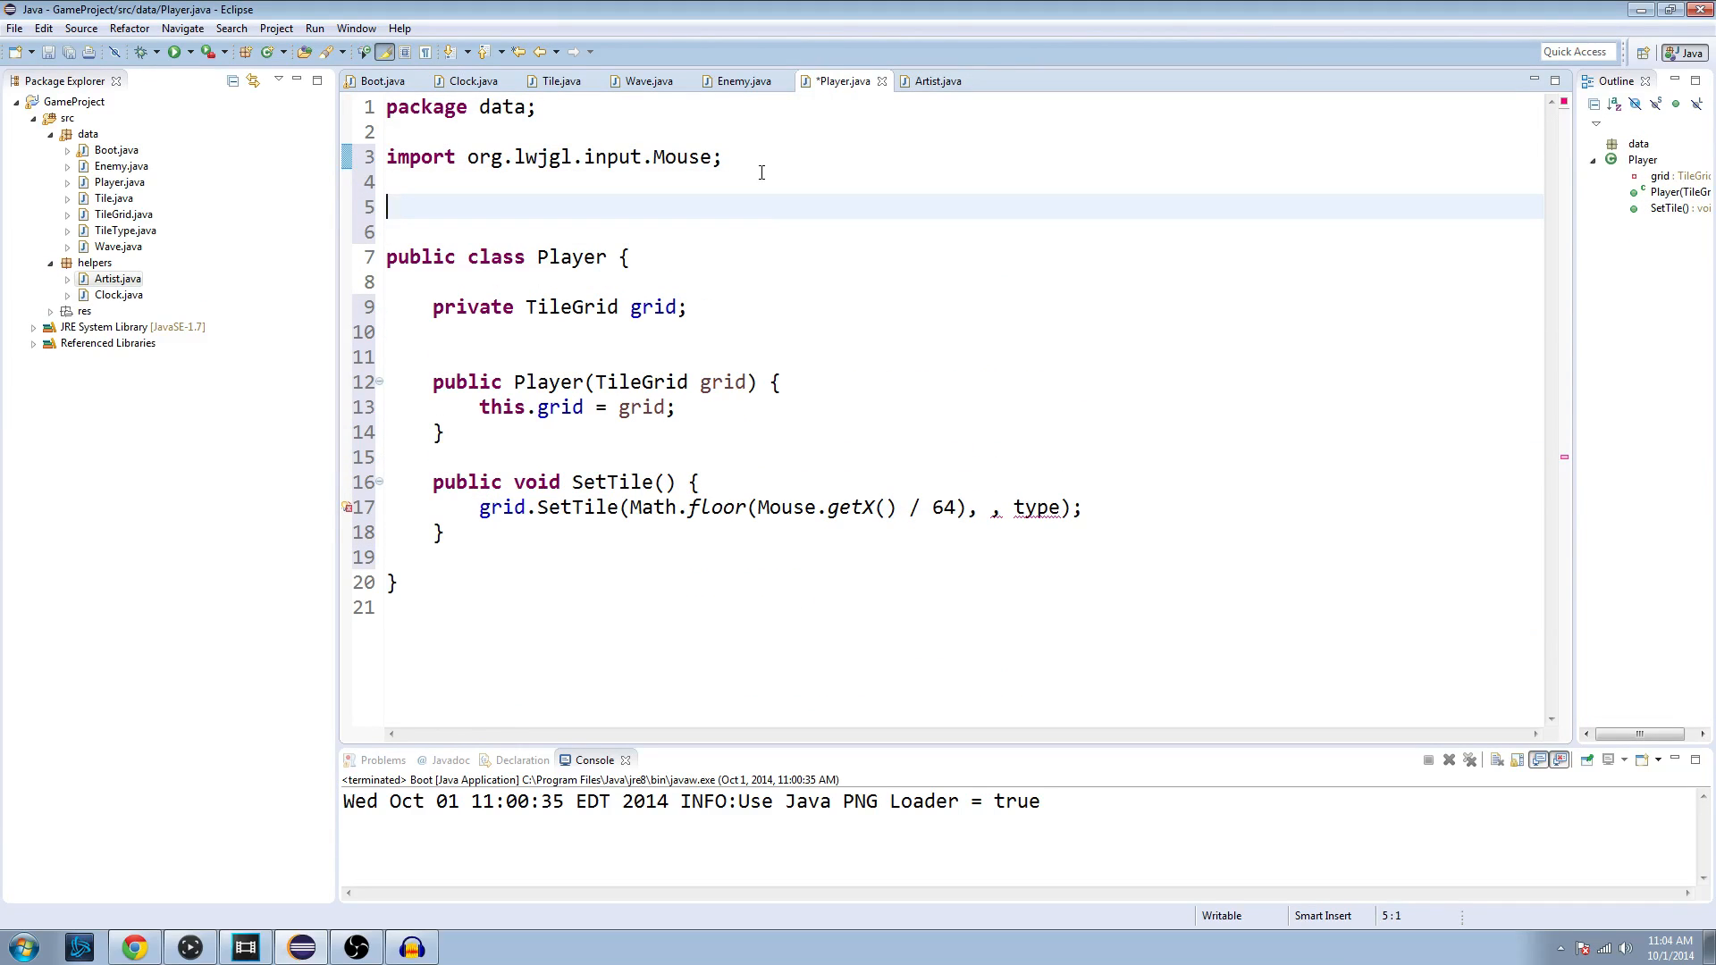
pyautogui.write('import static')
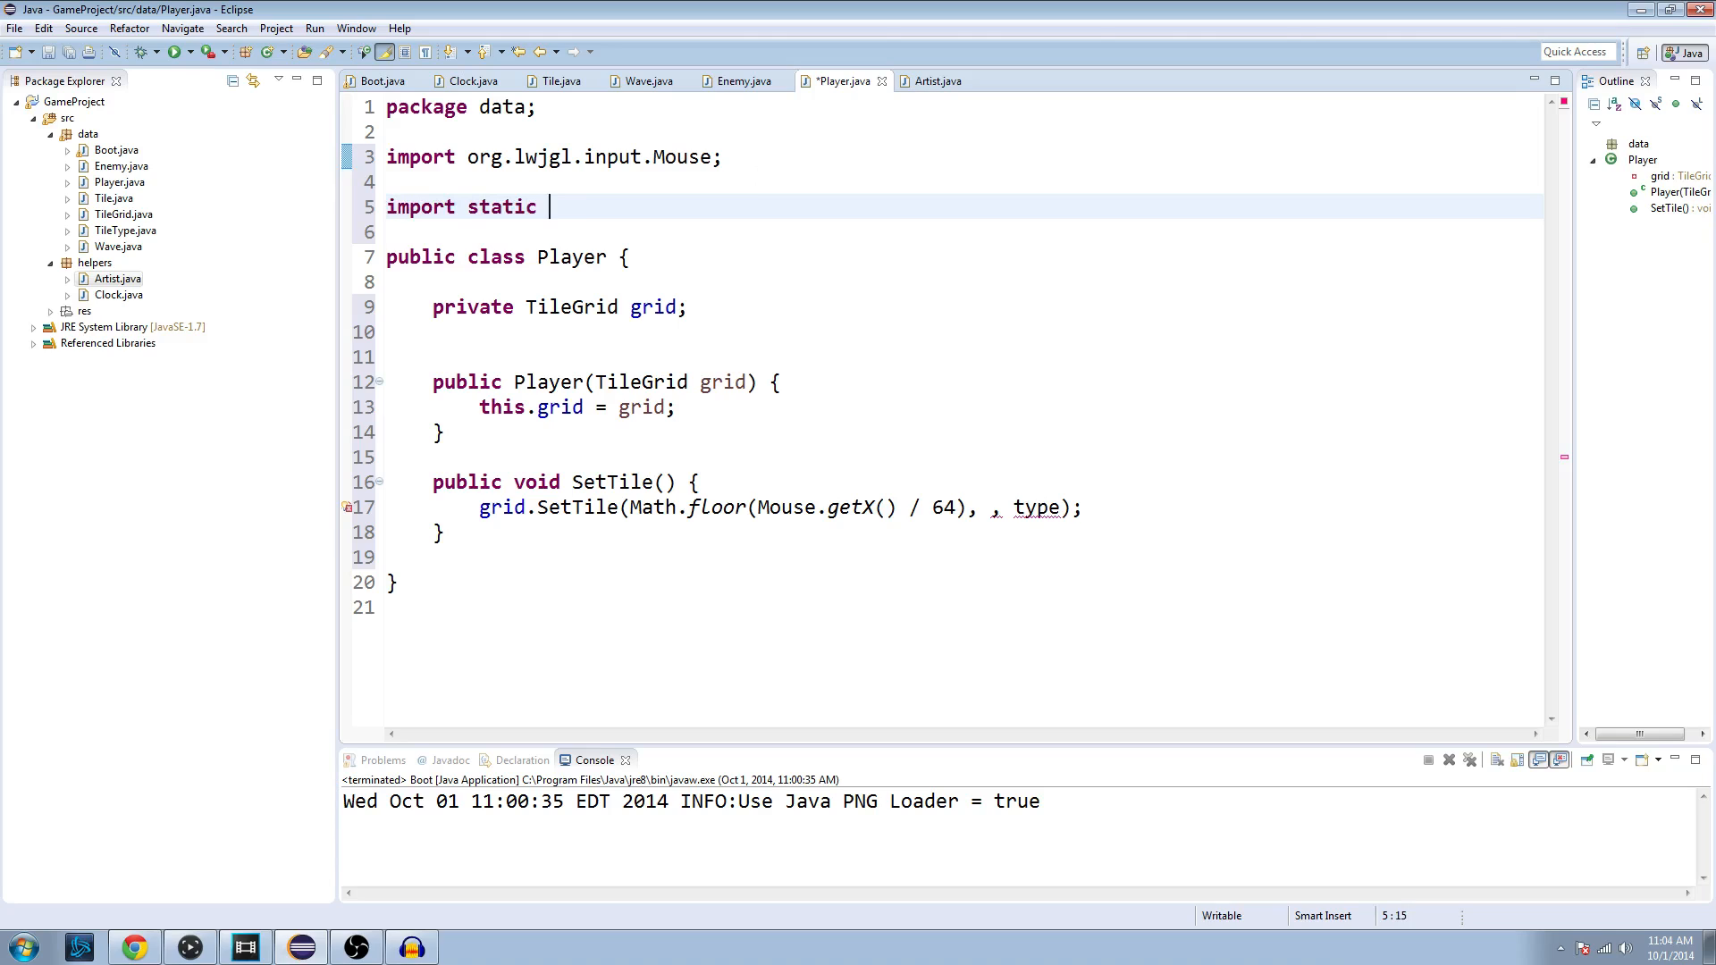
pyautogui.write('helpers.Artist.')
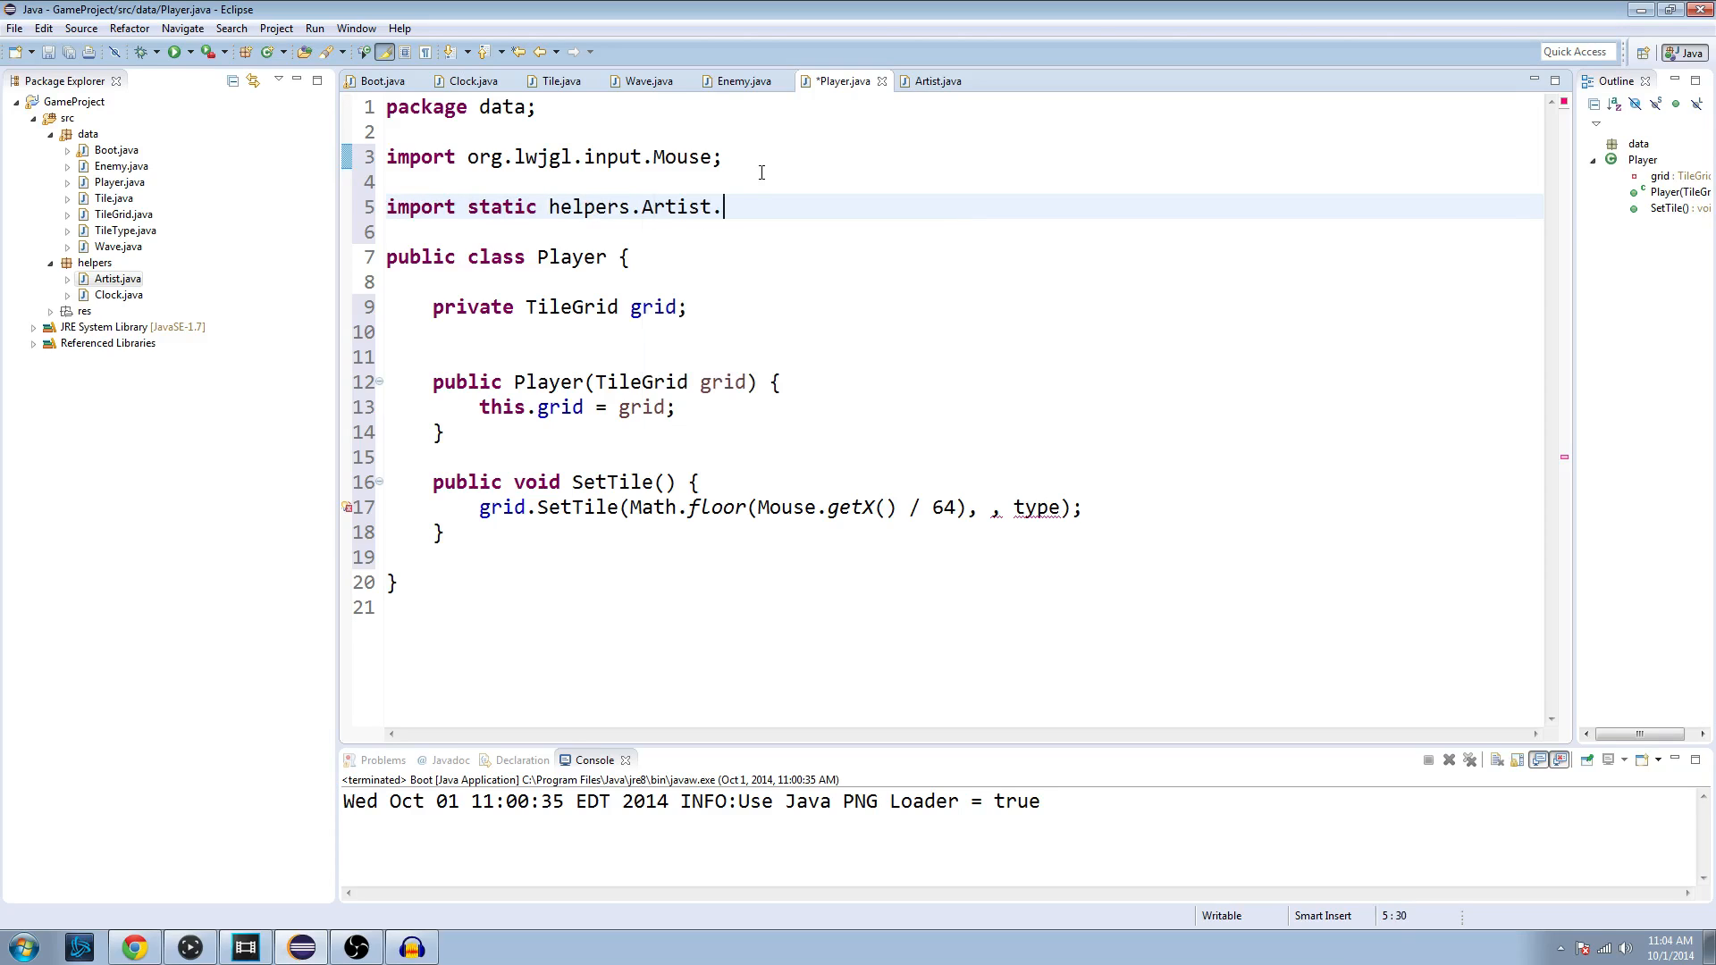
pyautogui.write('*;')
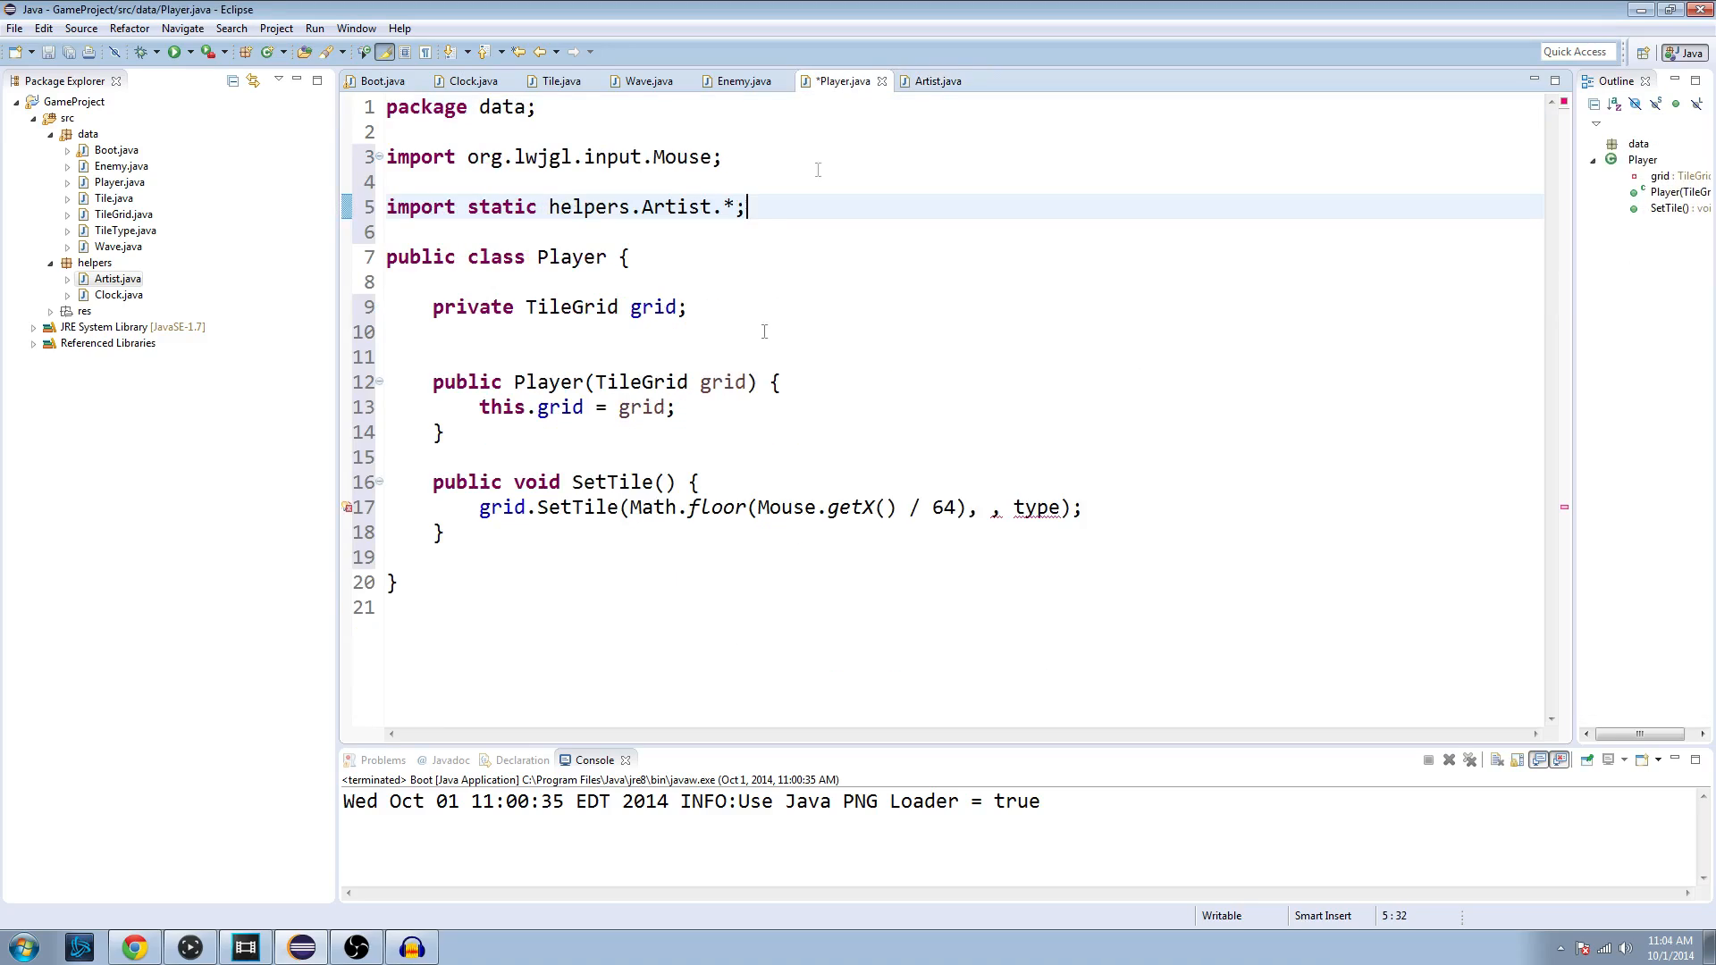
pyautogui.click(1083, 484)
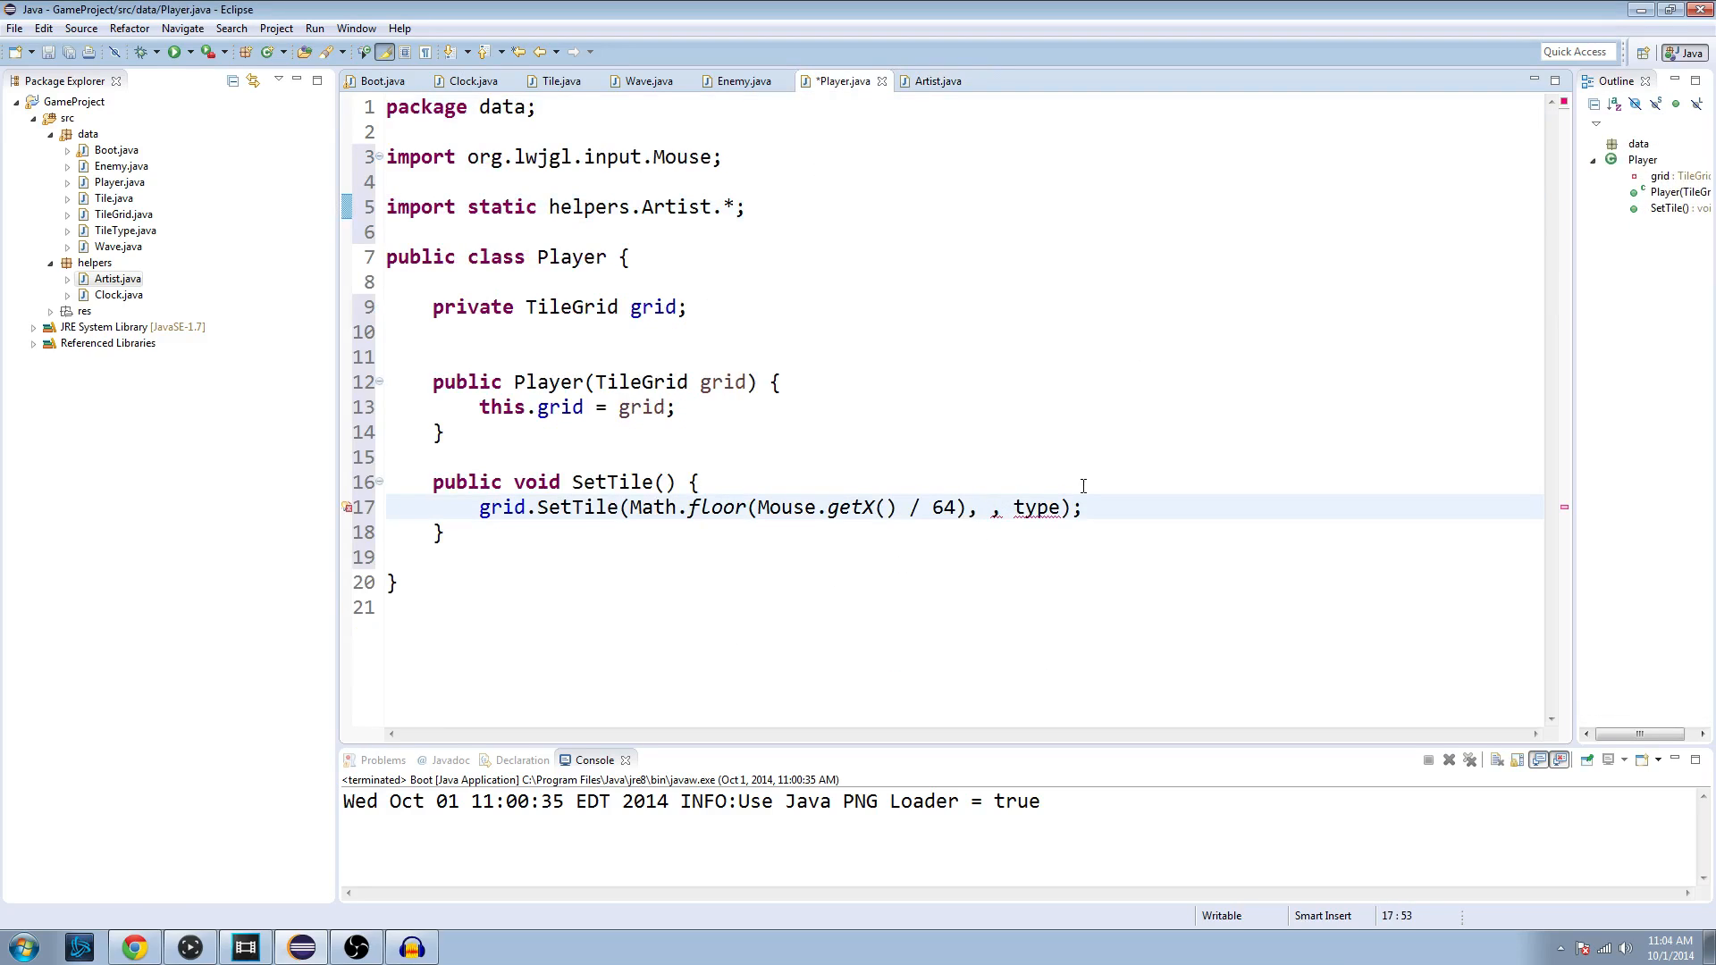
# Step: Enter Math.floor((HEIGHT - Mouse.getY() - 1) / 64) as the y argument and save
pyautogui.write('HEIGHT')
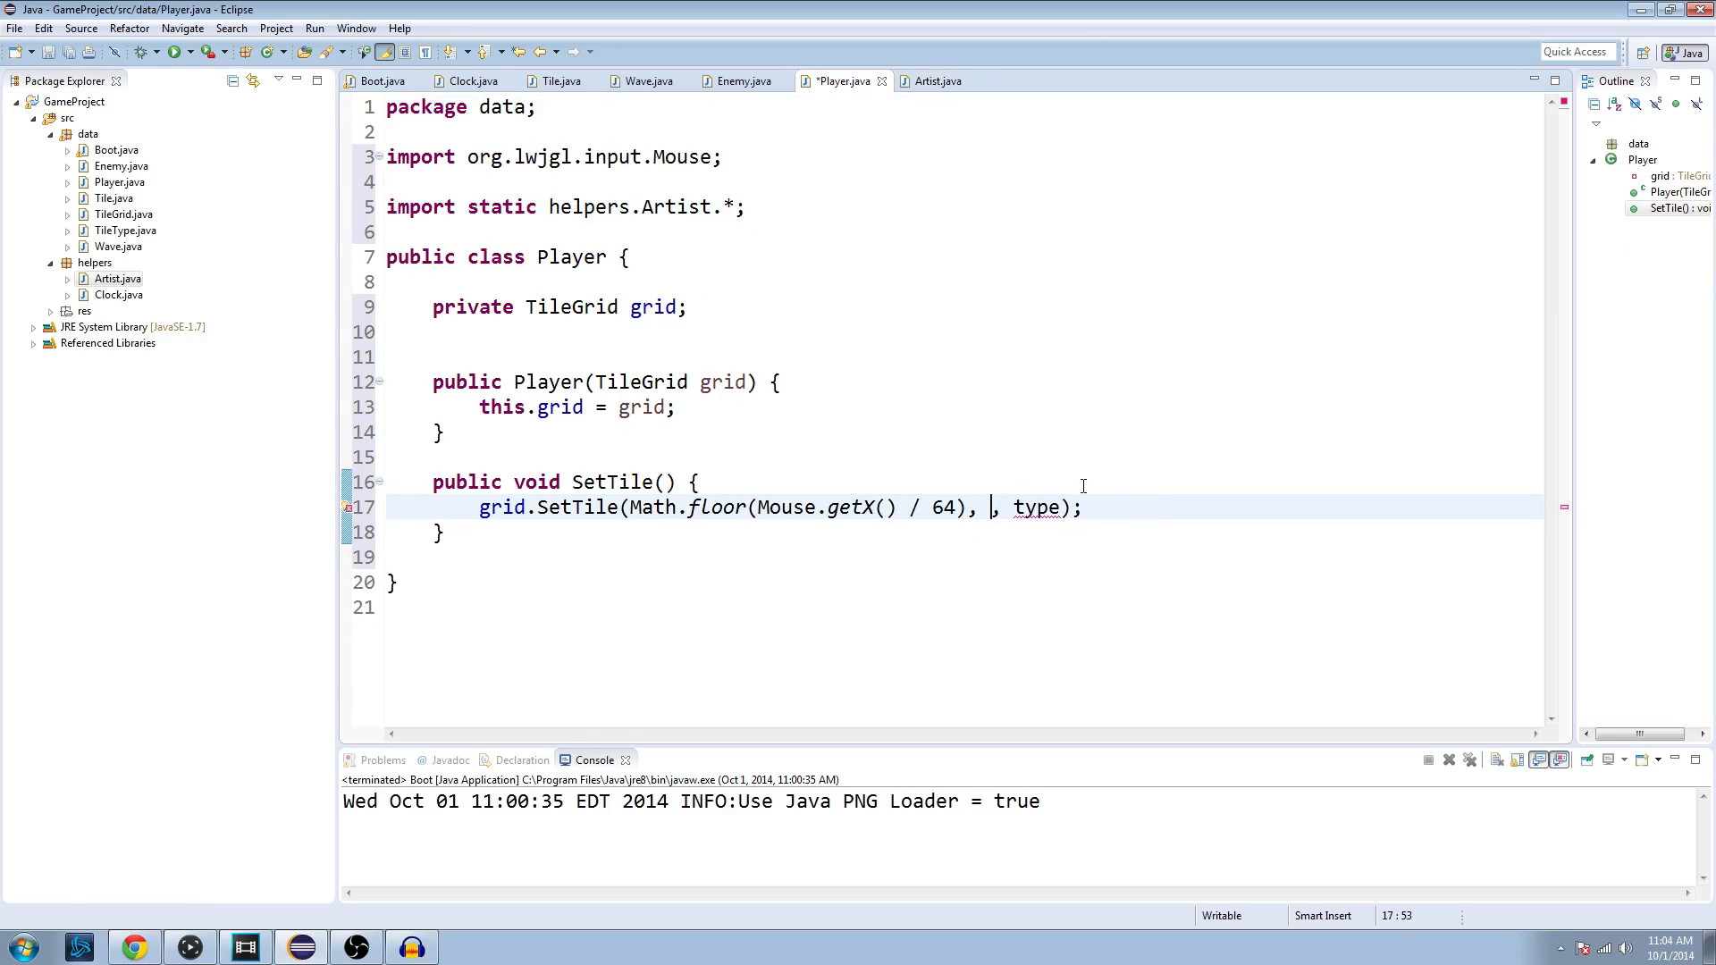
pyautogui.write('Math.floo')
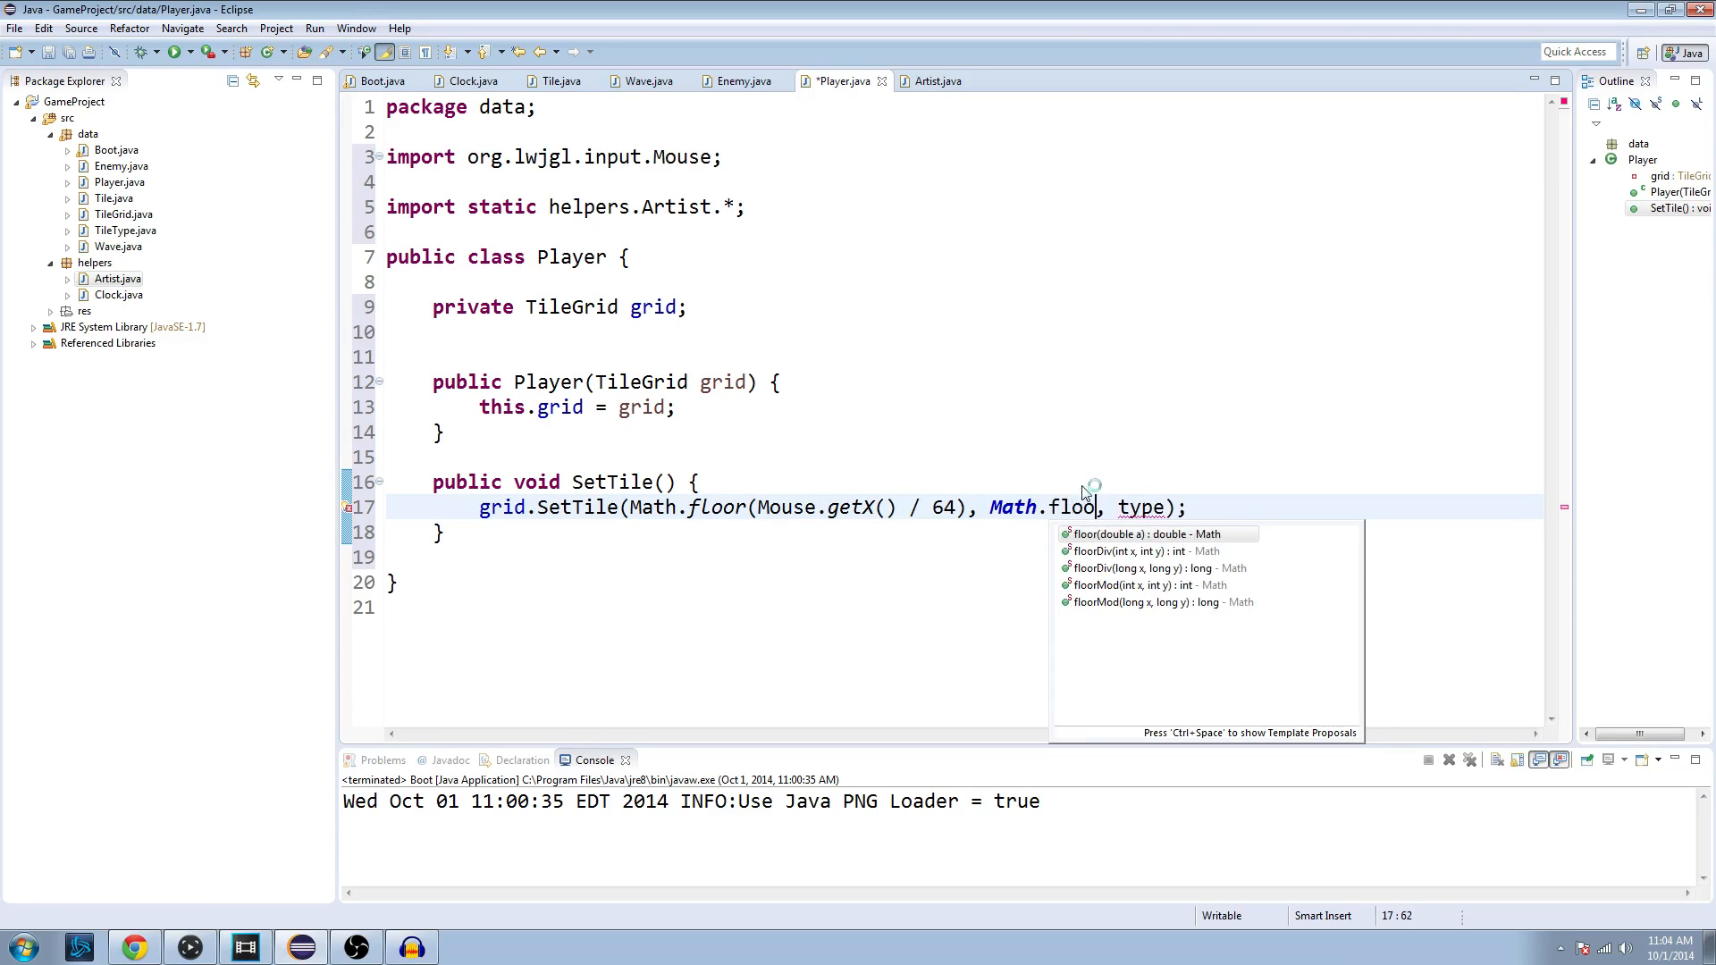
pyautogui.click(1153, 533)
pyautogui.write('r(HEIGHT - Mouse.ge')
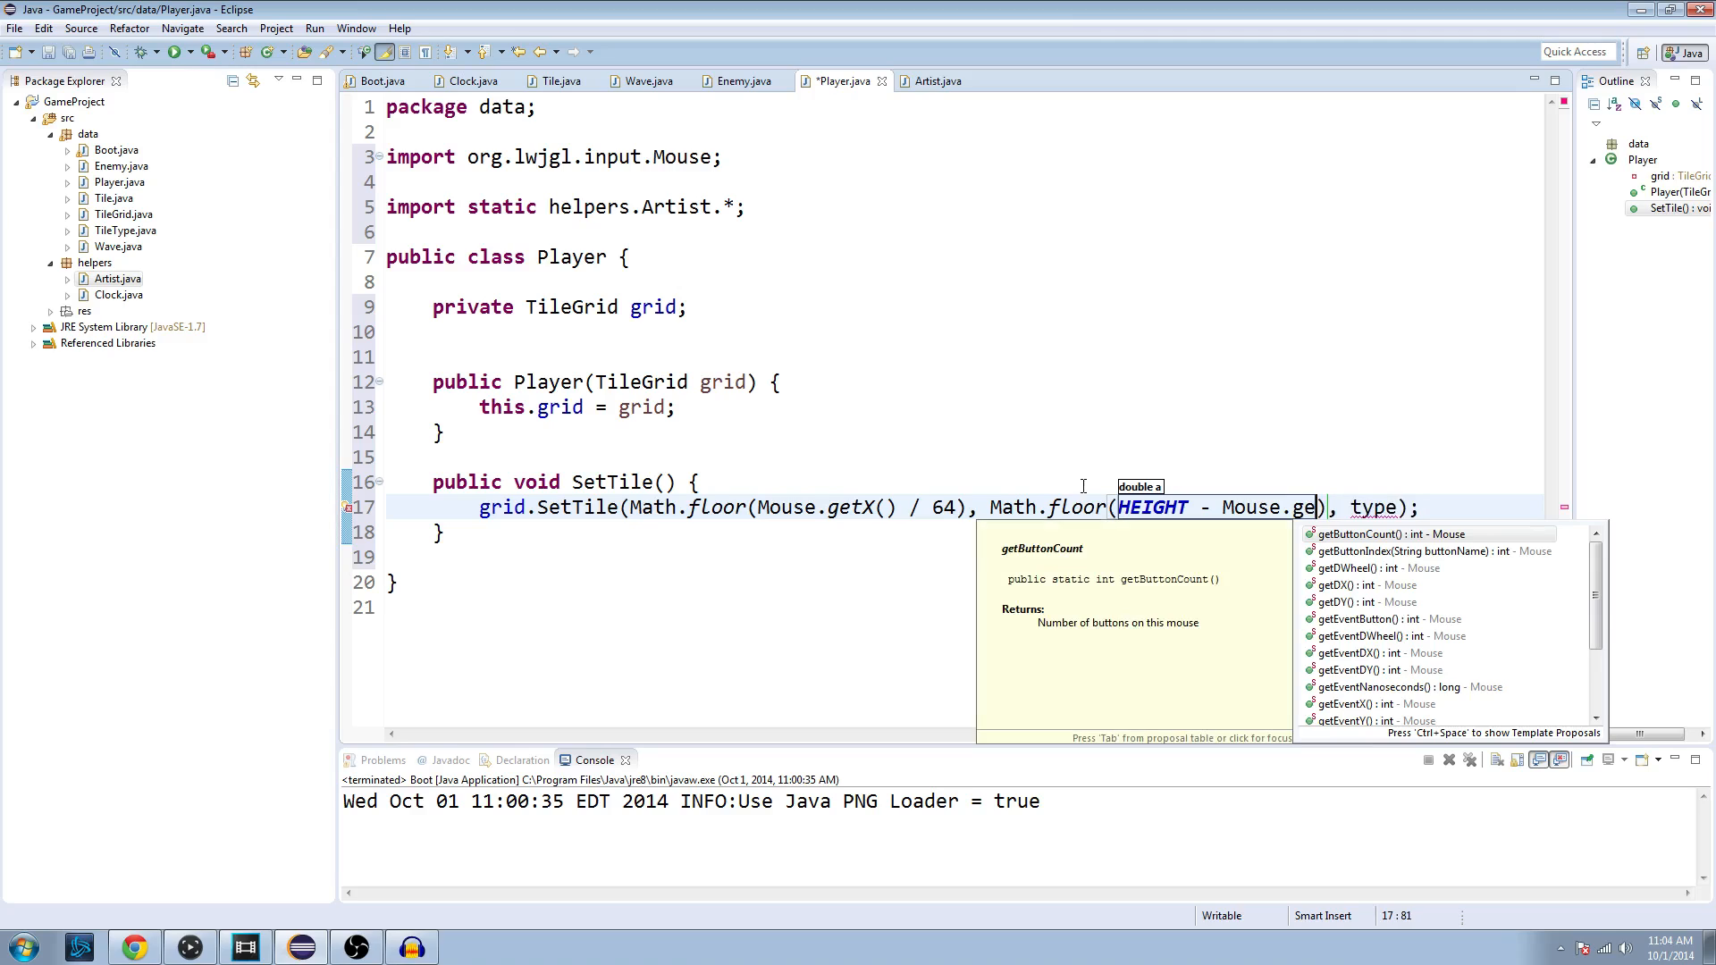
pyautogui.write('tY() -')
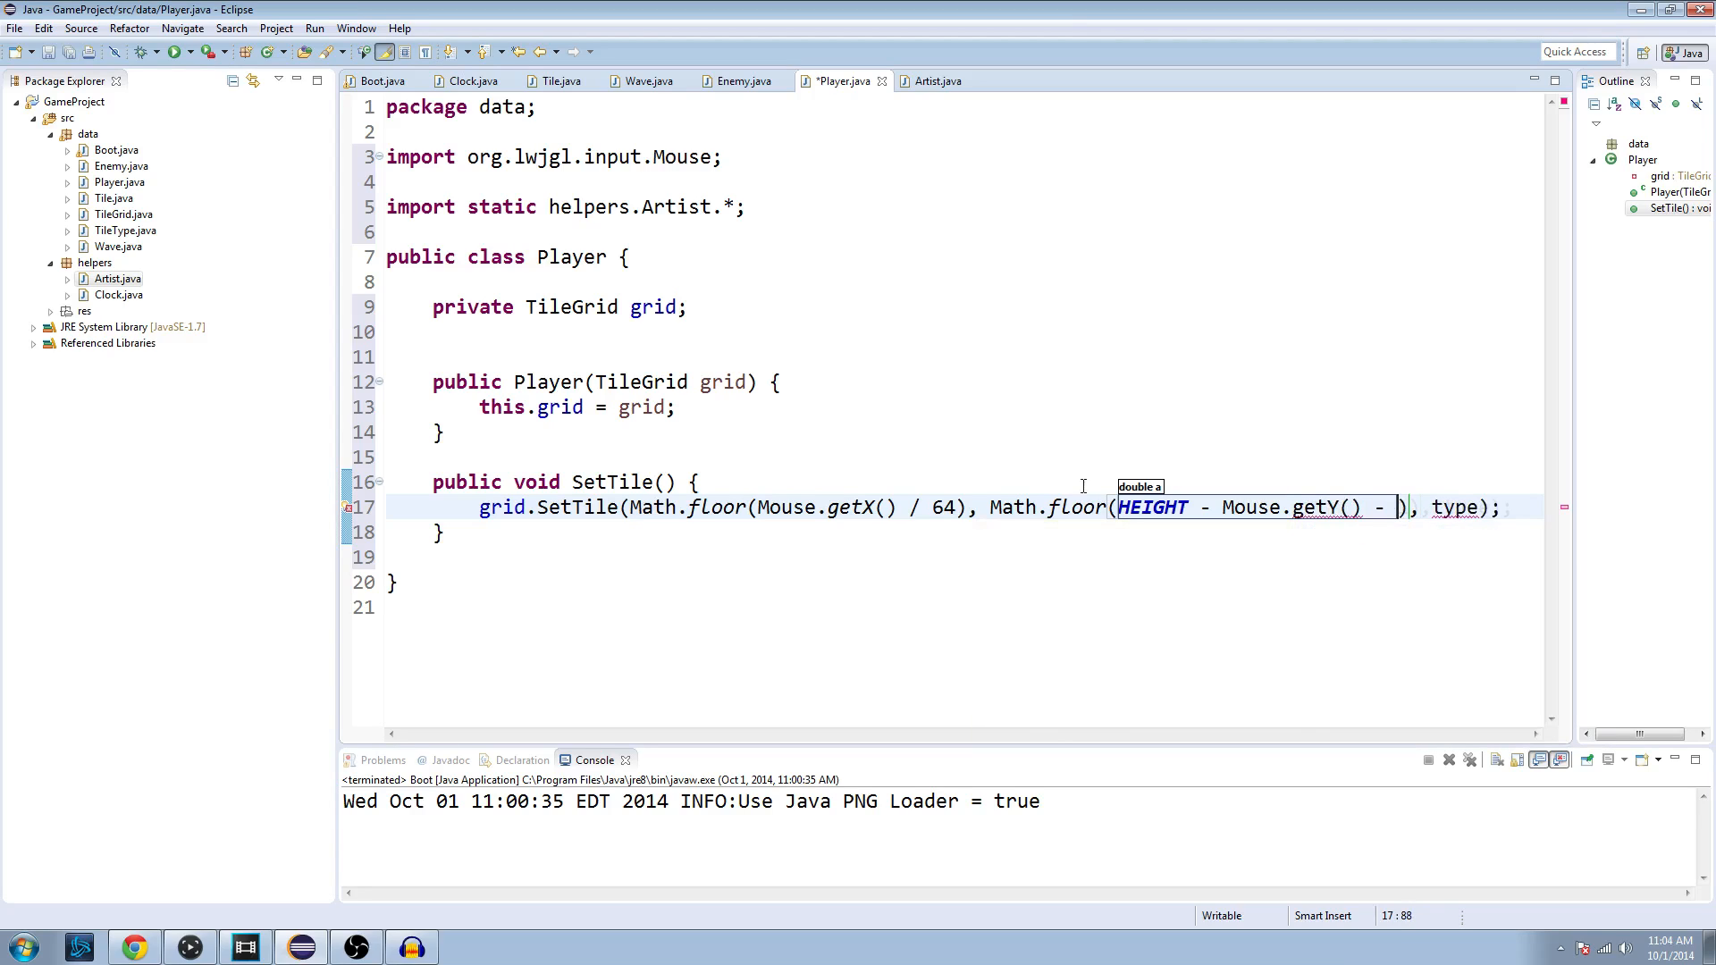
pyautogui.write('1')
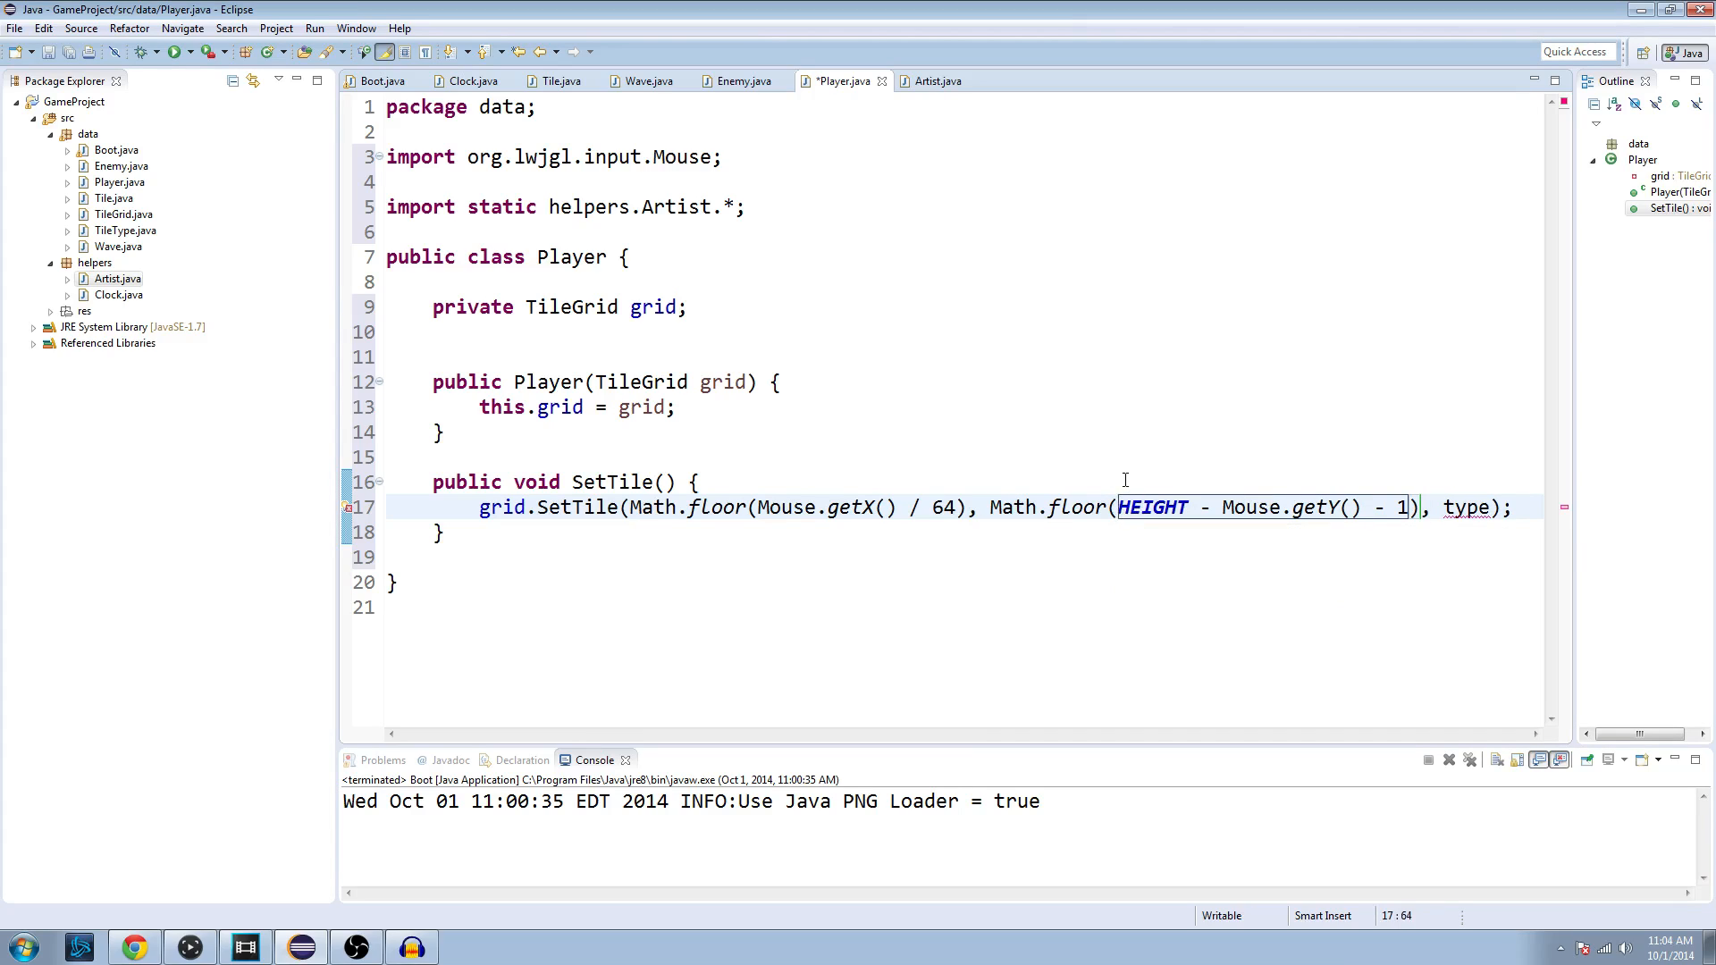
pyautogui.write('(')
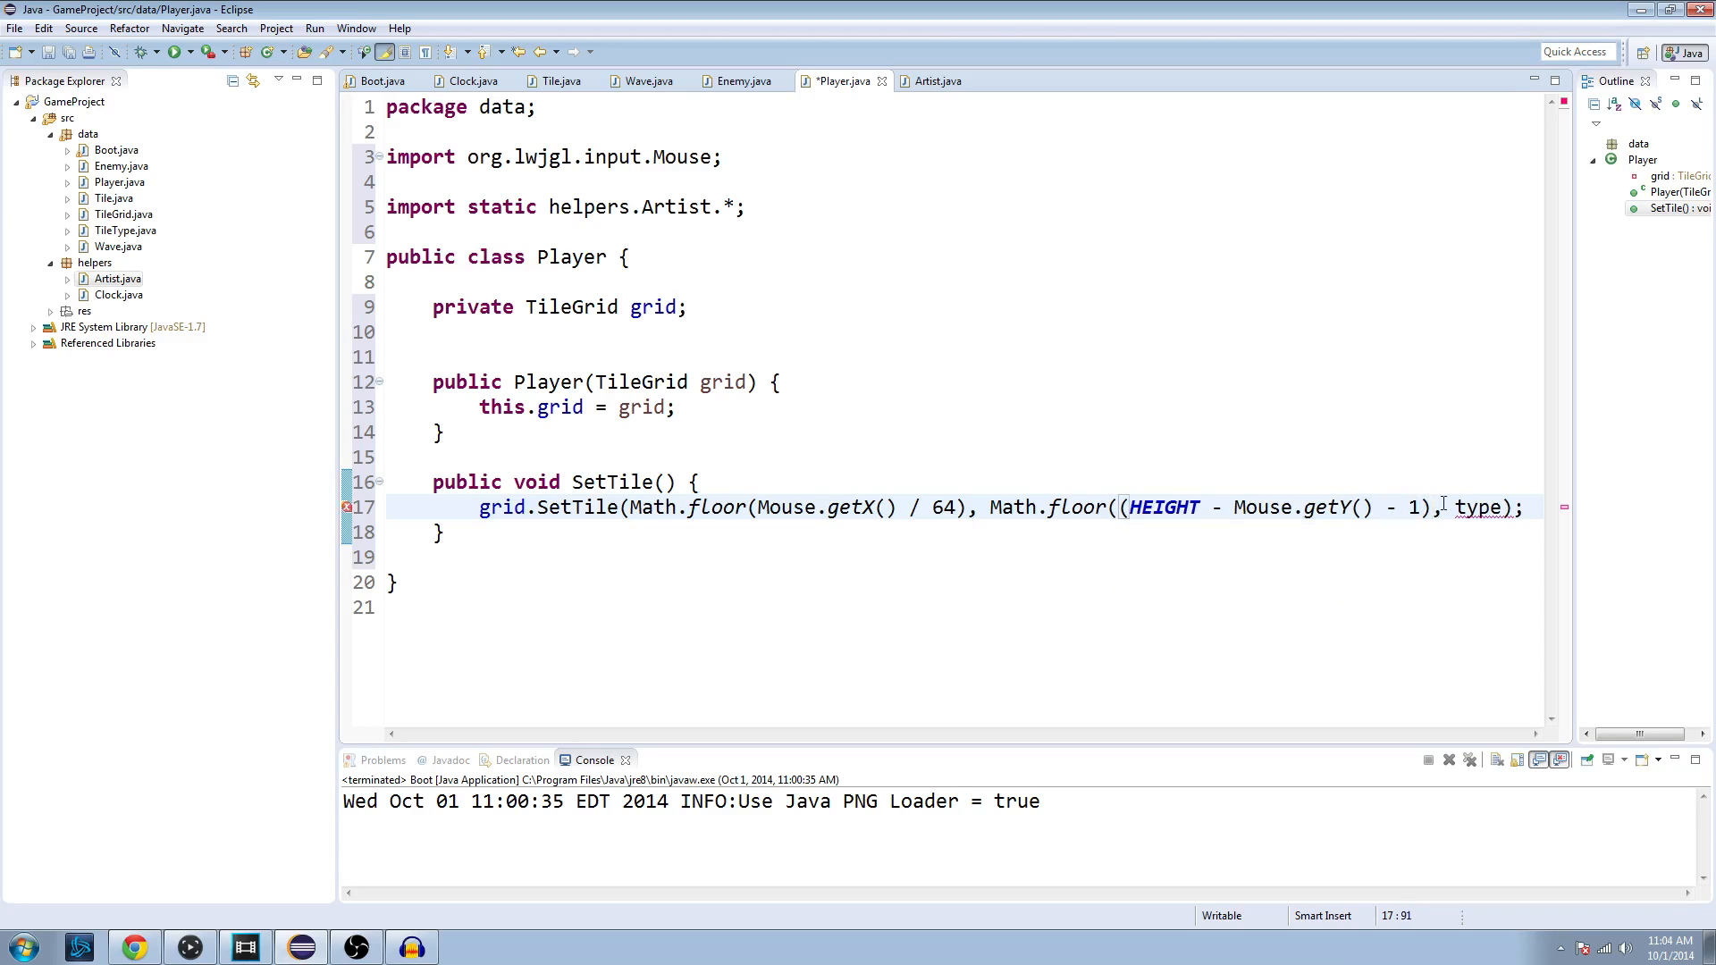
pyautogui.write(')')
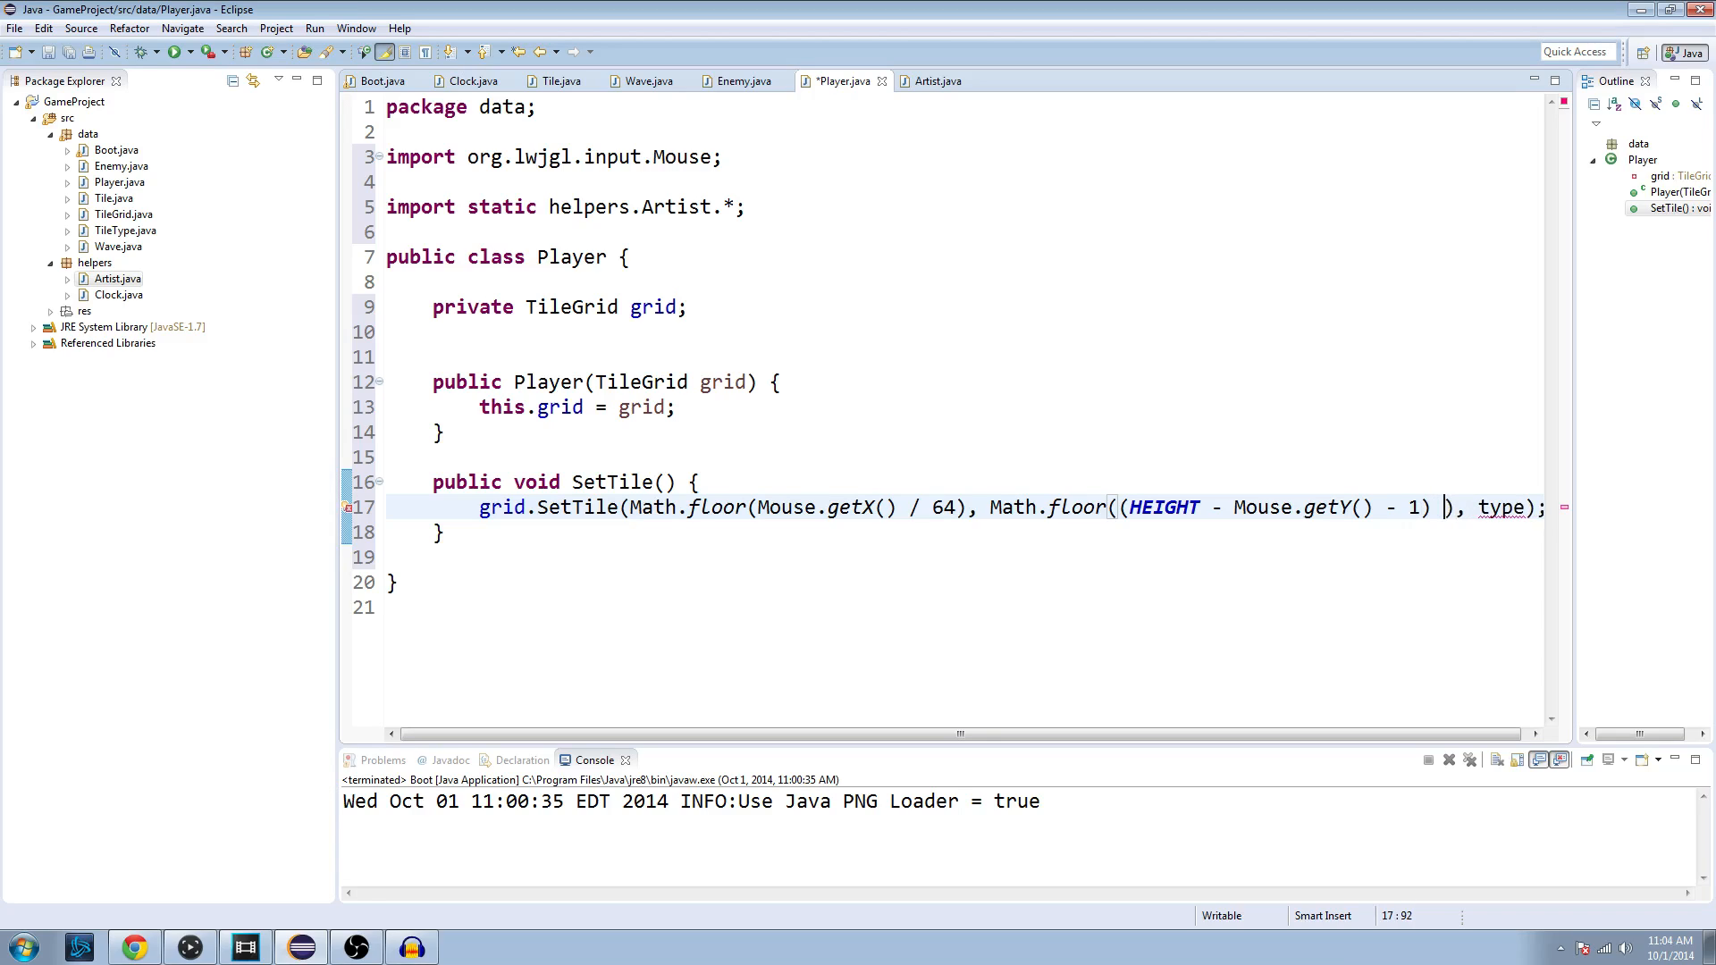
pyautogui.write('/ 64)')
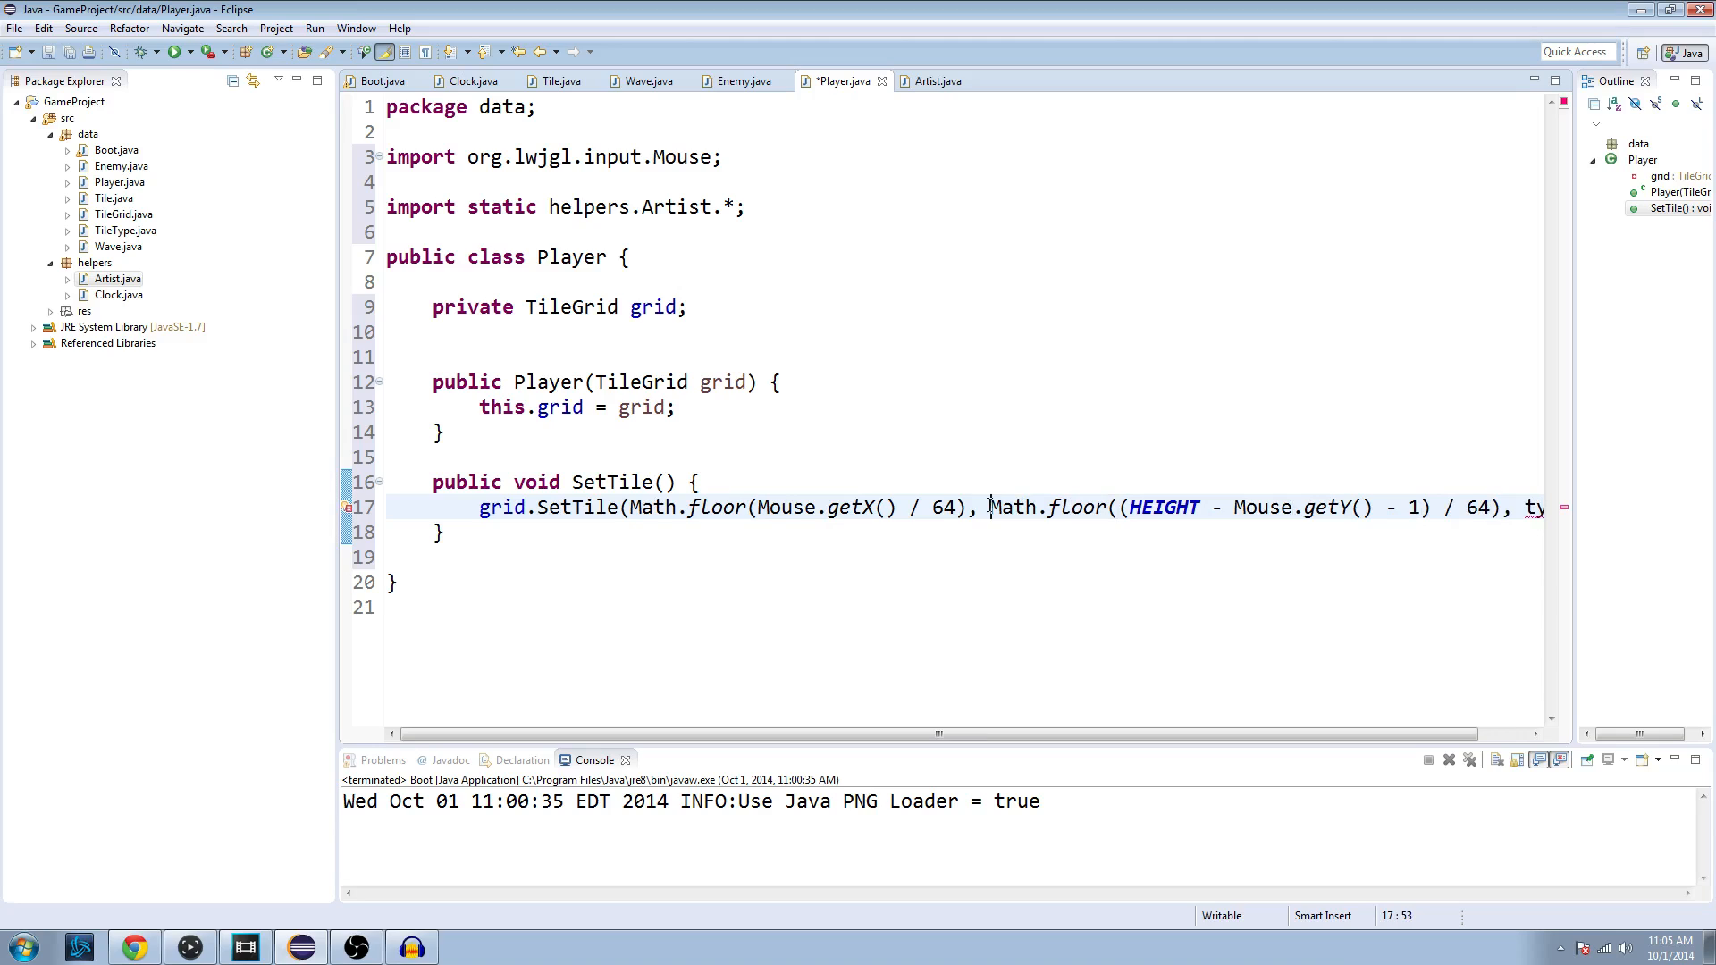
pyautogui.press('Ctrl+s')
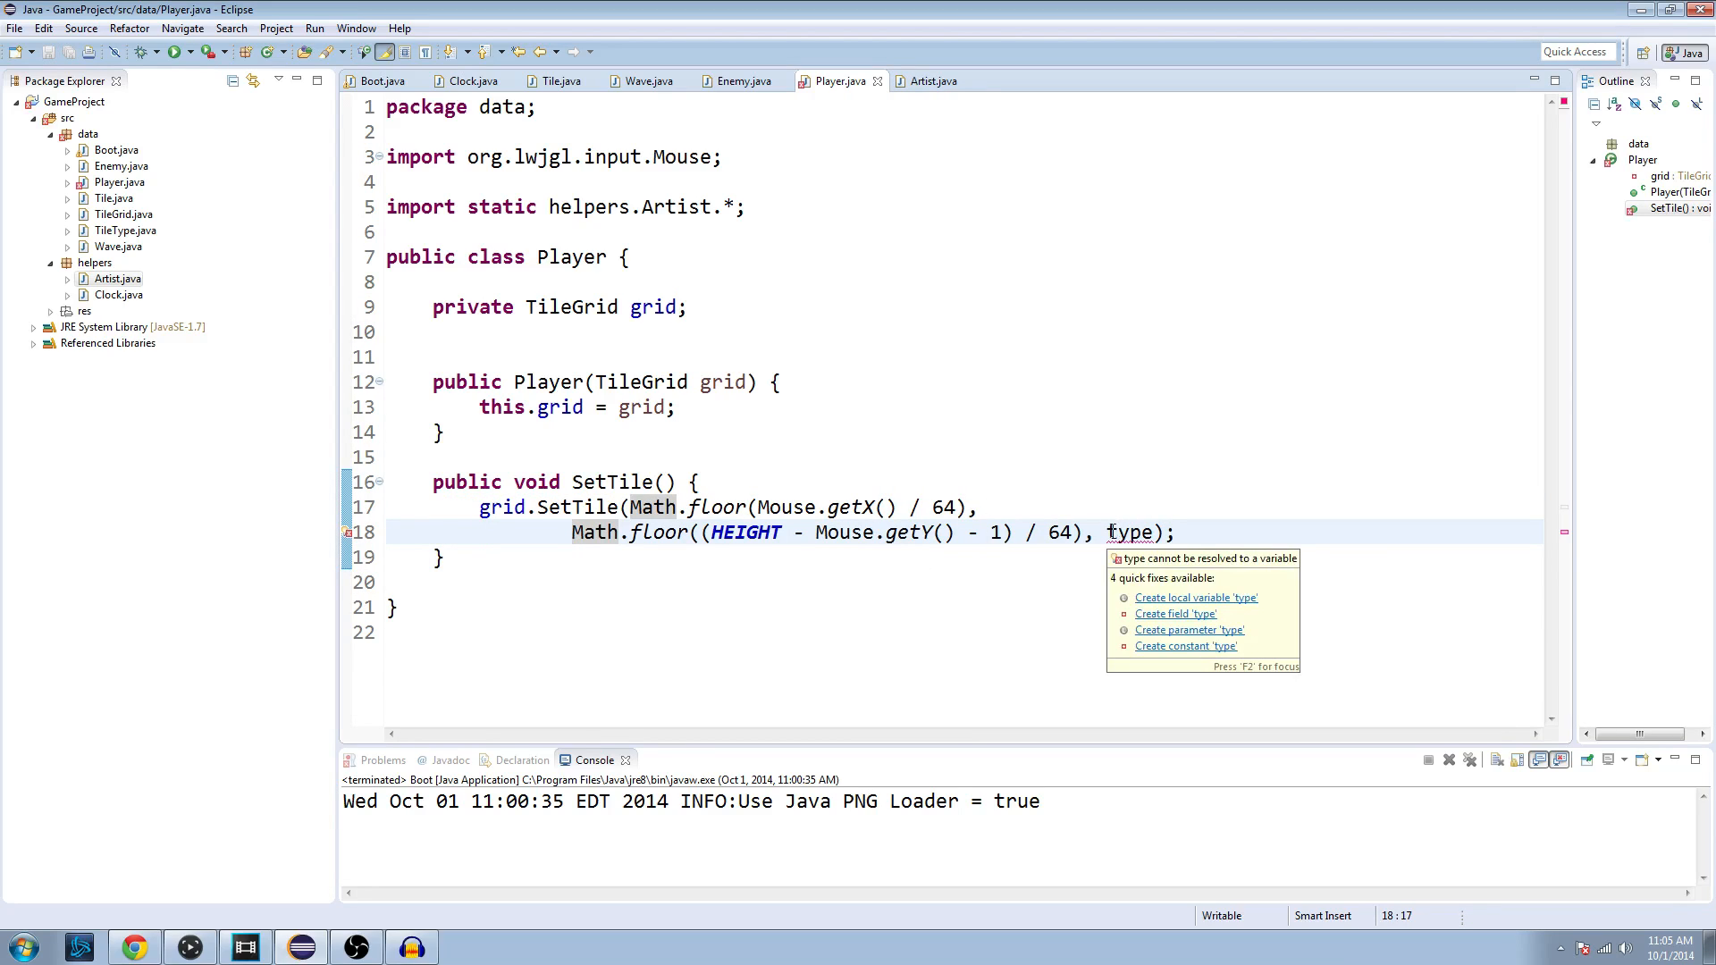
# Step: Replace the 'type' placeholder with TileType.Water and save Player.java
pyautogui.doubleClick(1130, 533)
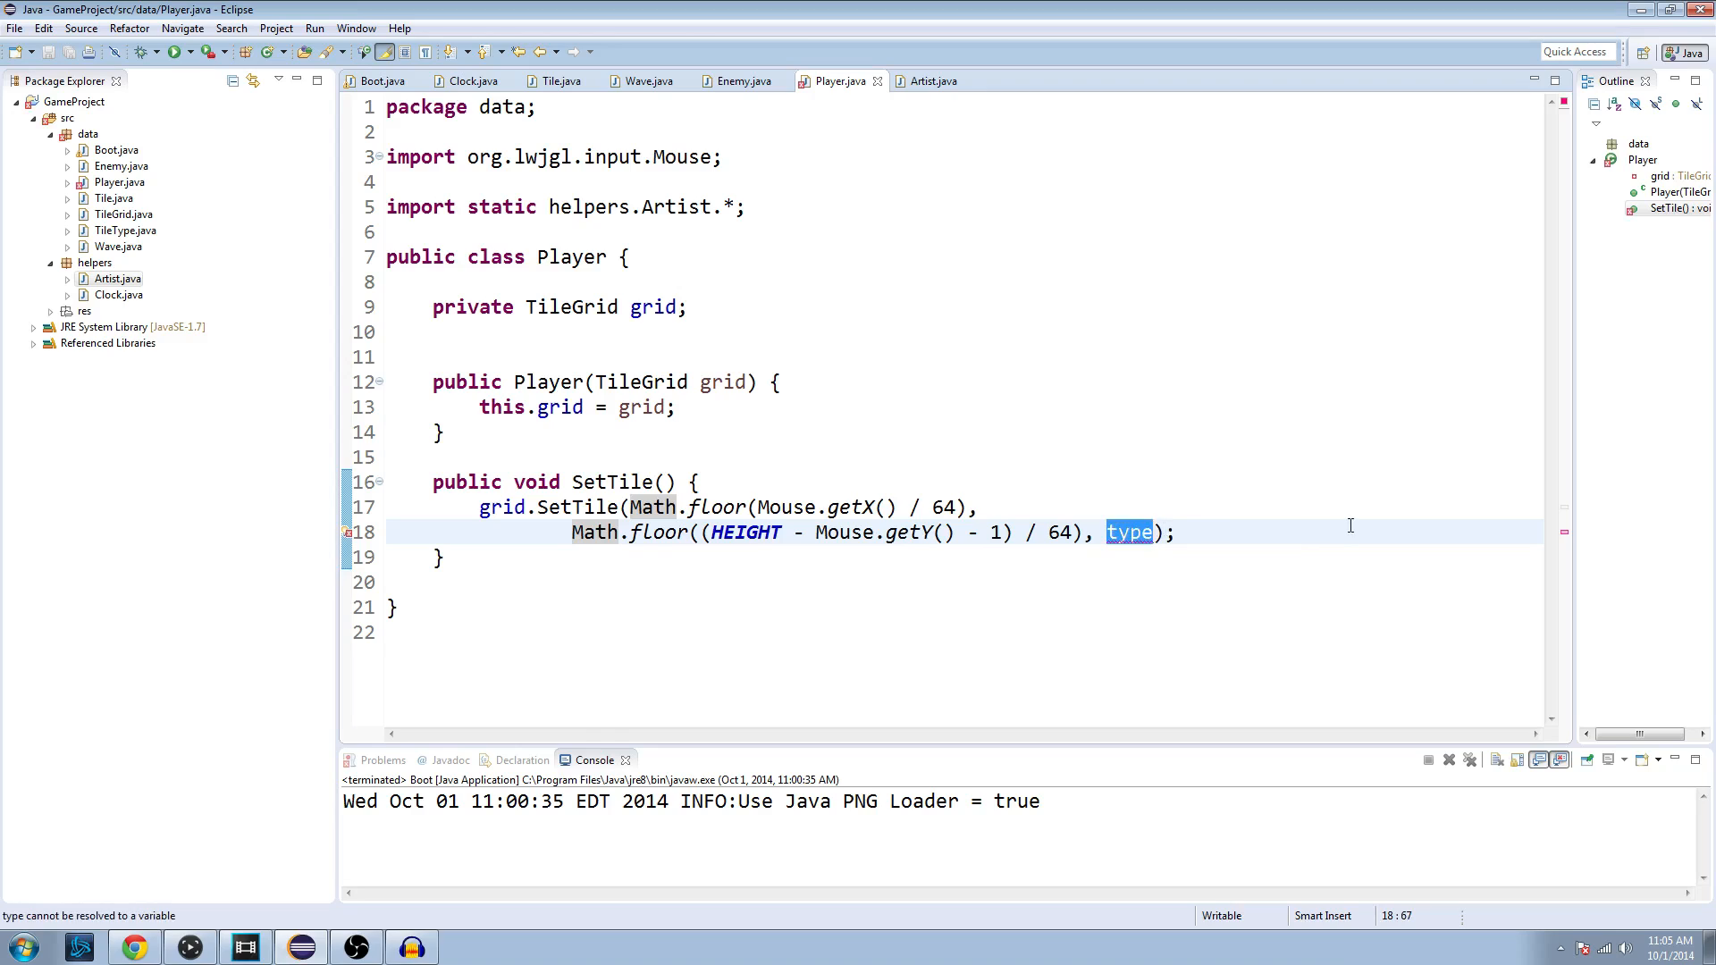
pyautogui.write('TileTy')
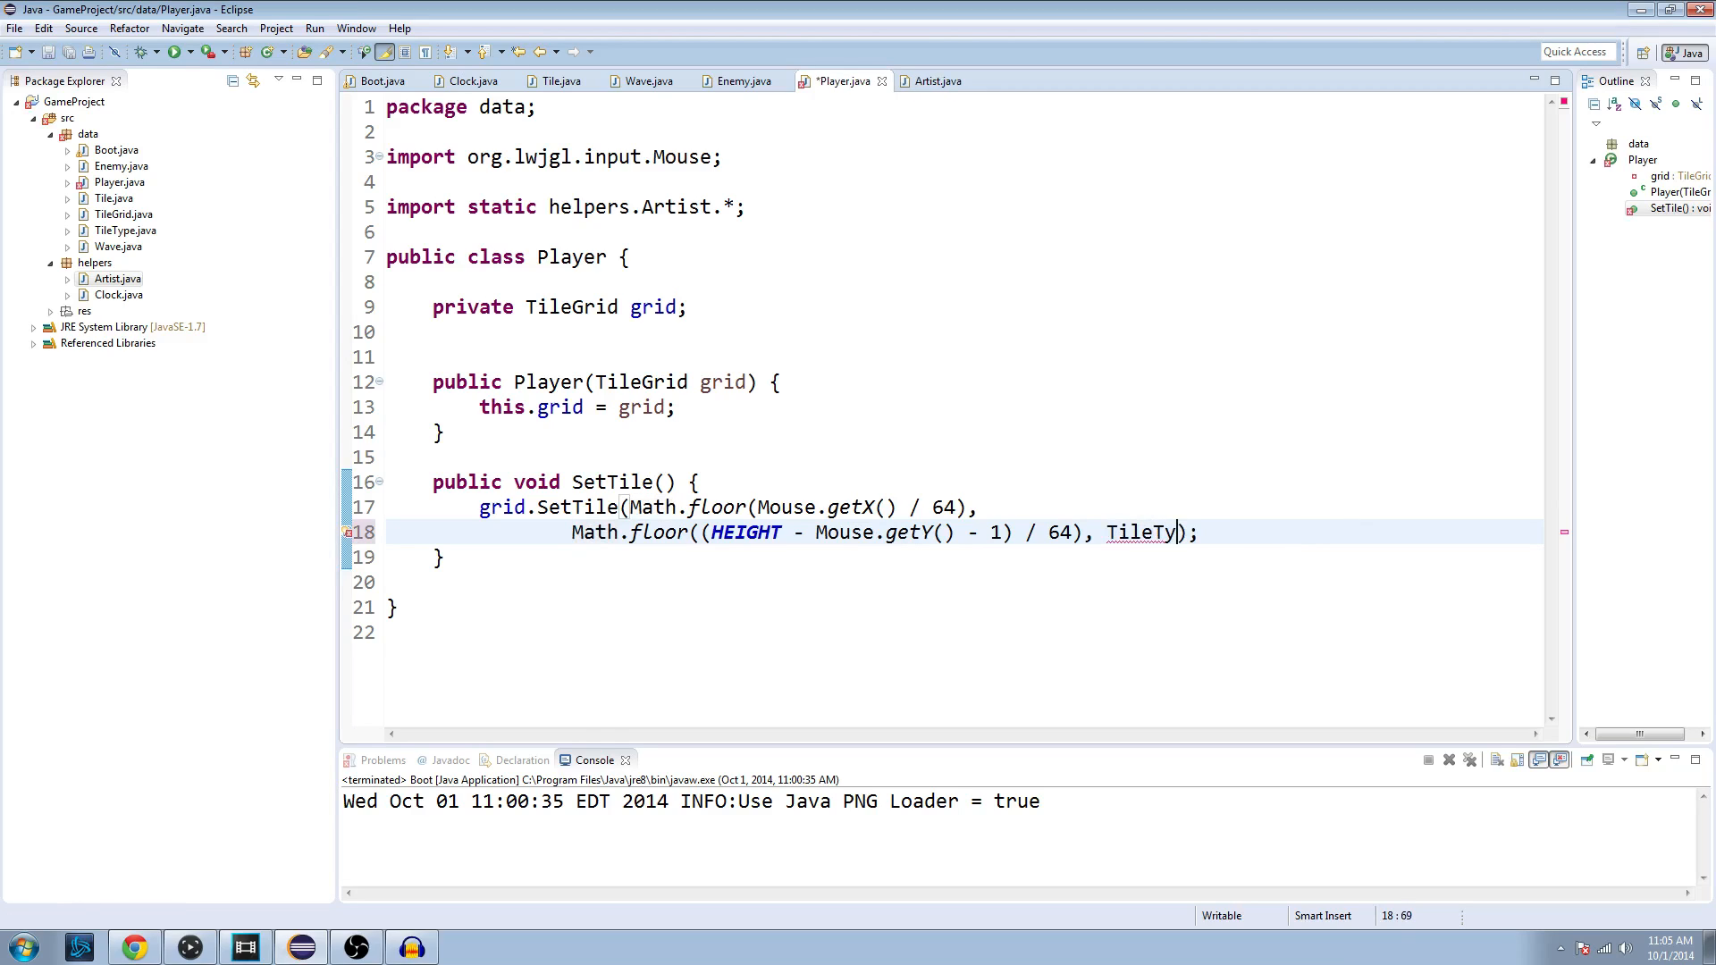
pyautogui.write('pe.Water')
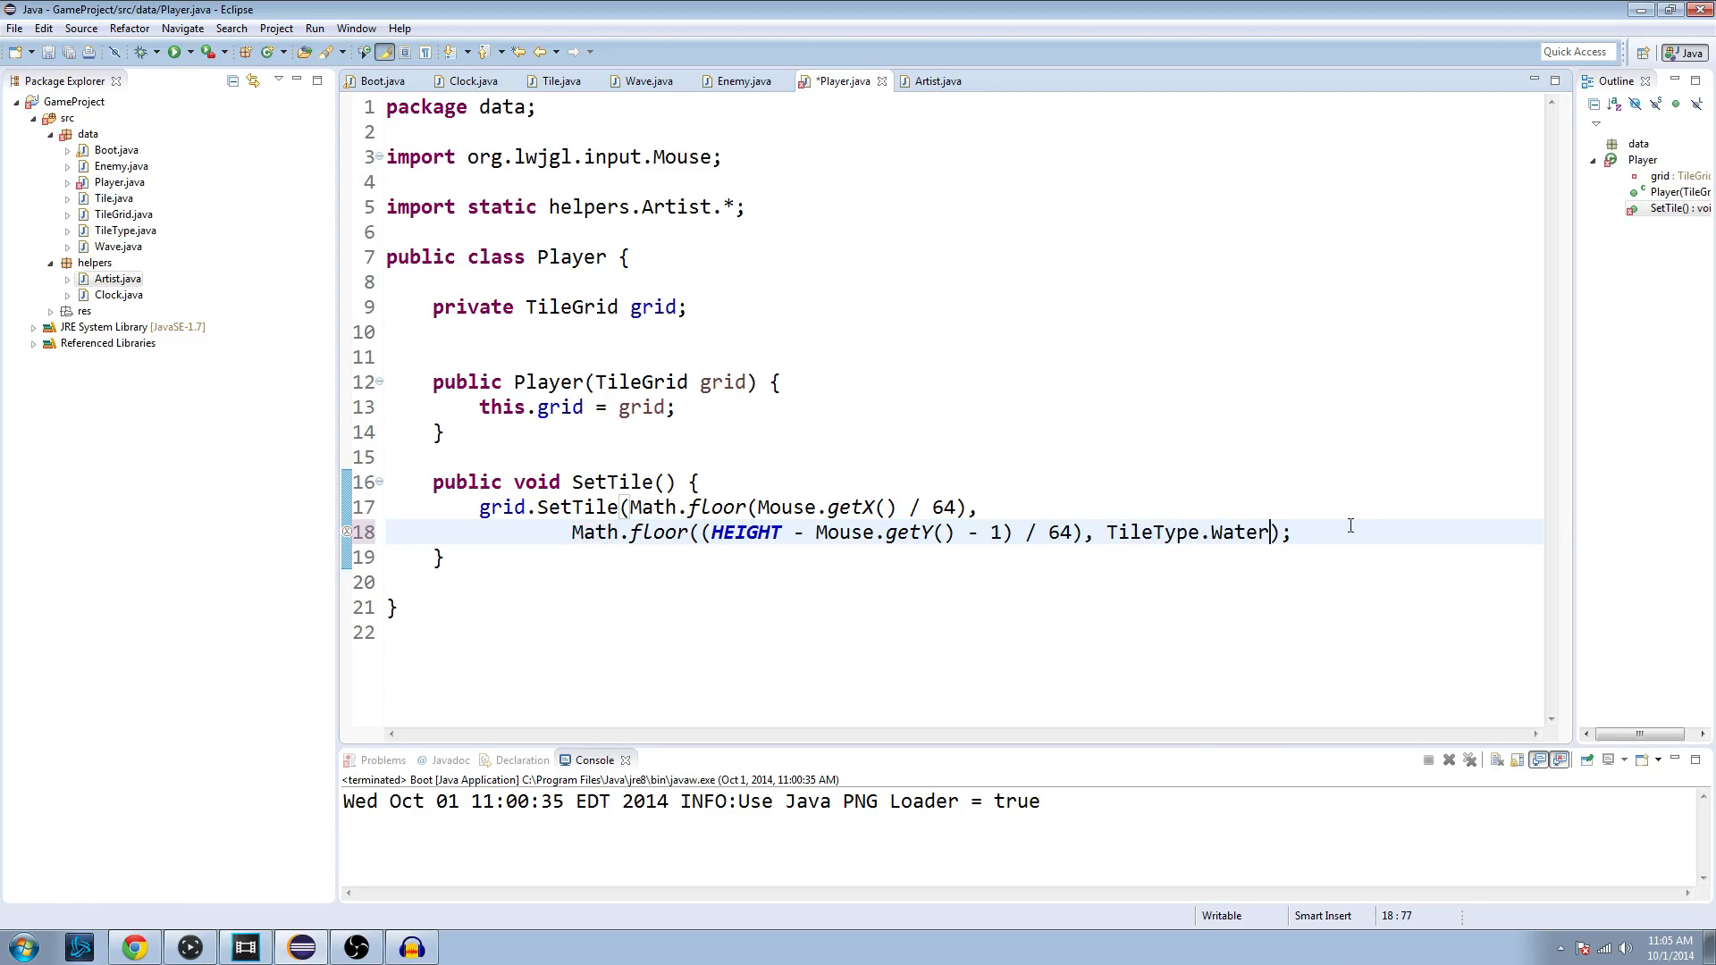
pyautogui.press('ctrl+s')
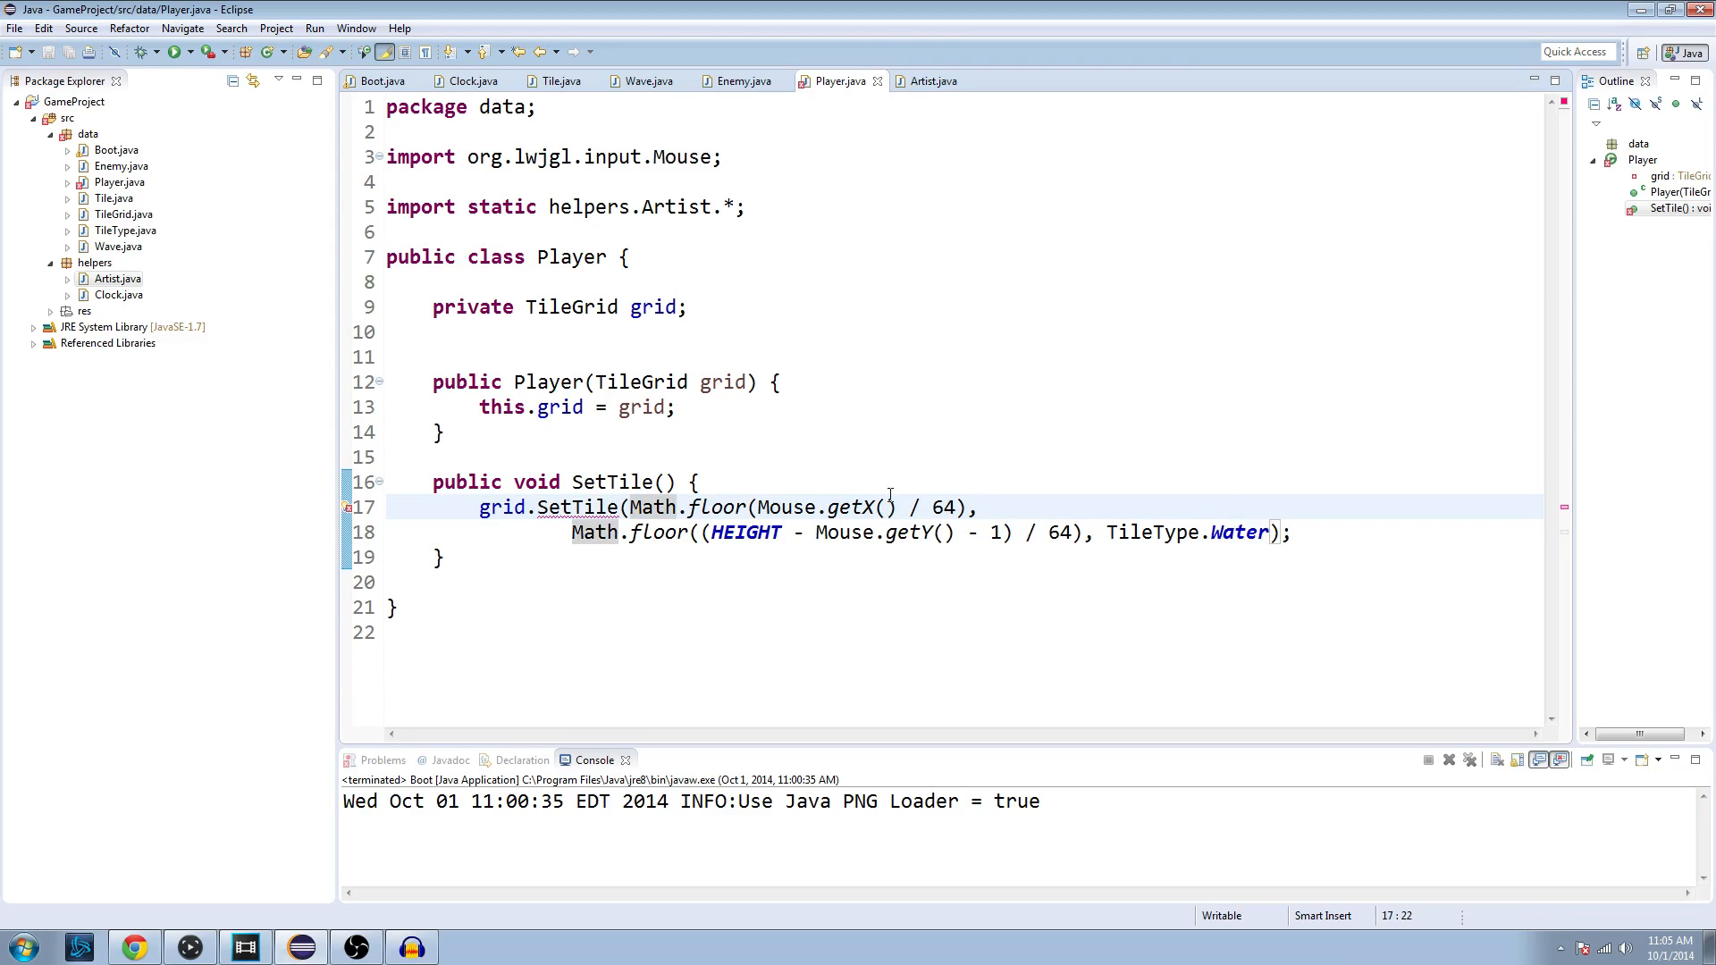
# Step: Cast both Math.floor tile coordinates to (int)
pyautogui.write('(int)')
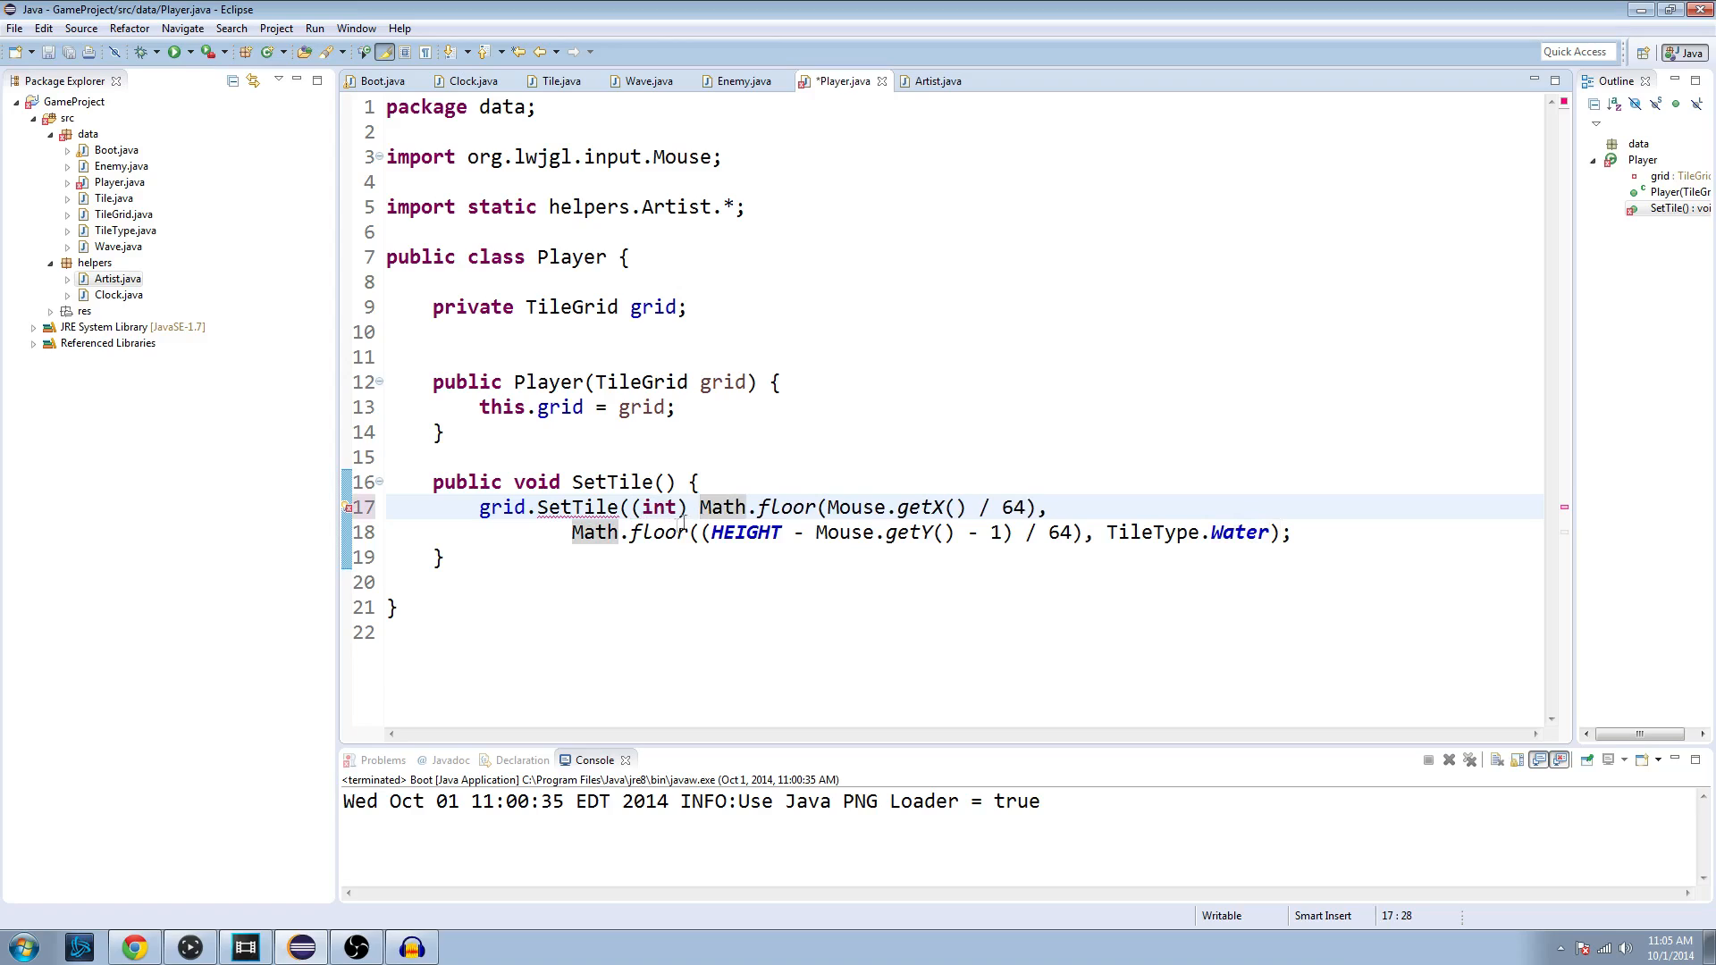
pyautogui.write('(int')
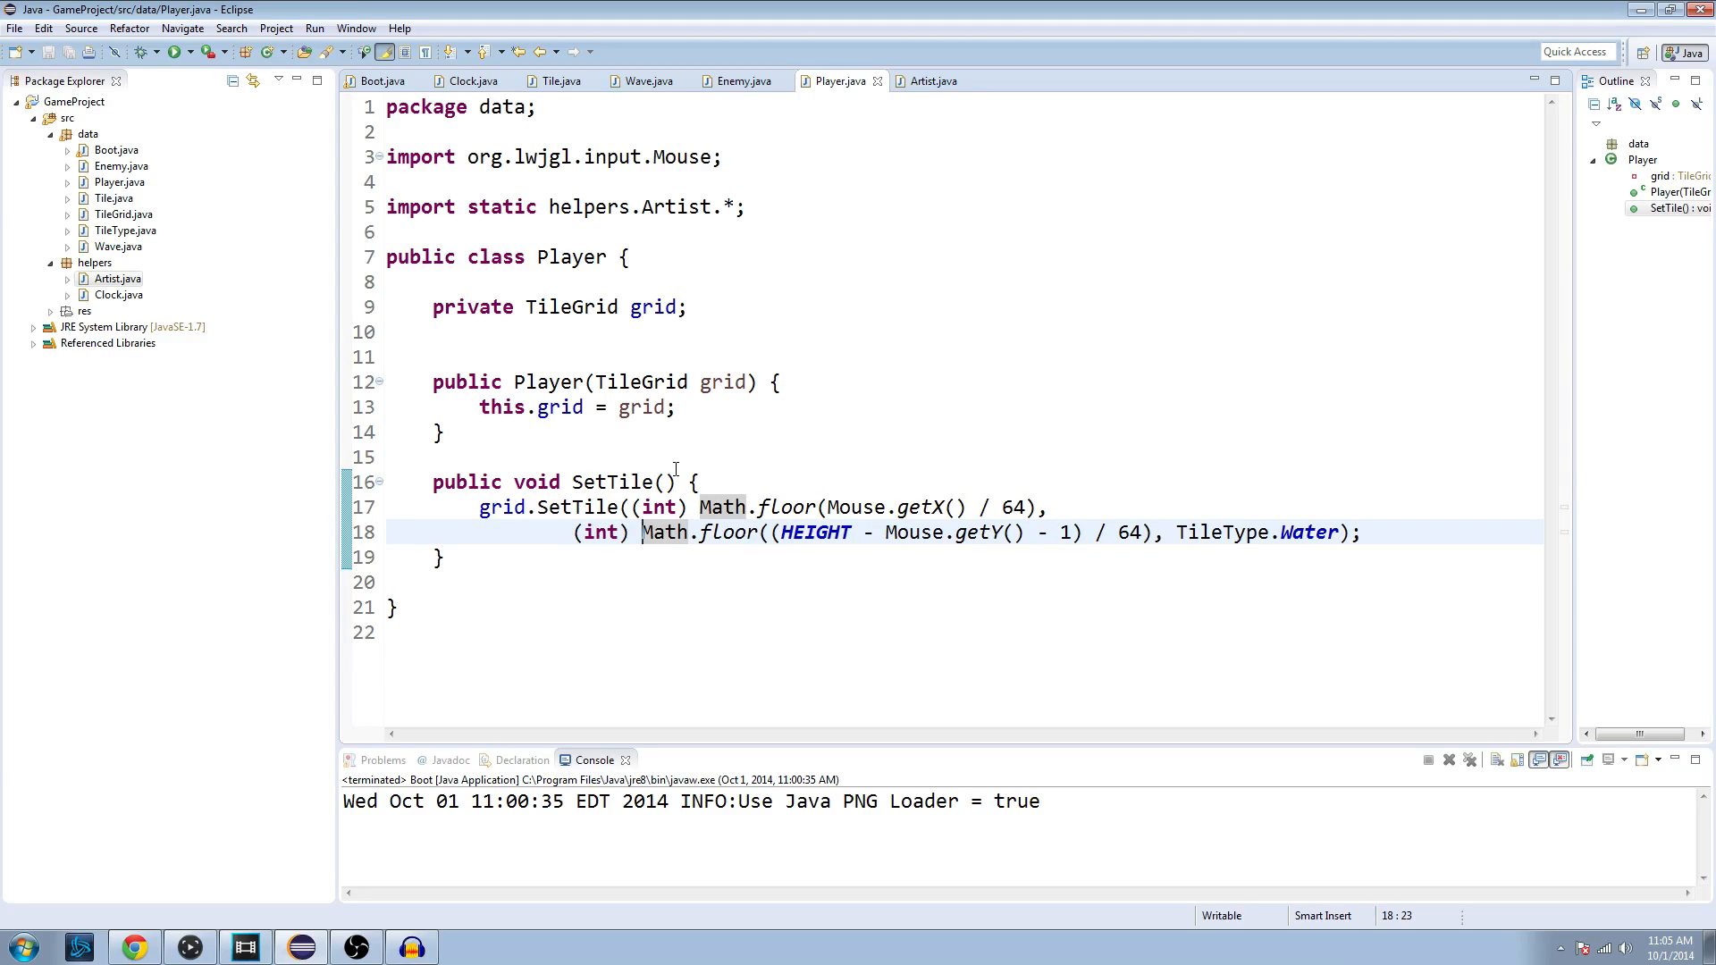
pyautogui.moveTo(871, 395)
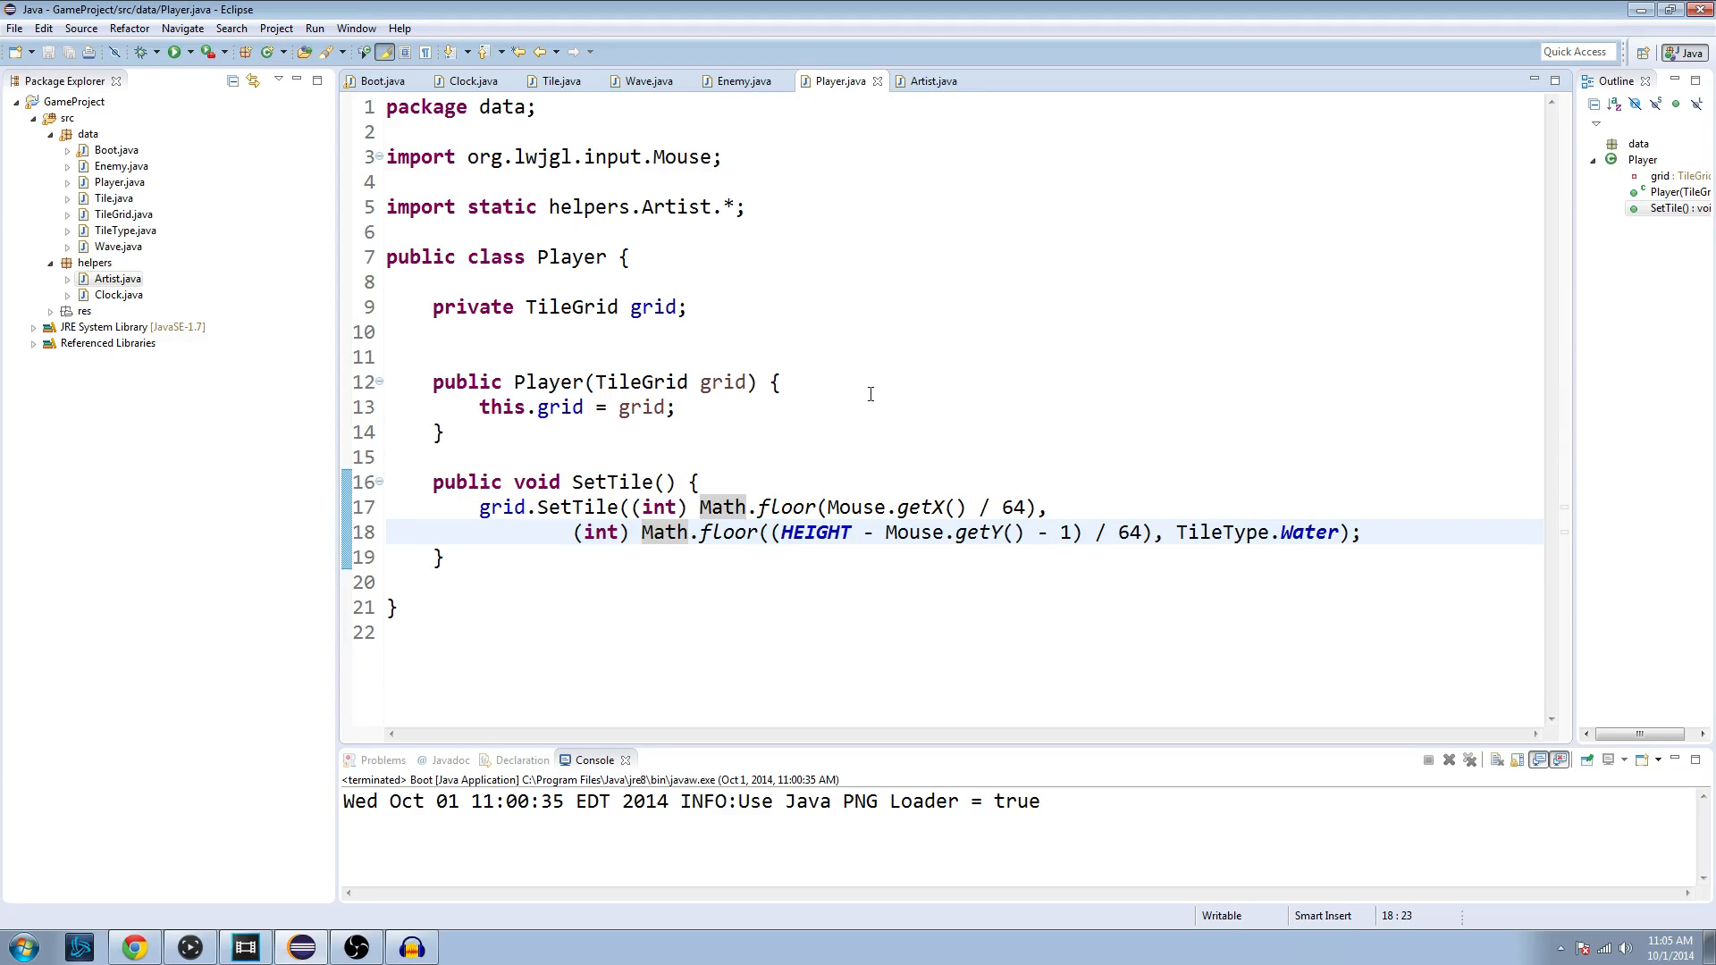
pyautogui.moveTo(1061, 532); pyautogui.dragTo(1155, 532)
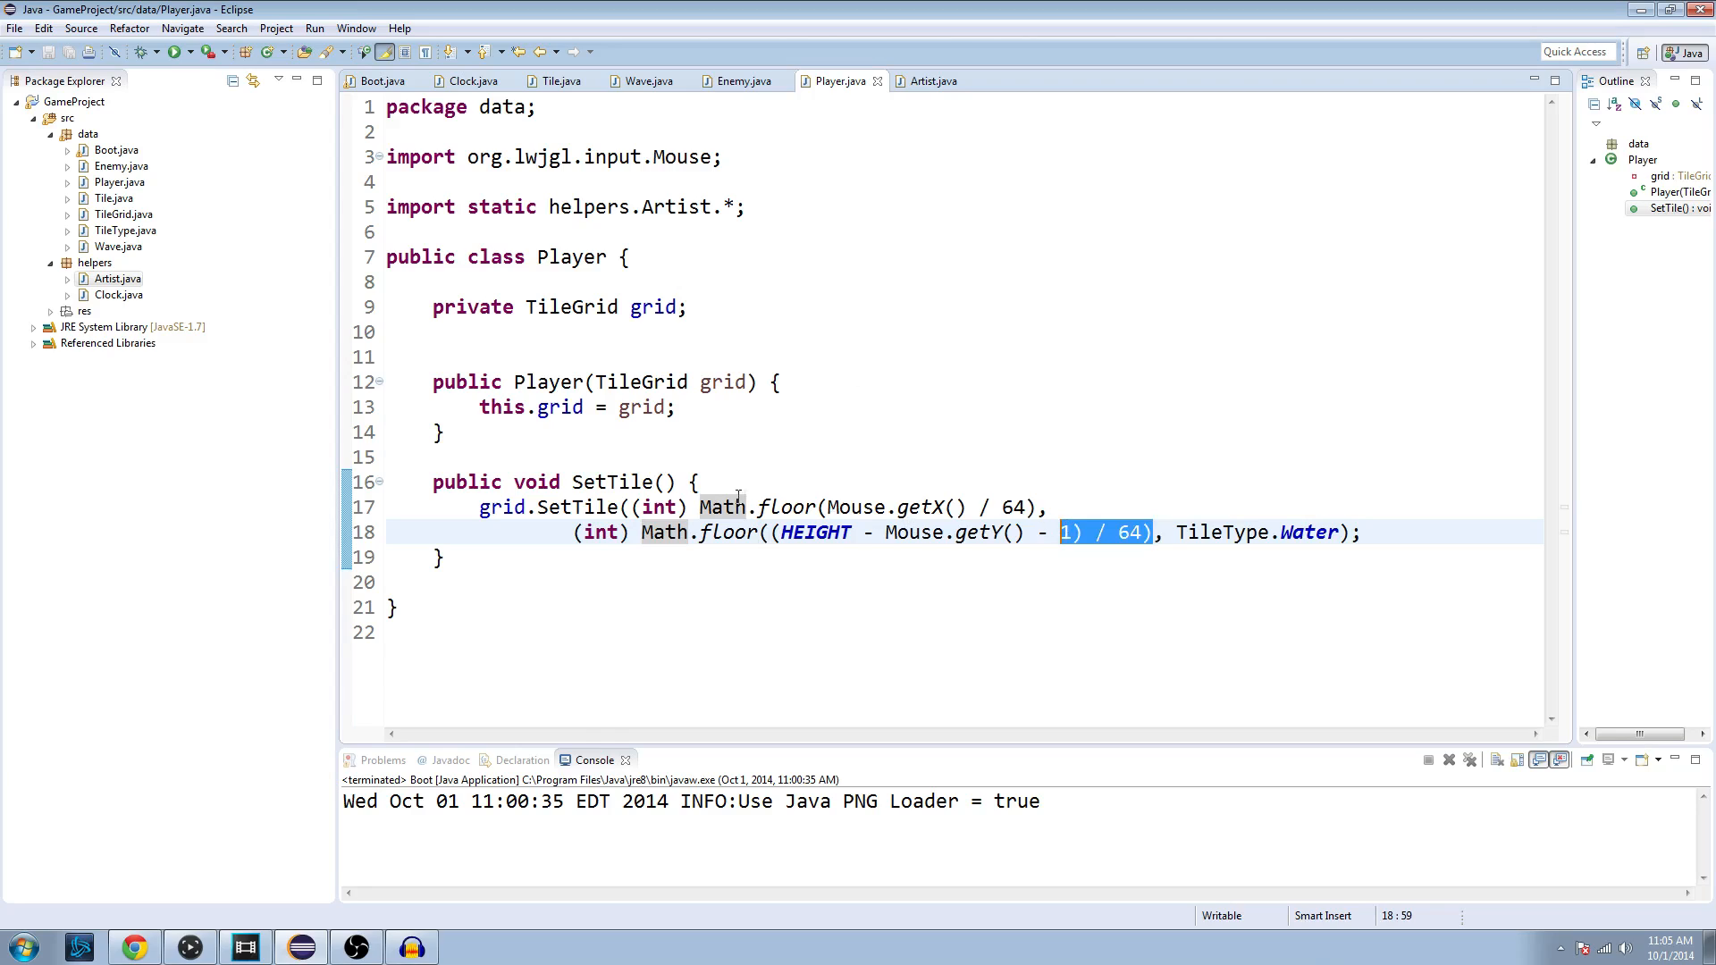
pyautogui.click(1256, 533)
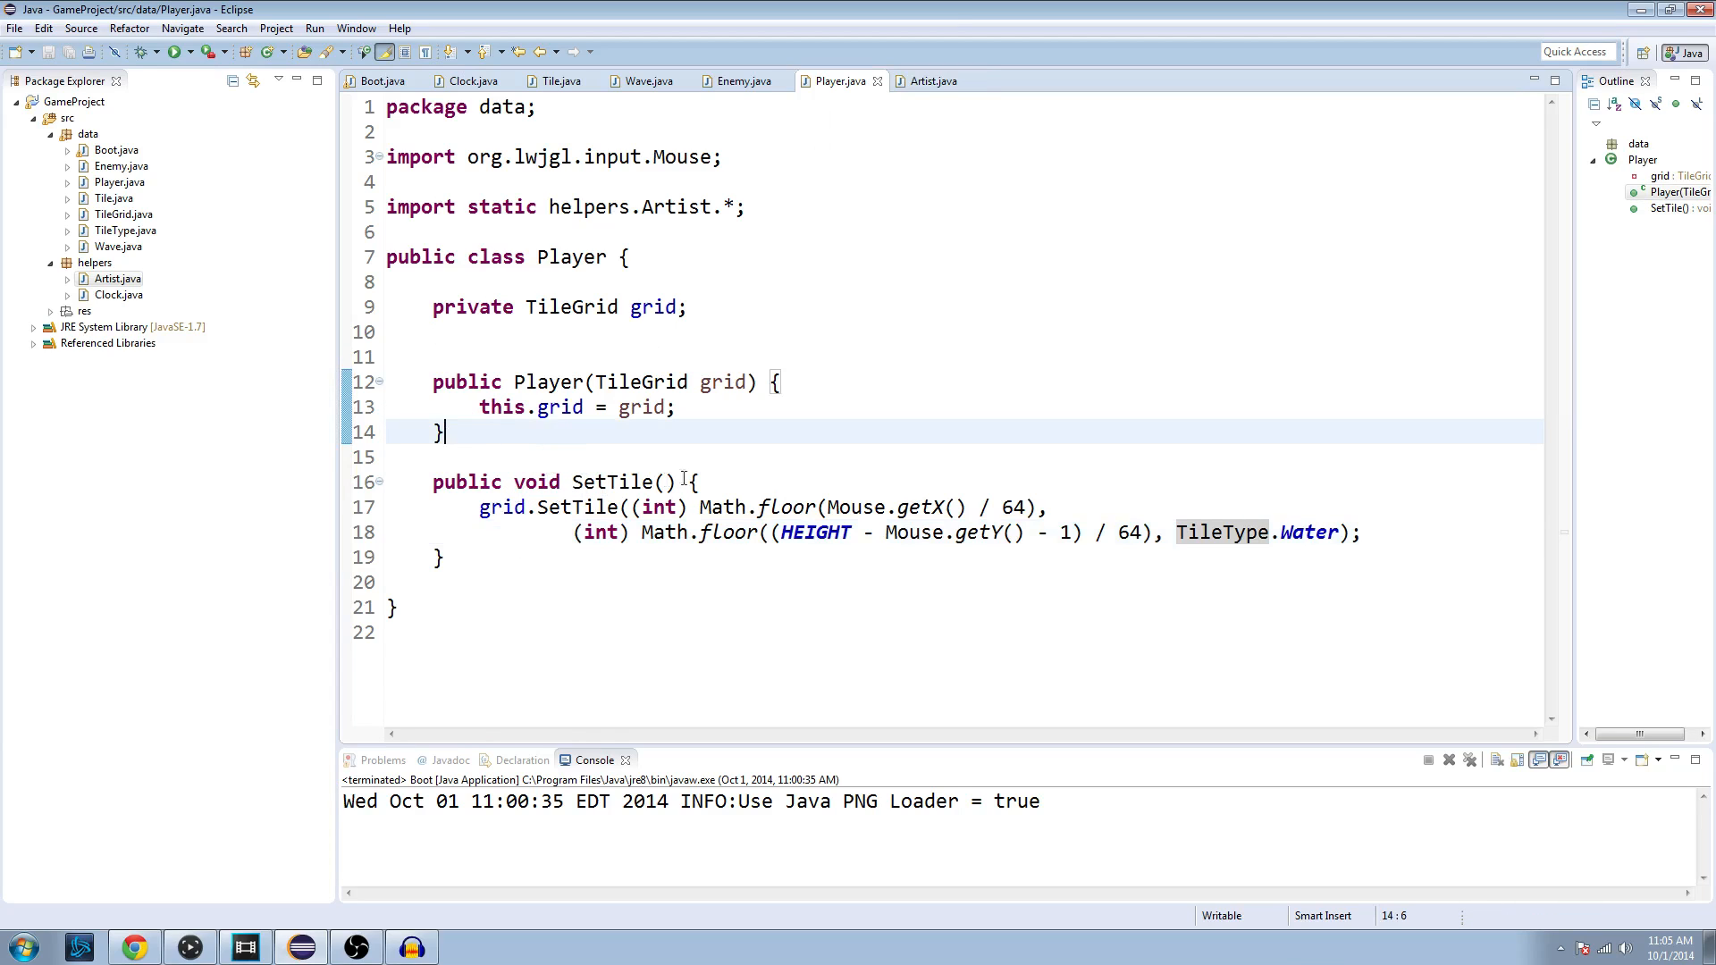
# Step: In Boot.java, add 'Player player = new Player(grid);' to the game setup code
pyautogui.click(375, 80)
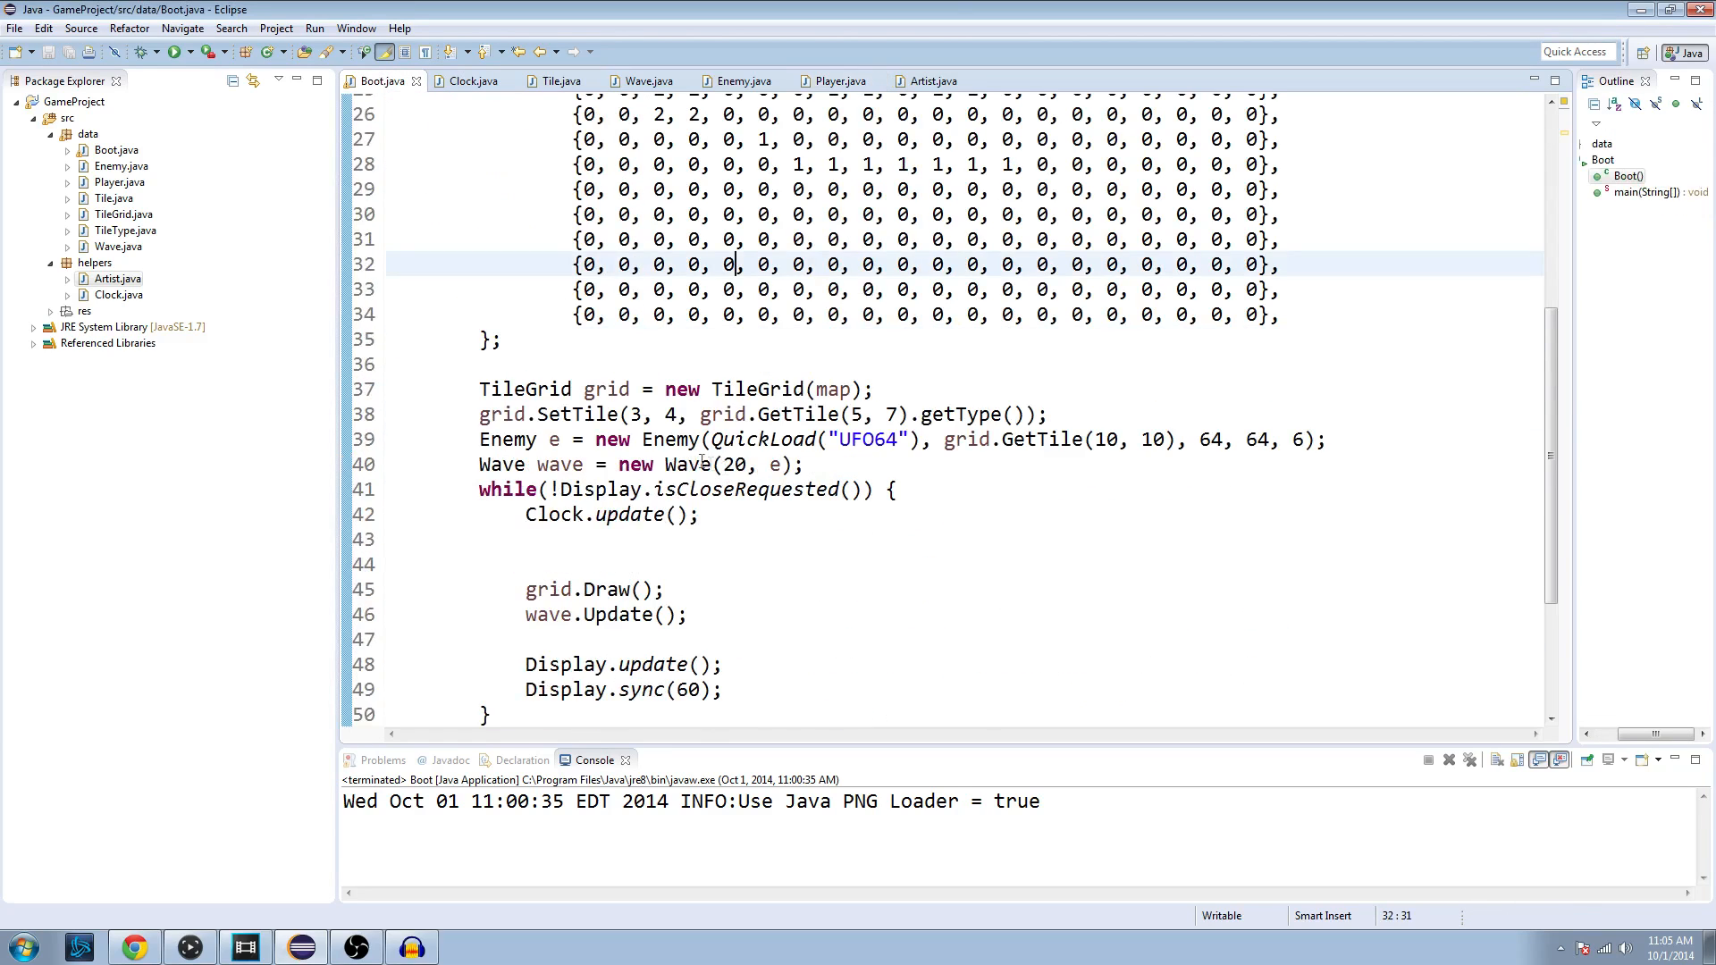
pyautogui.scroll(-3)
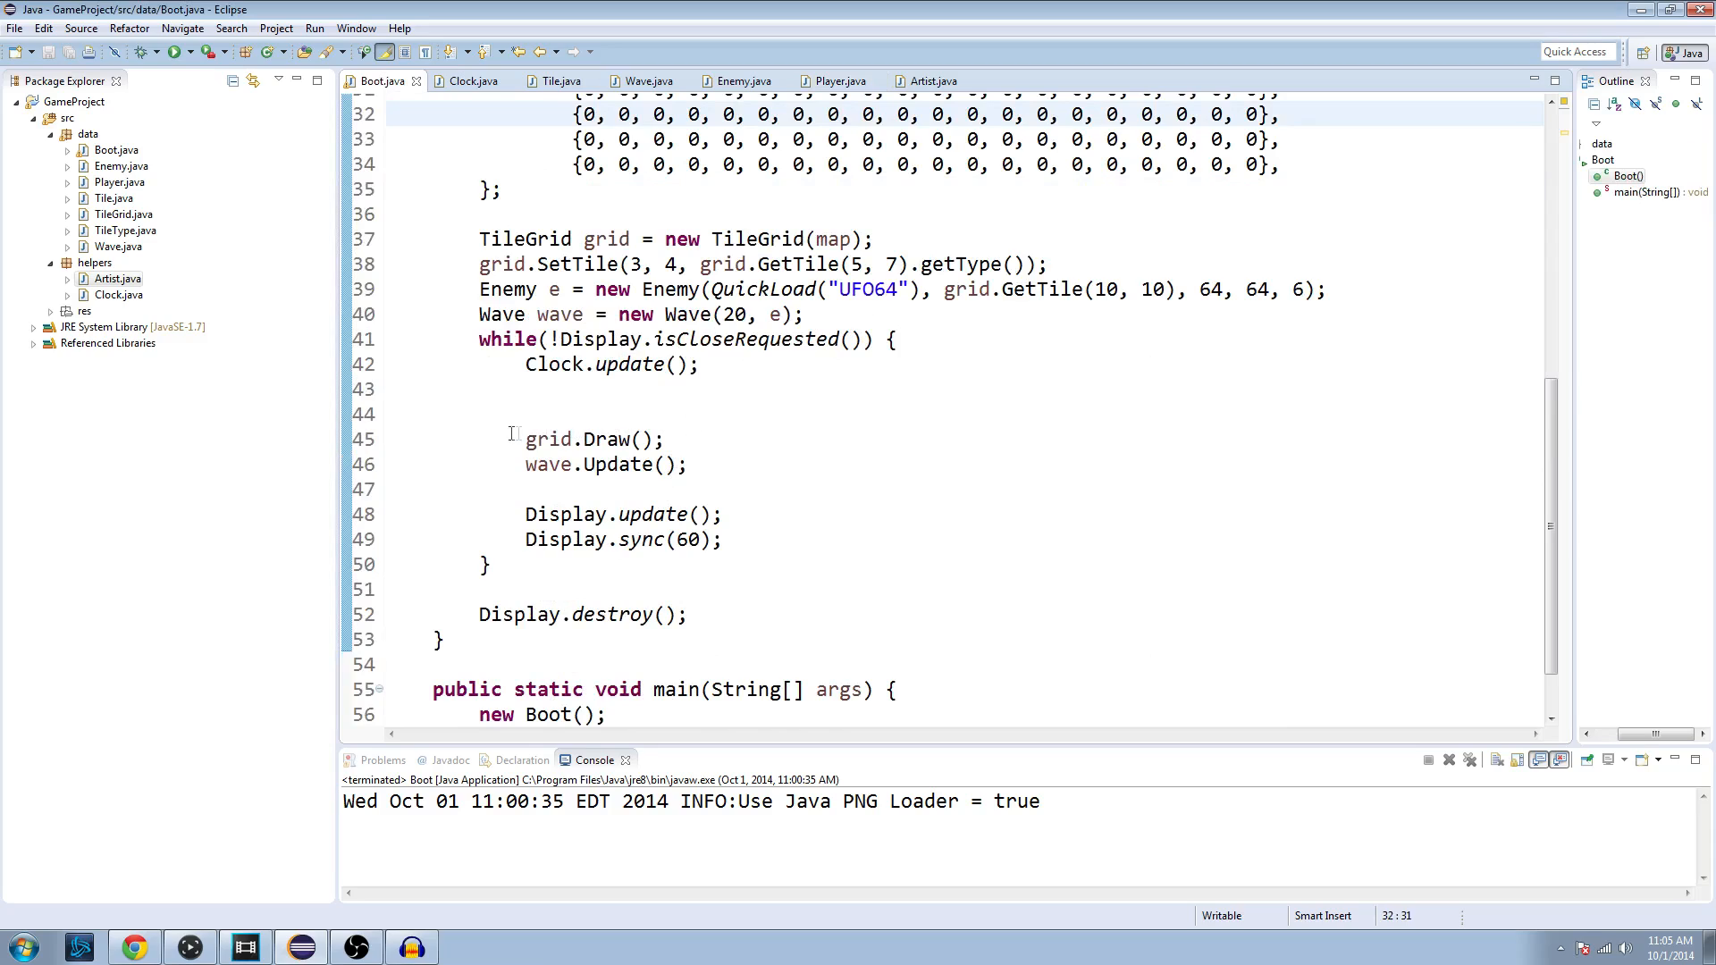
pyautogui.click(705, 465)
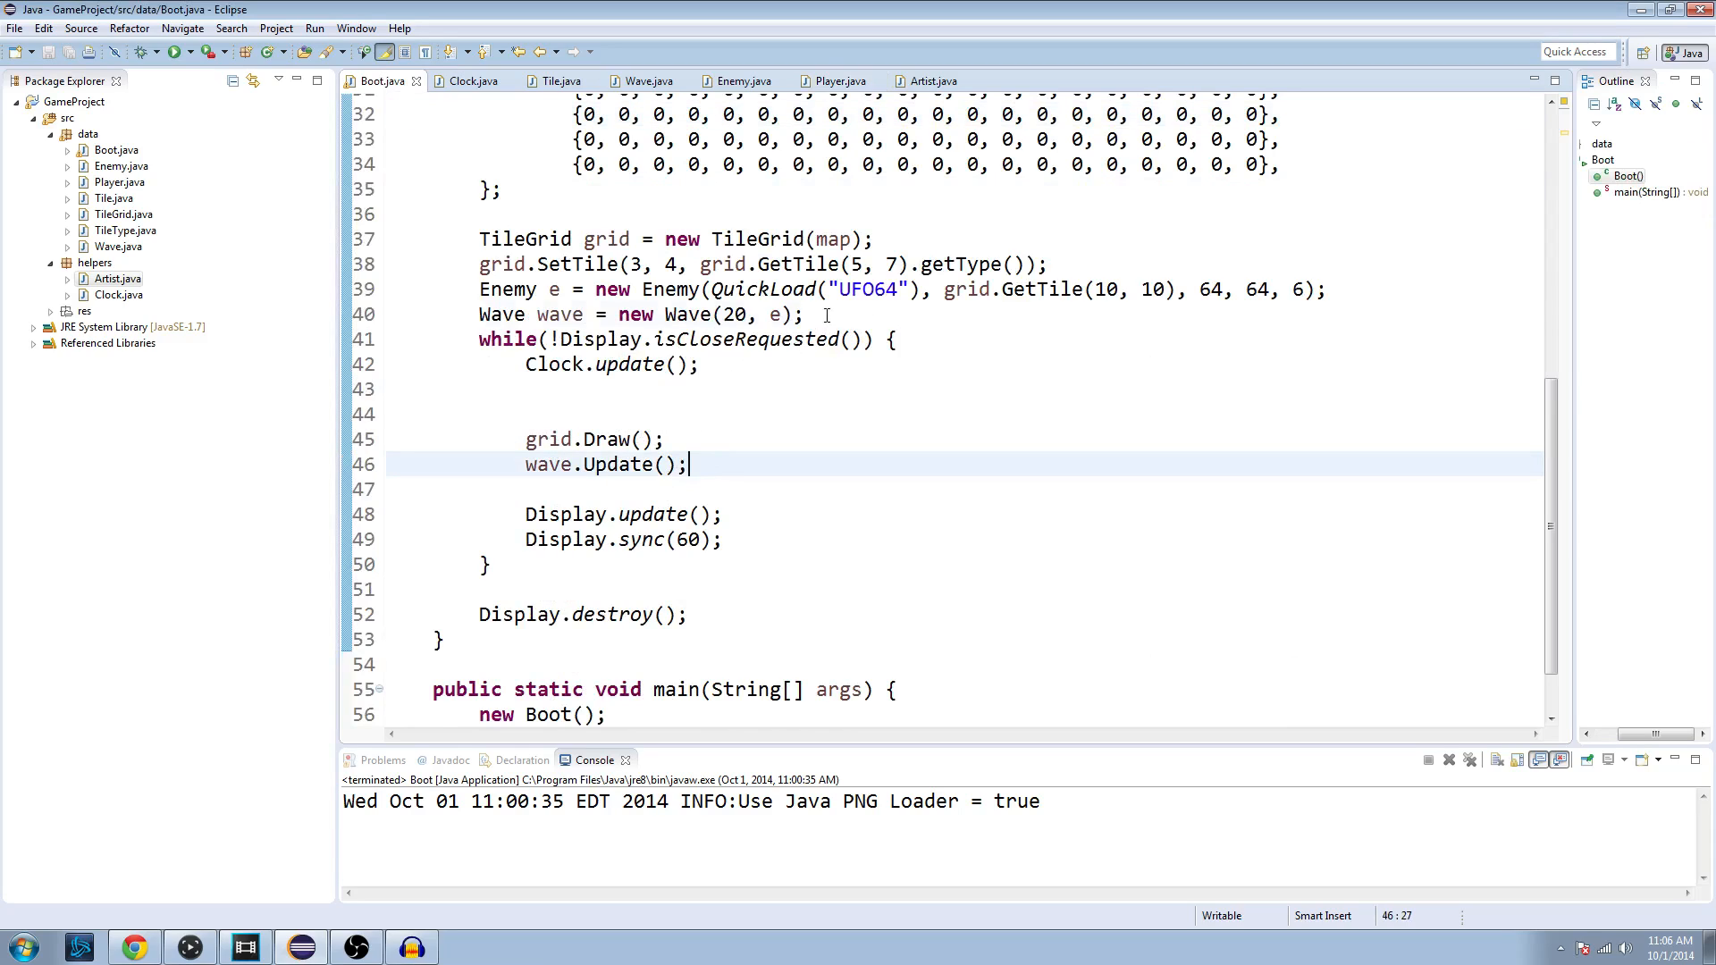
pyautogui.write('Player player =')
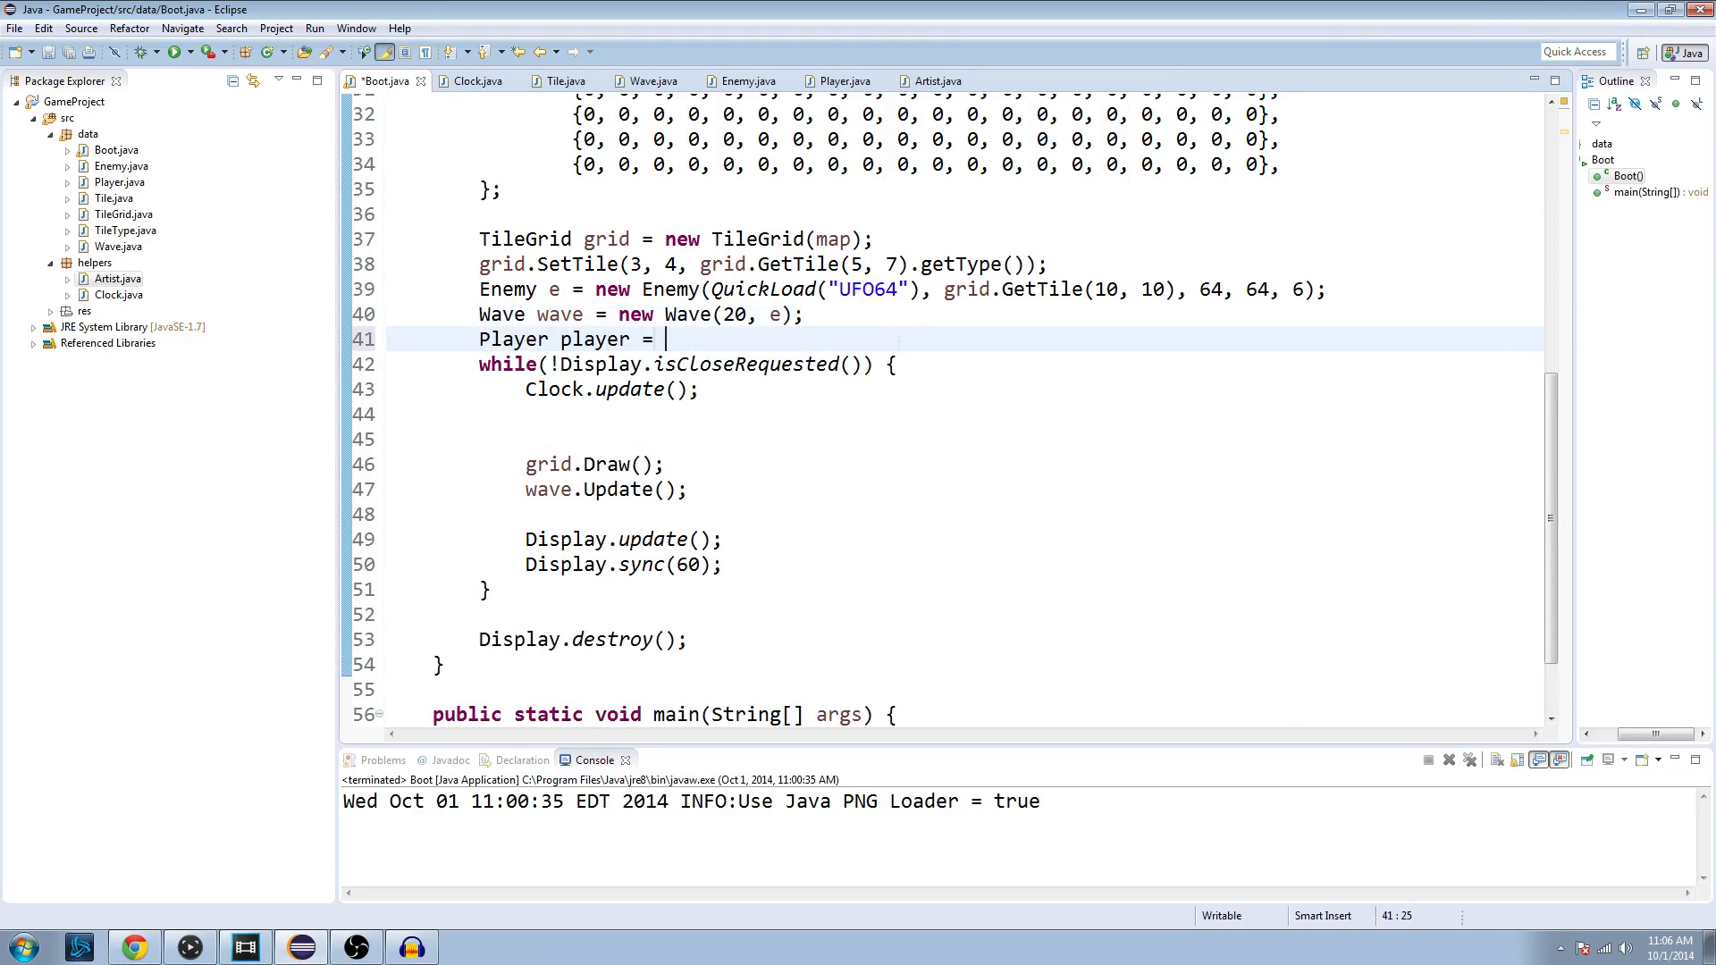
pyautogui.write('new Player()')
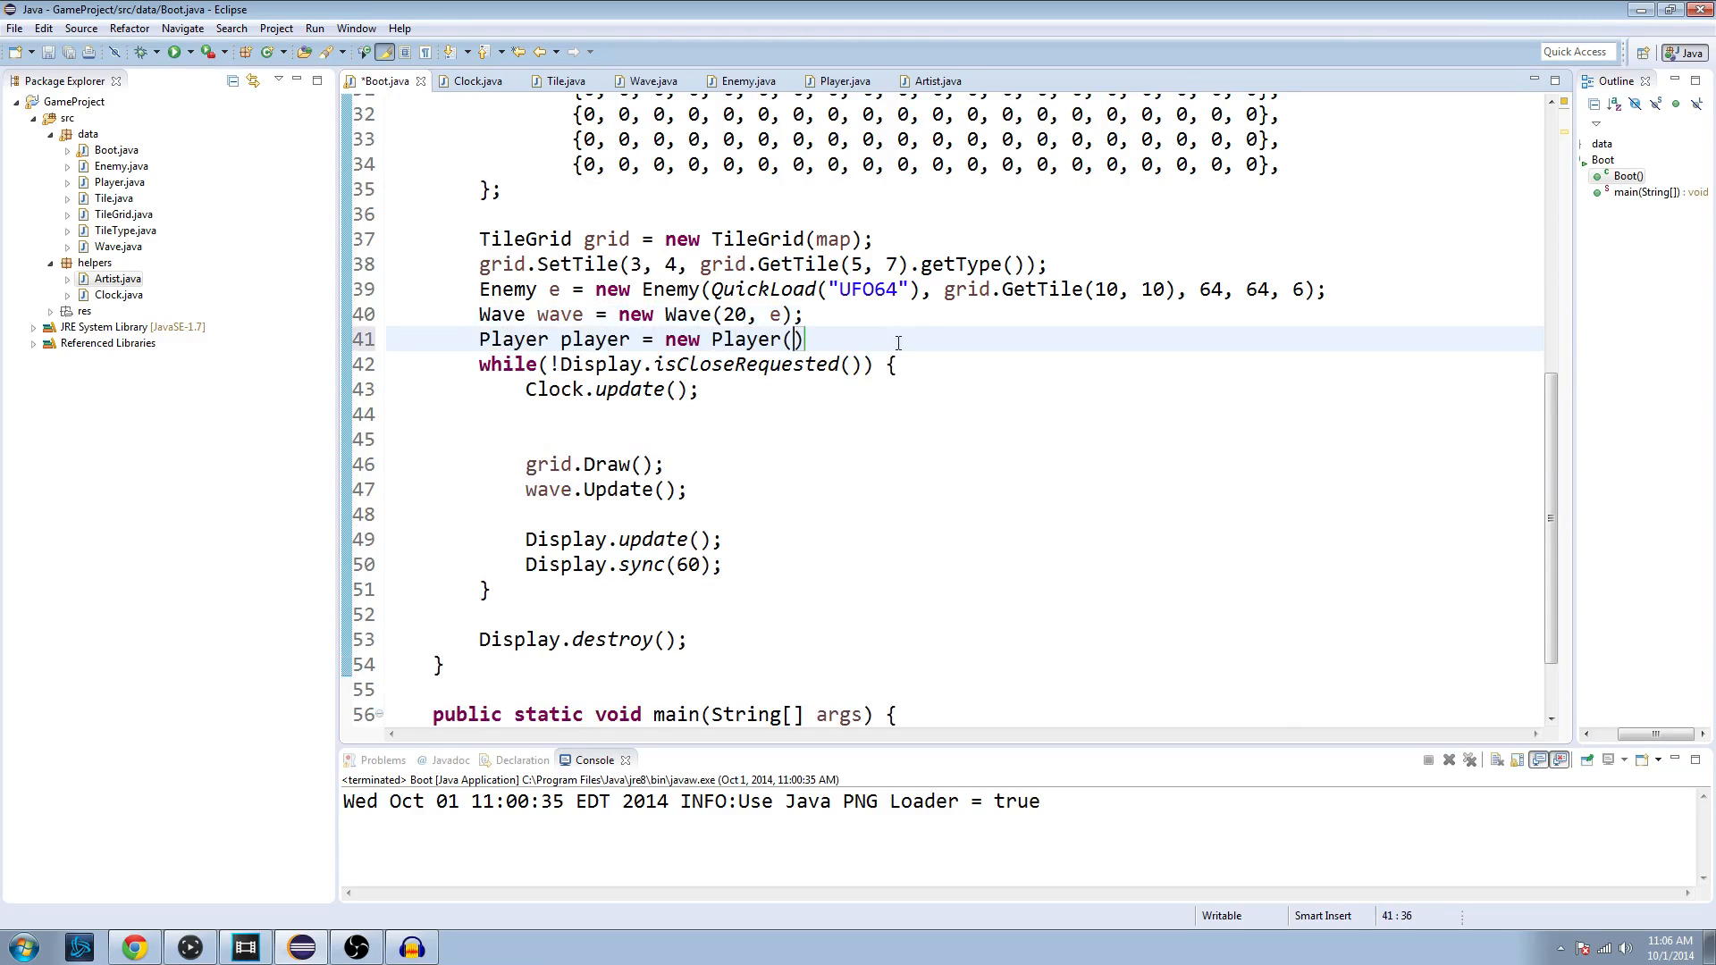
pyautogui.write('grid);')
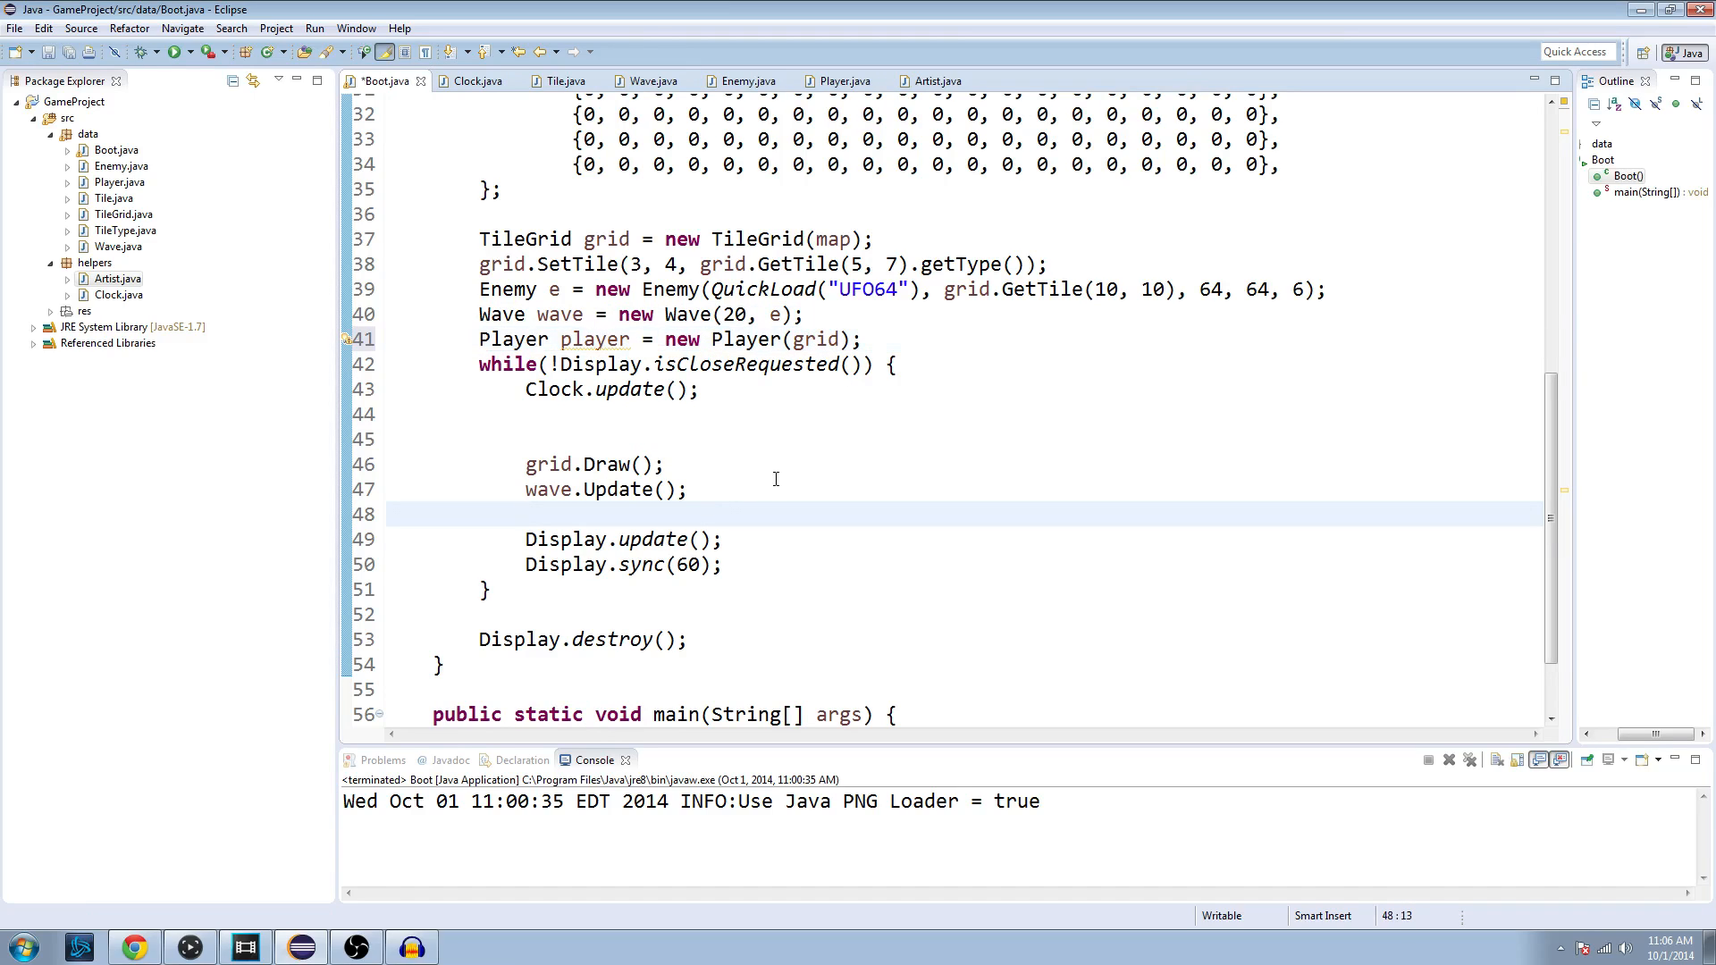
# Step: Call player.SetTile() inside the while loop, save Boot, and launch the game
pyautogui.write('player')
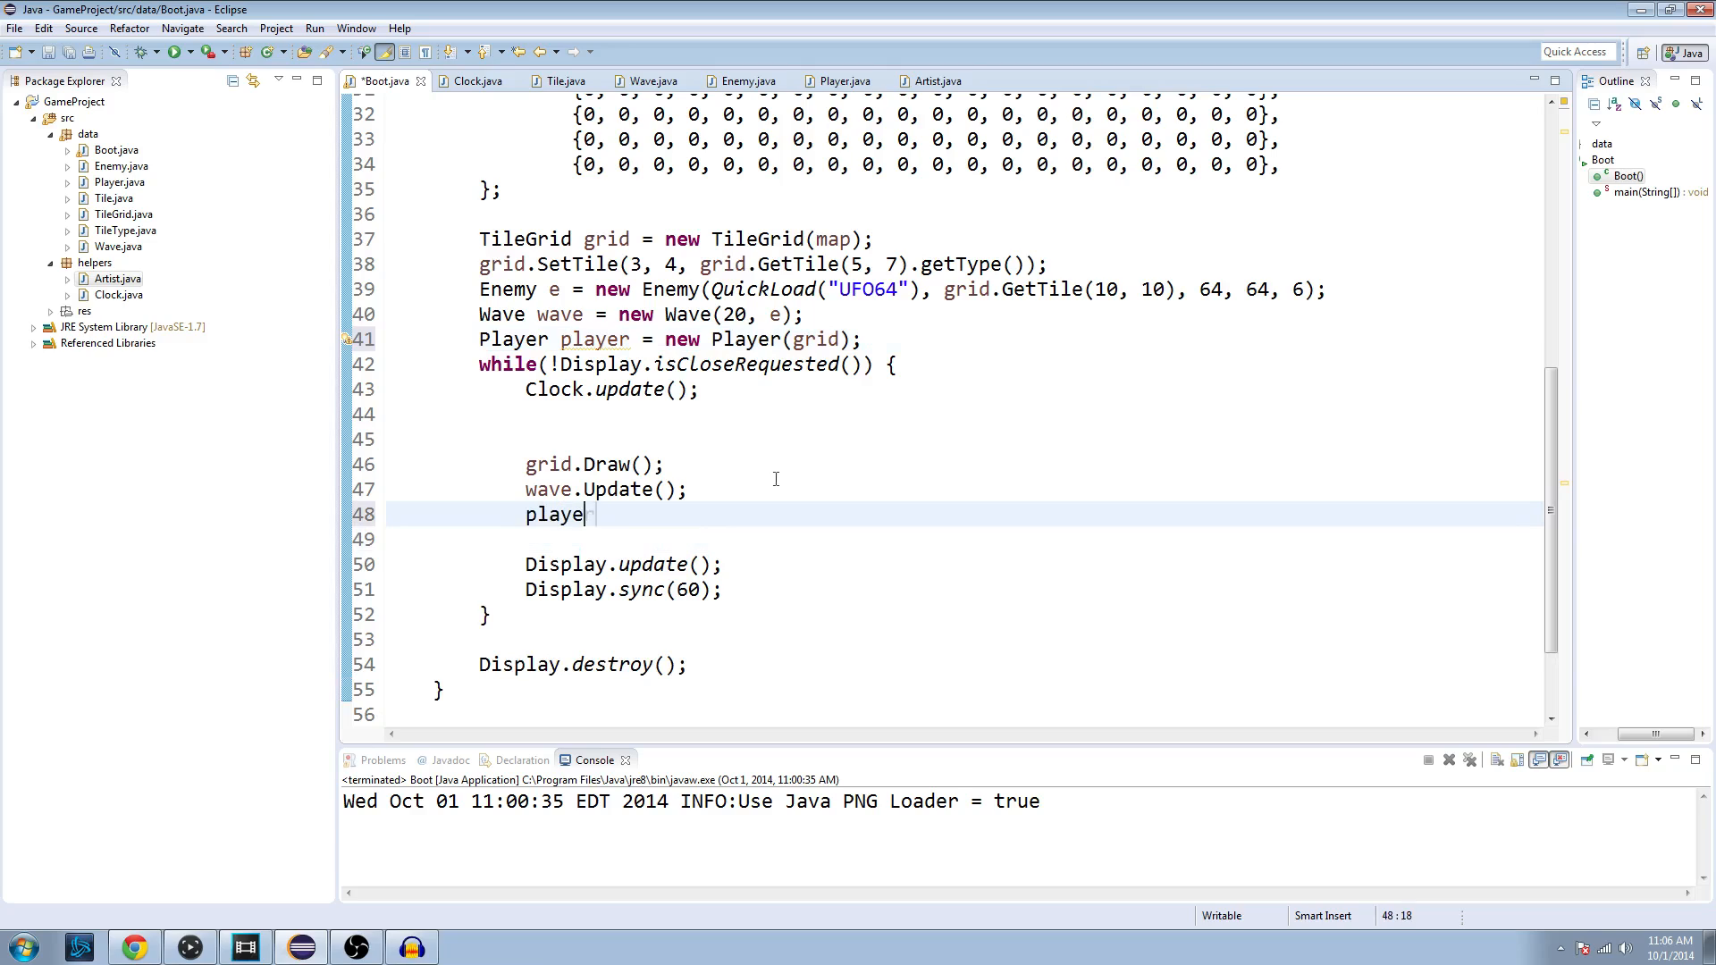
pyautogui.write('r.SetTile();')
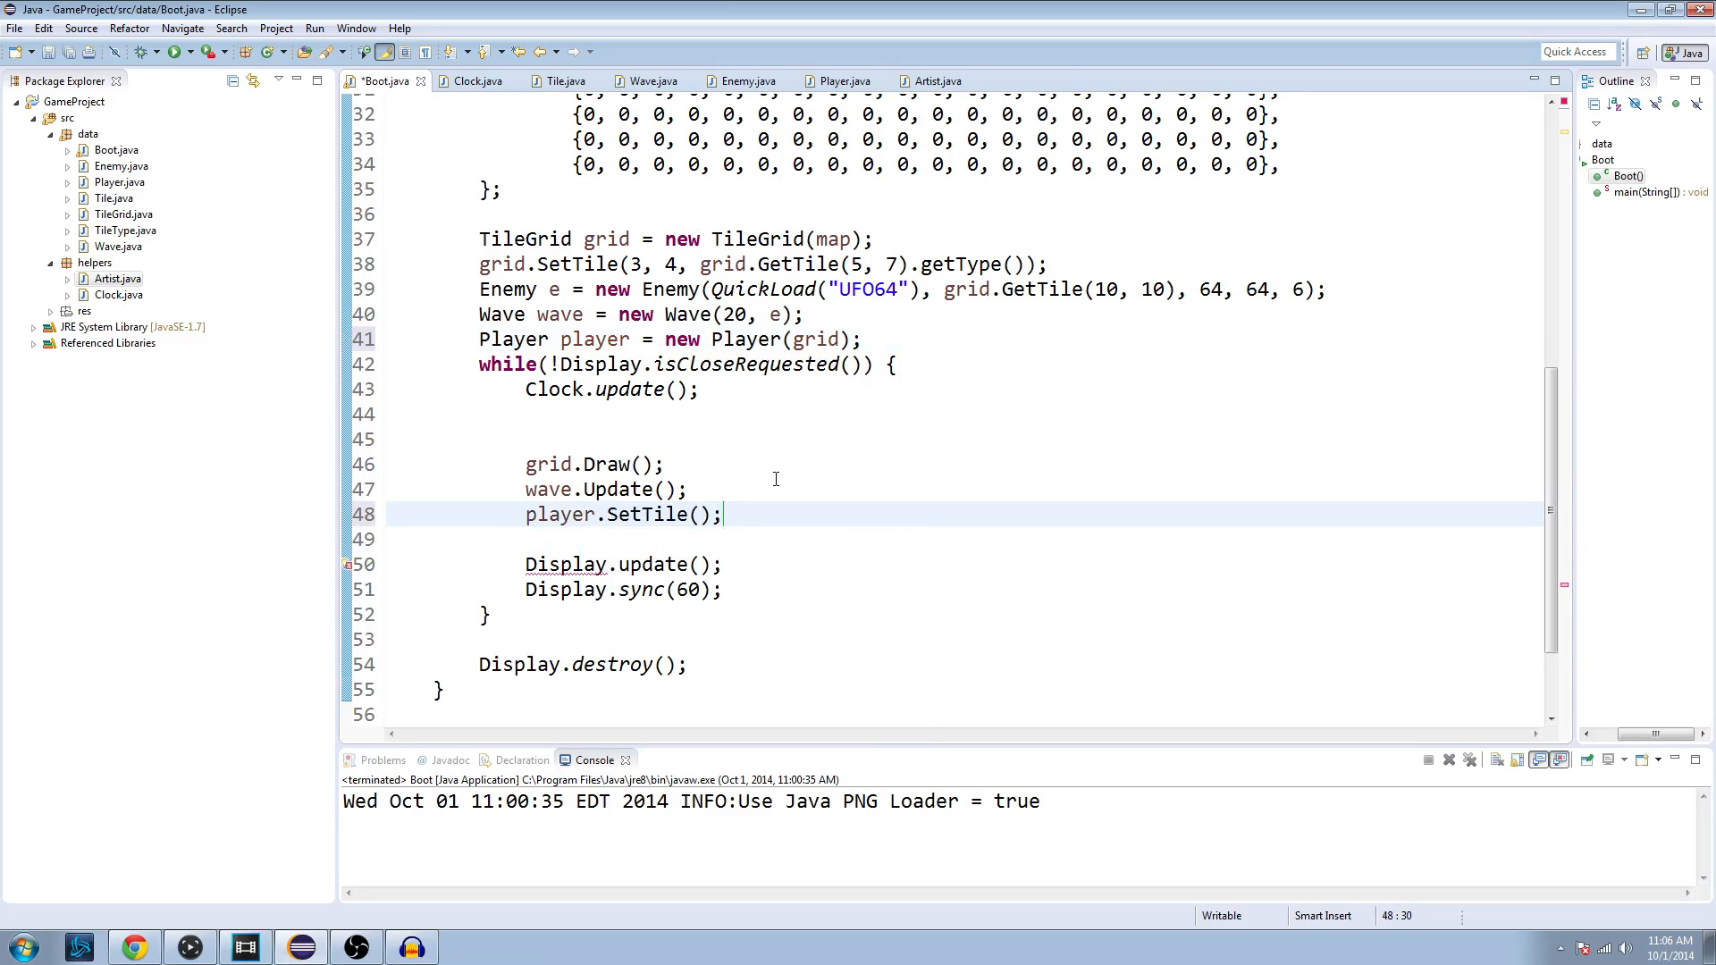
pyautogui.press('ctrl+s')
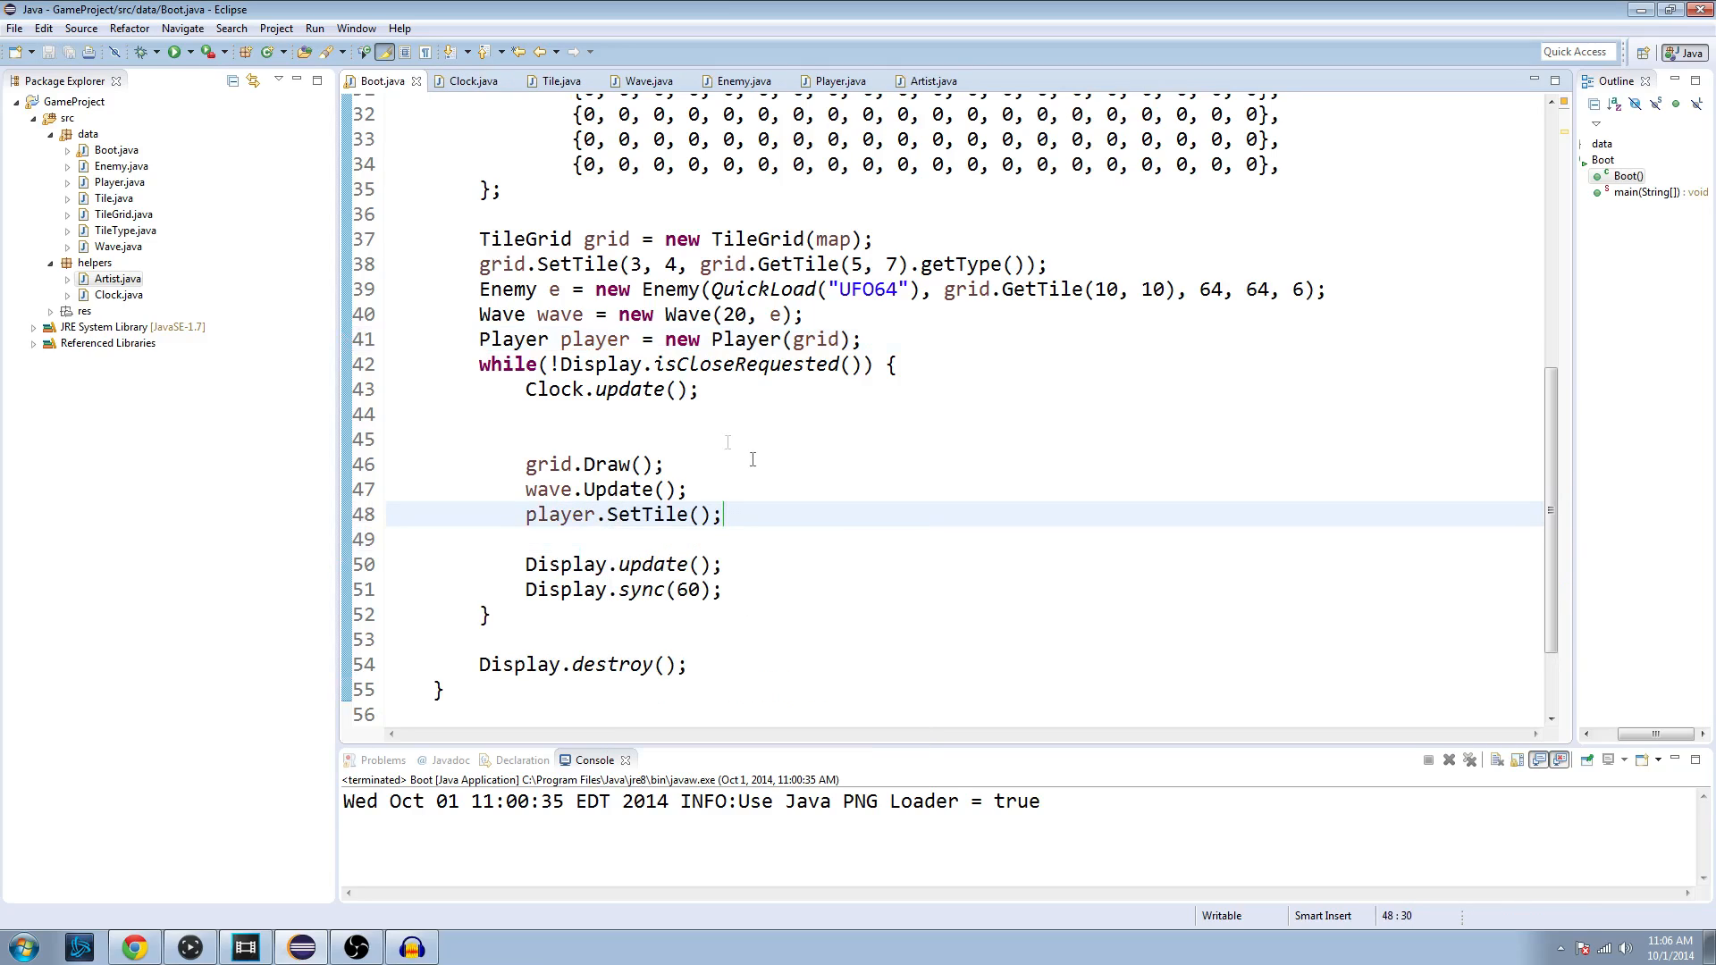
pyautogui.click(172, 52)
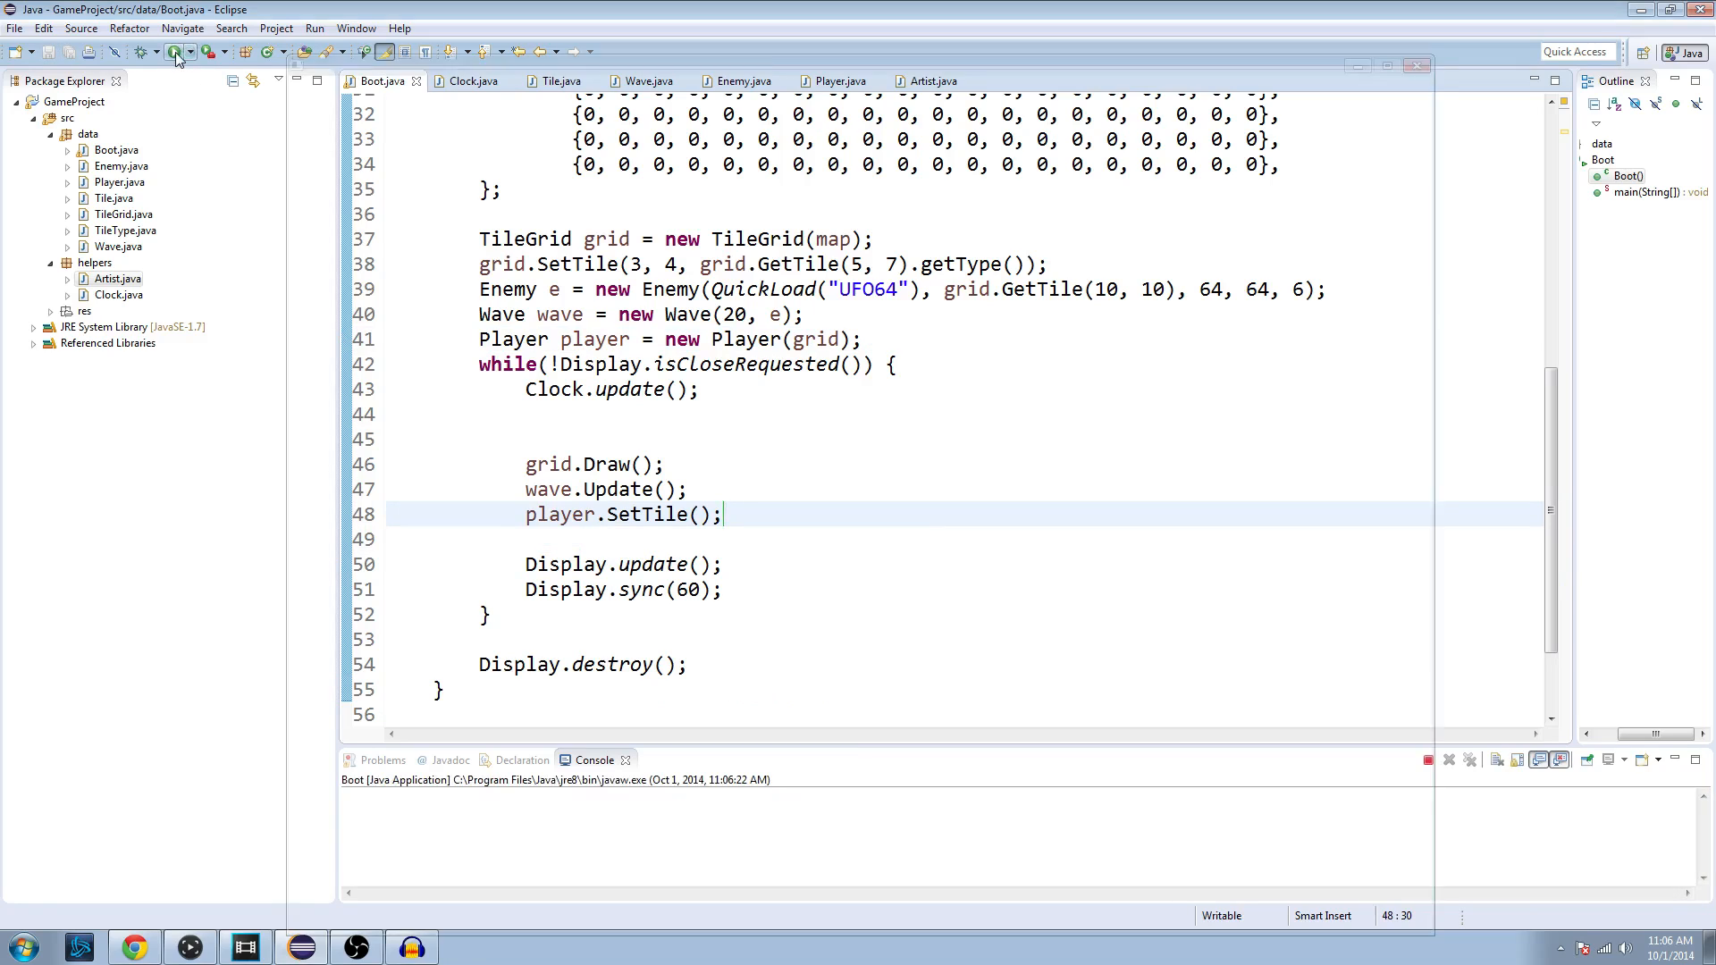
# Step: Run the CCG Game again so hovered map tiles turn from grass to water
pyautogui.click(176, 52)
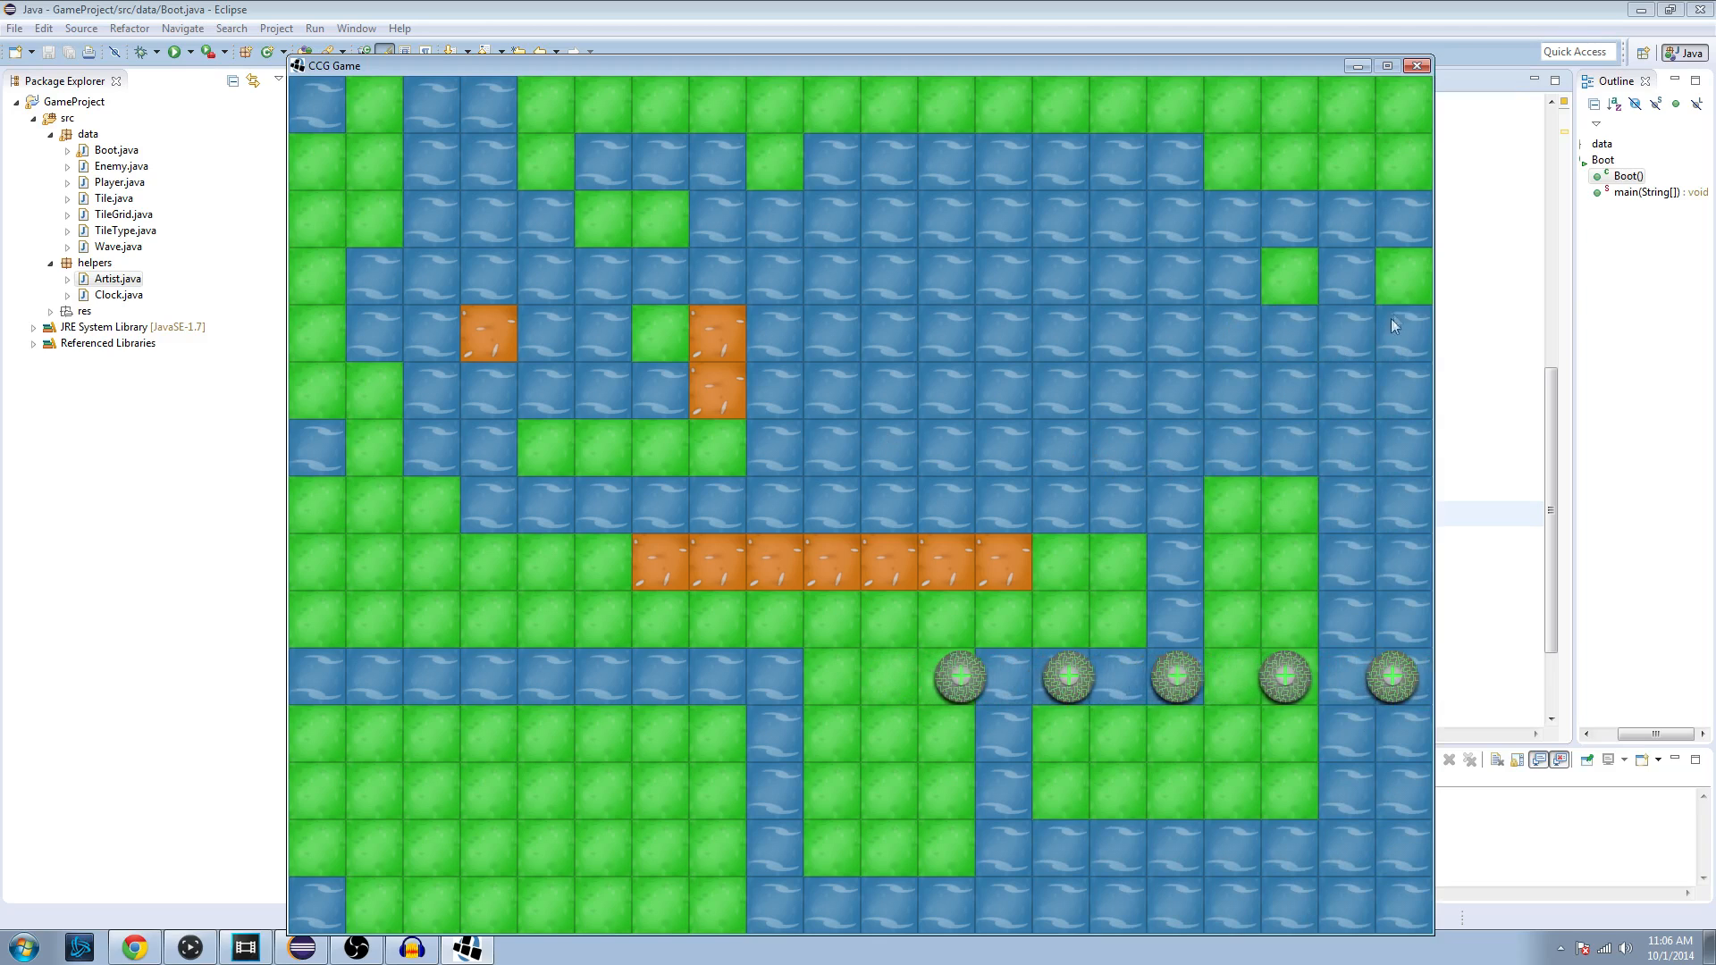
pyautogui.moveTo(1288, 278)
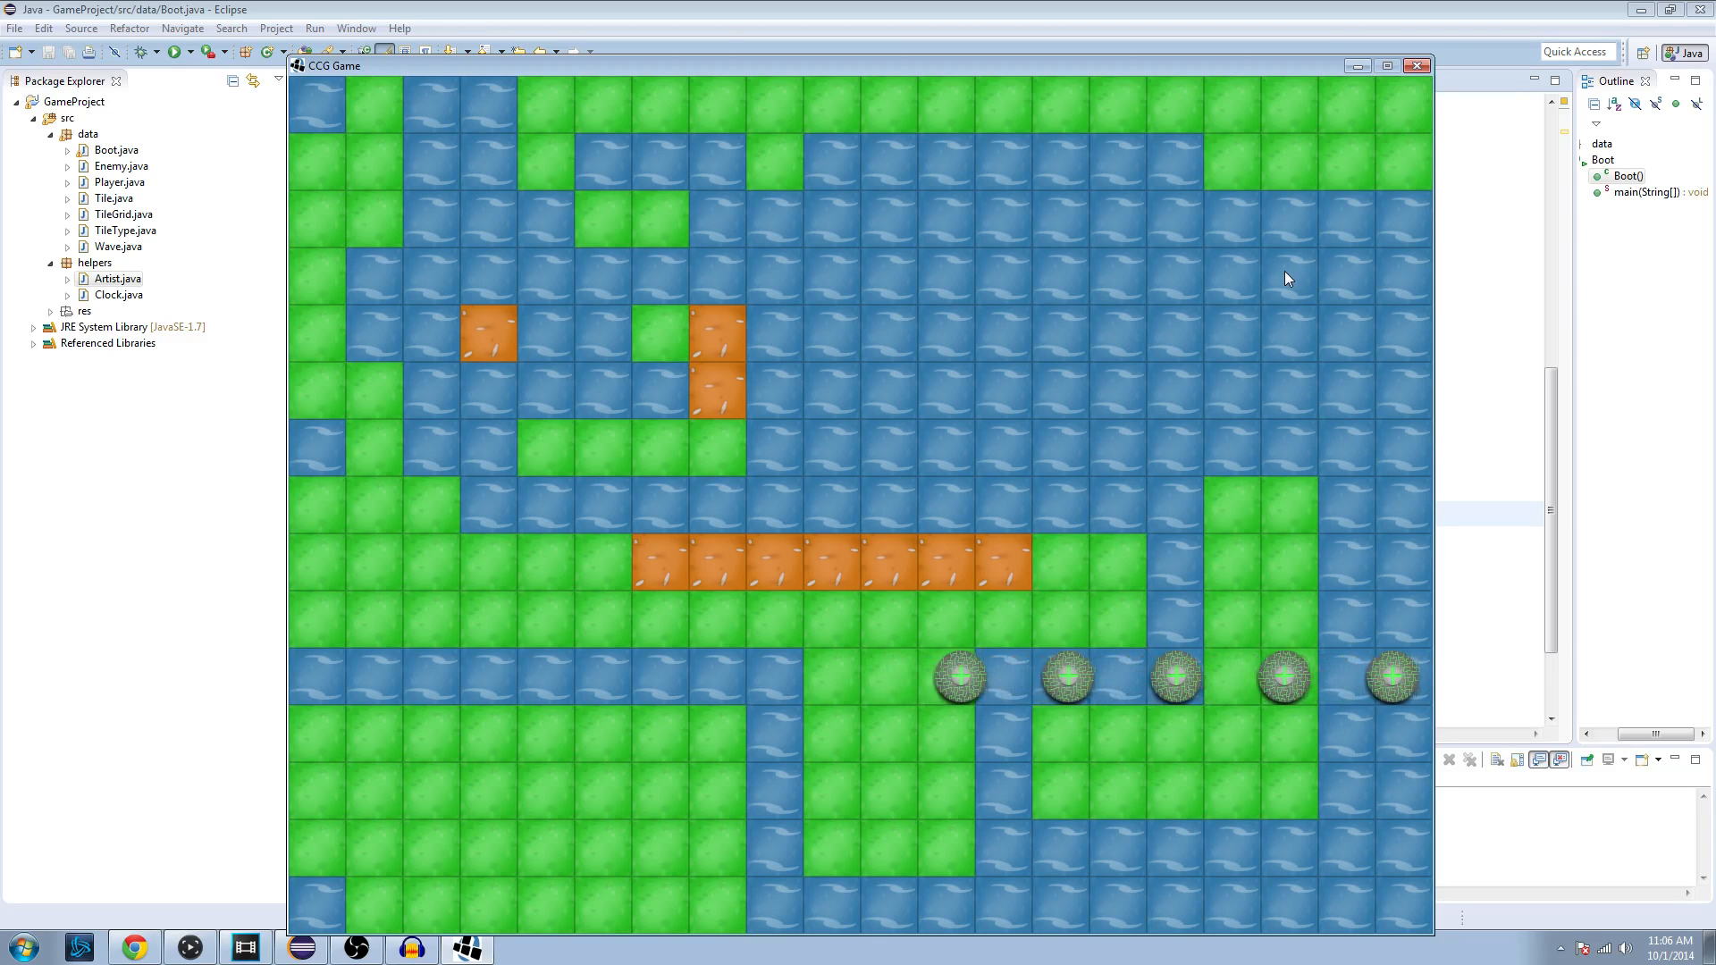